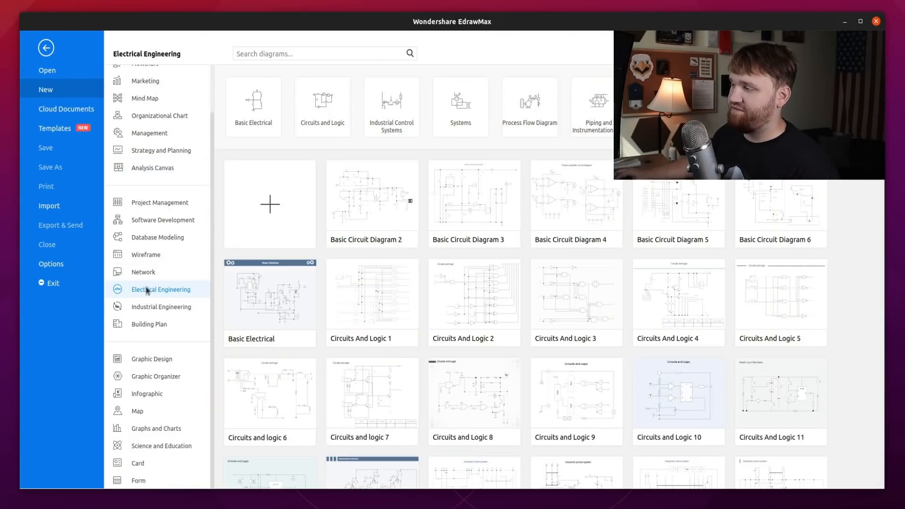
# - Browse the Building Plan, Wireframe, Database Modeling, Project Management and Network template categories
pyautogui.scroll(-3)
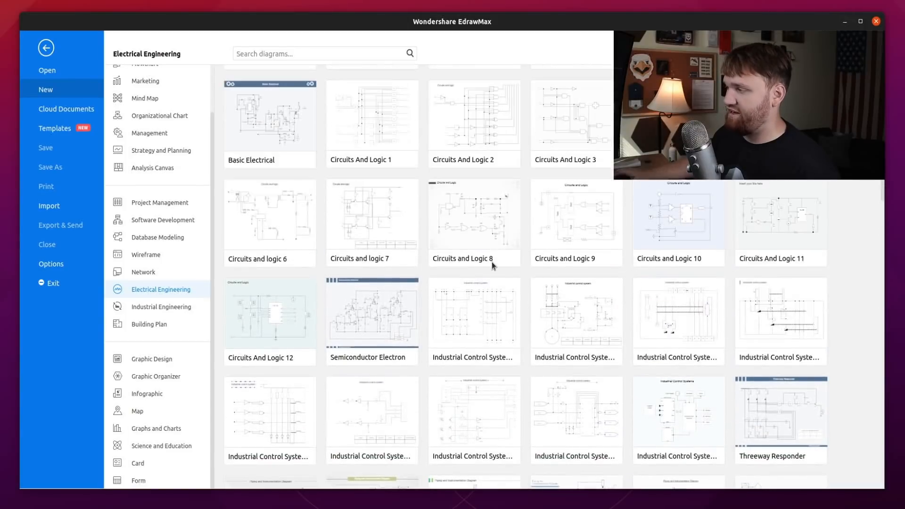
pyautogui.click(149, 324)
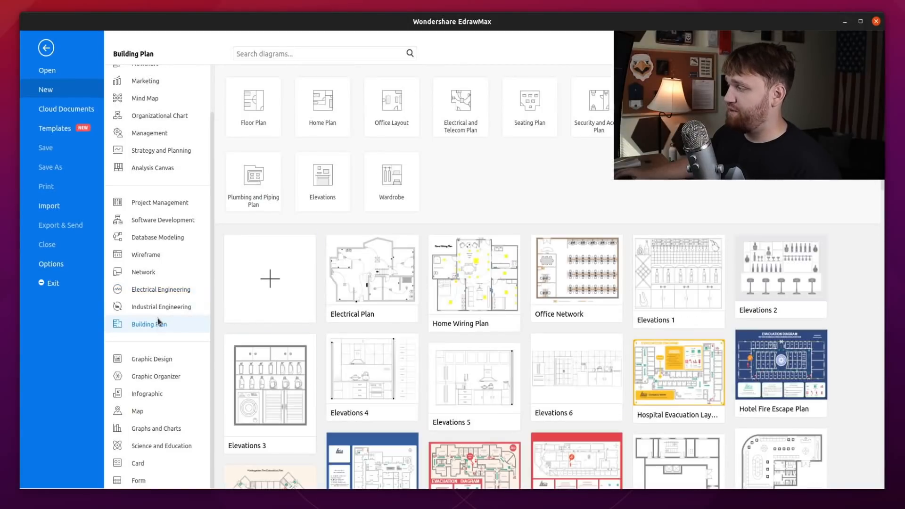
pyautogui.click(146, 254)
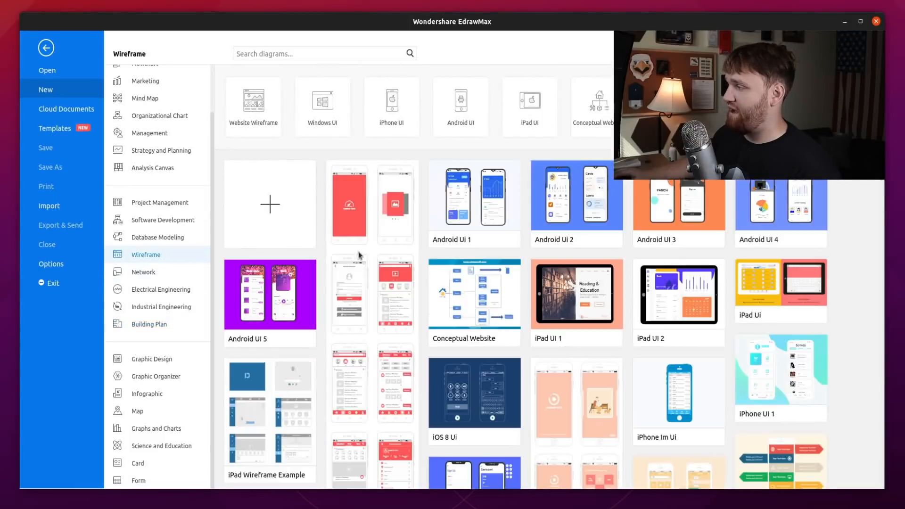
pyautogui.click(157, 237)
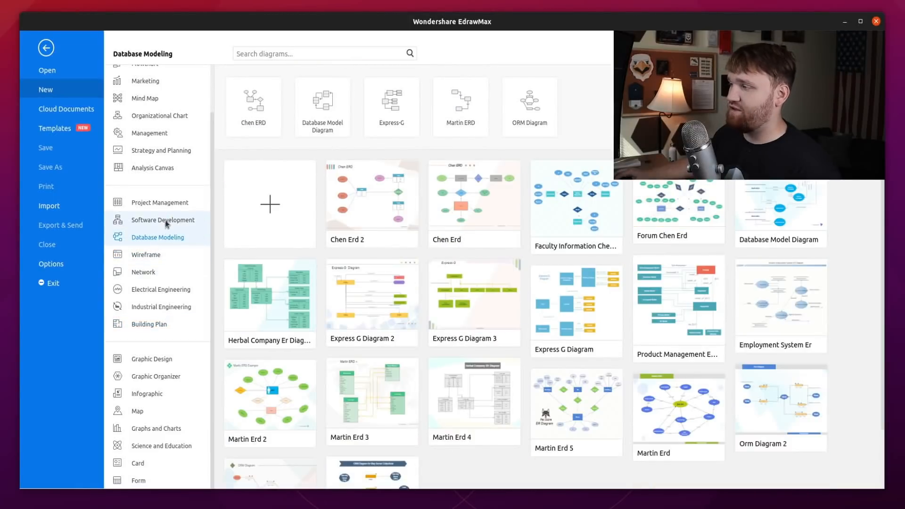
pyautogui.click(161, 202)
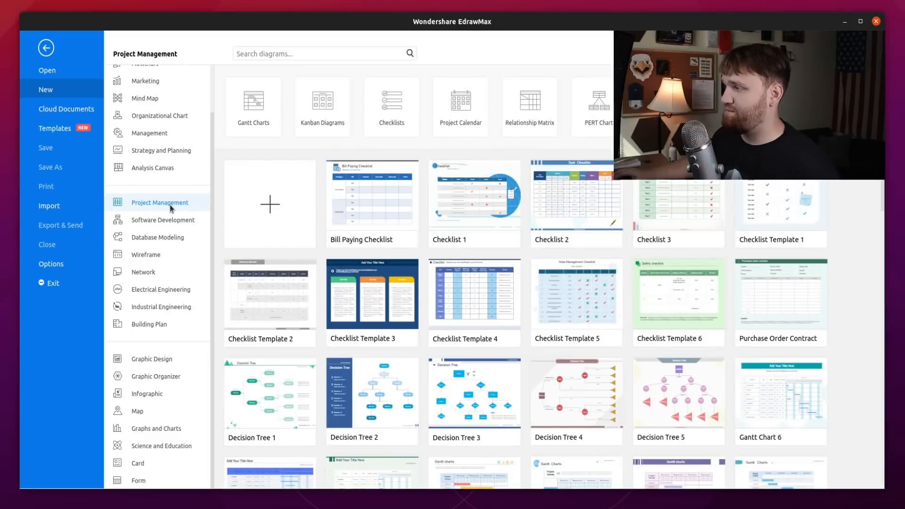
pyautogui.click(143, 272)
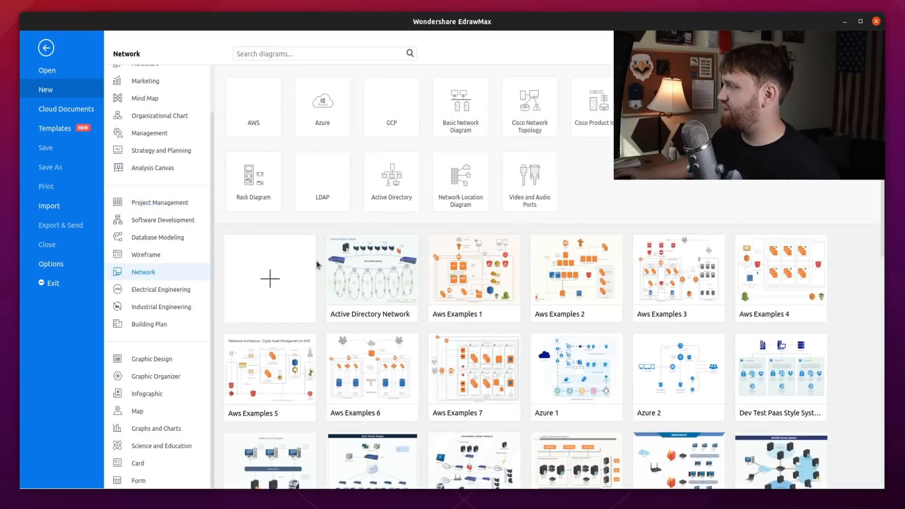
pyautogui.scroll(-3)
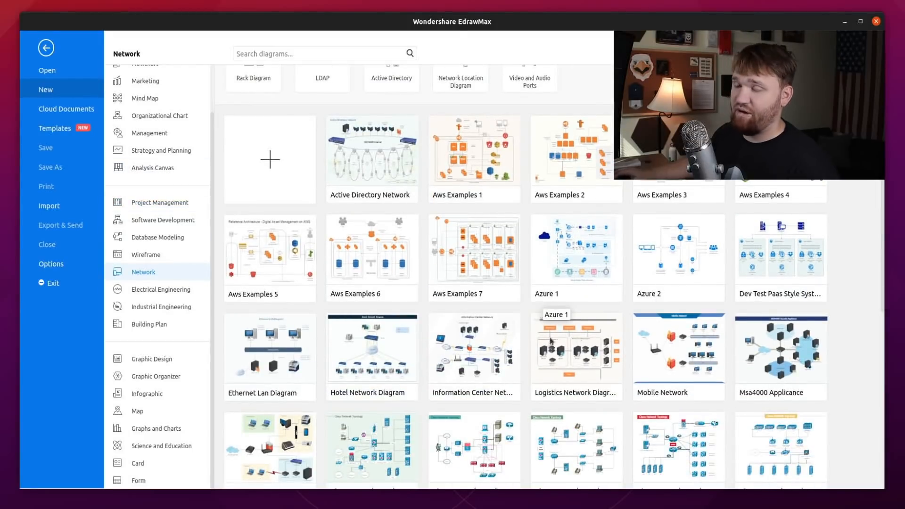
pyautogui.scroll(-3)
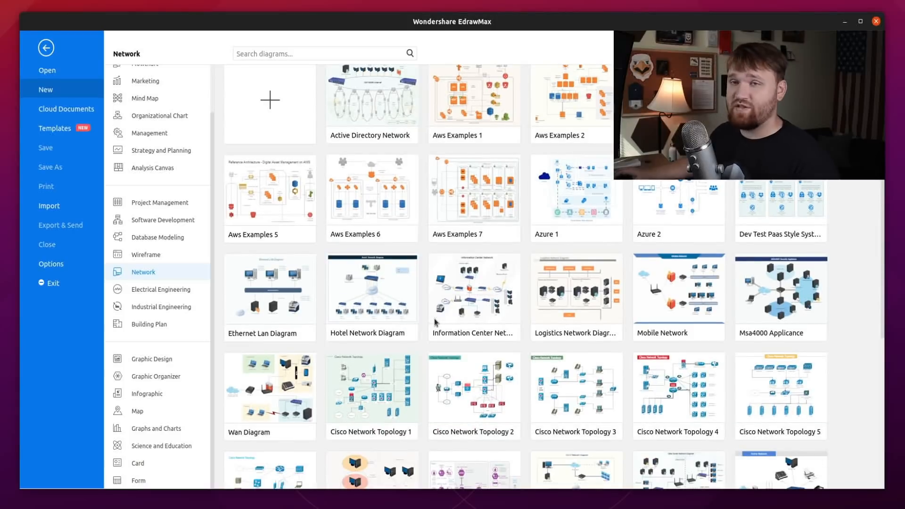
pyautogui.moveTo(413, 333)
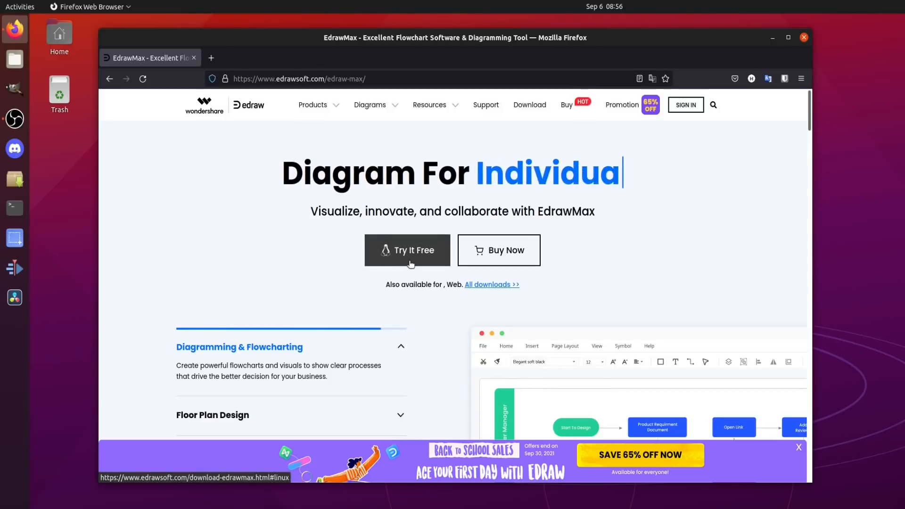
# - Download the EdrawMax for Linux Debian/Ubuntu 64-bit package from edrawsoft.com's Try It Free page
pyautogui.click(407, 250)
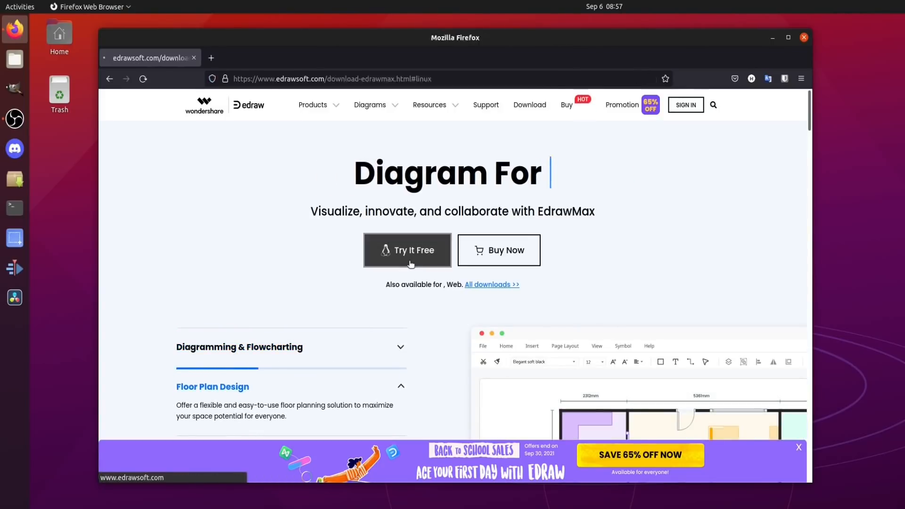
pyautogui.click(407, 250)
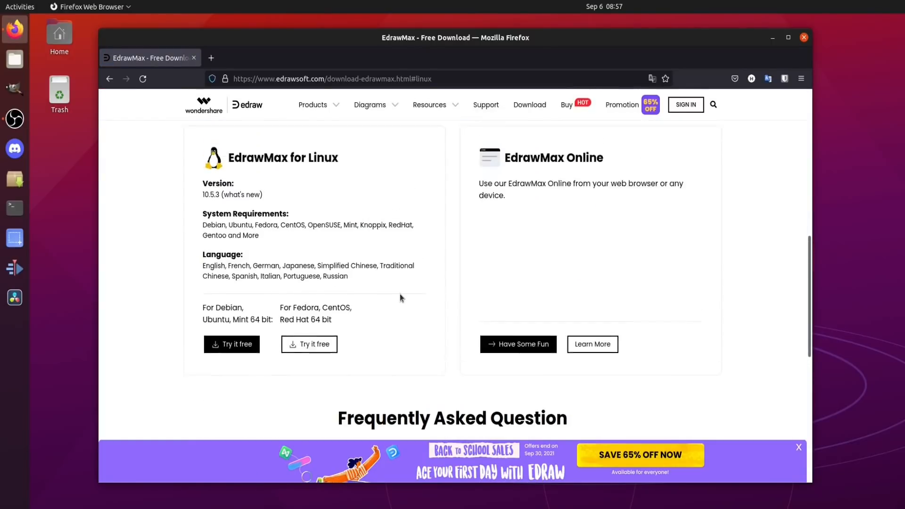
pyautogui.scroll(3)
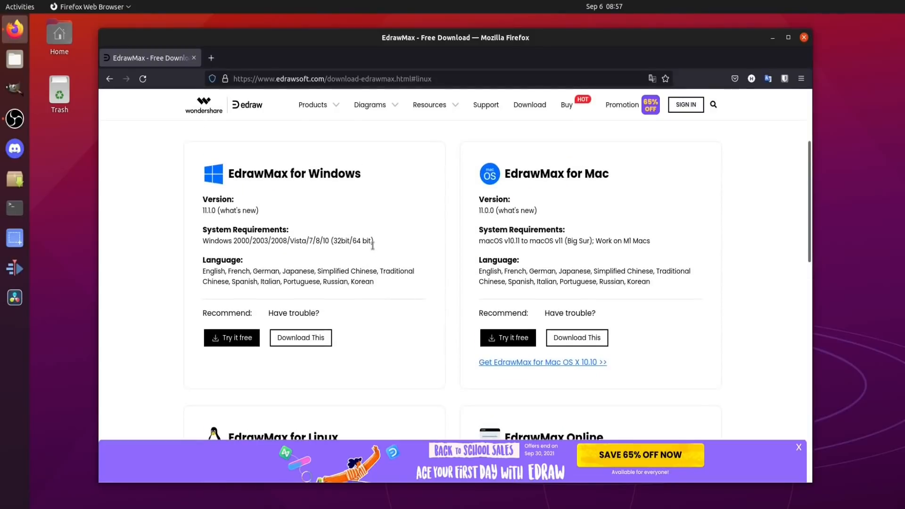
pyautogui.scroll(-3)
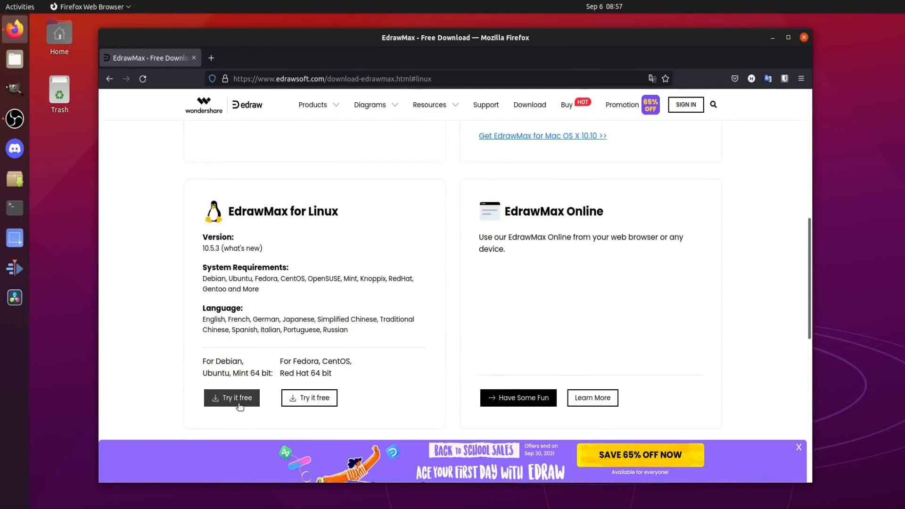
pyautogui.click(231, 398)
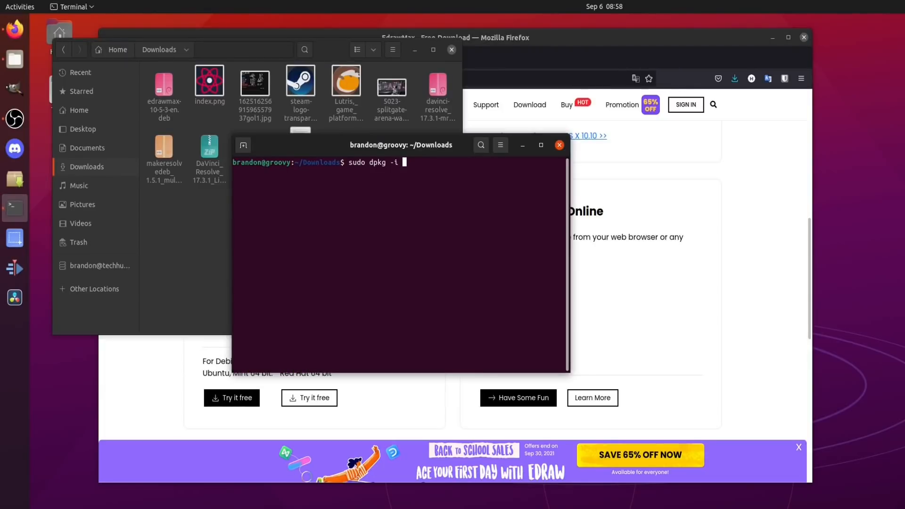
# - Install edrawmax-10-5-3-en.deb from ~/Downloads with sudo dpkg -i
pyautogui.write('edrawmax-10-5-3-en.deb')
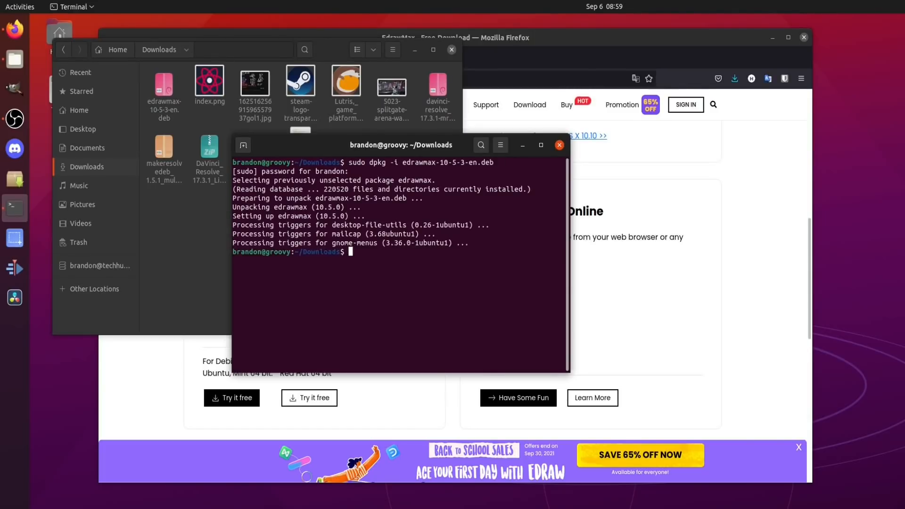
pyautogui.click(19, 6)
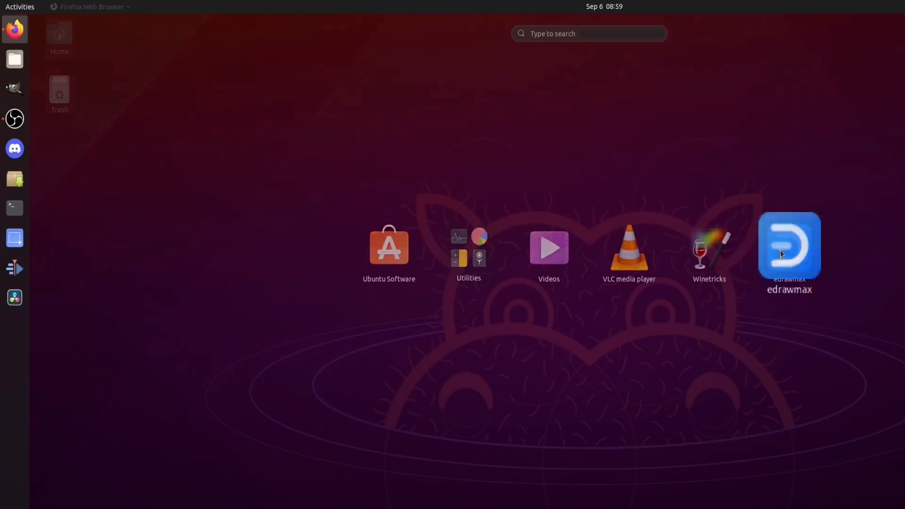
# - Launch the edrawmax application from the Activities application grid
pyautogui.doubleClick(789, 245)
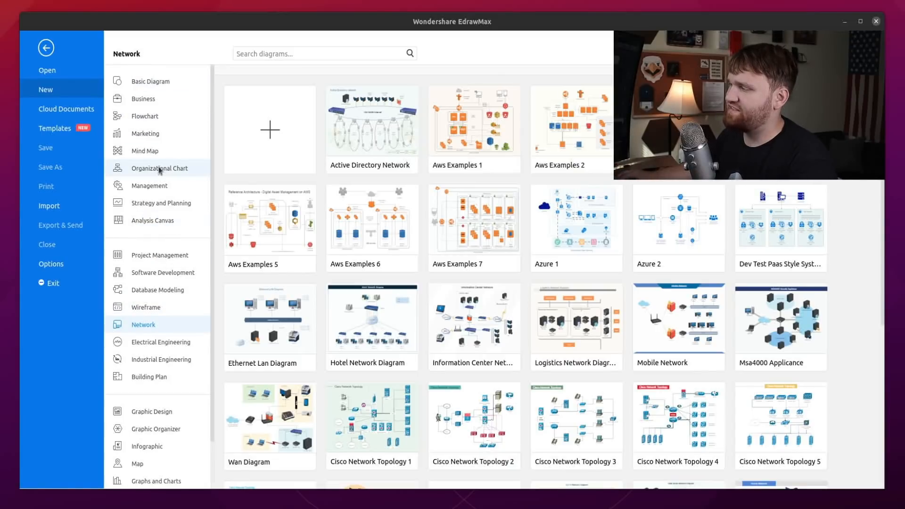
# - Browse Flowchart, Mind Map and Marketing templates, then bring up the community Templates gallery
pyautogui.click(145, 116)
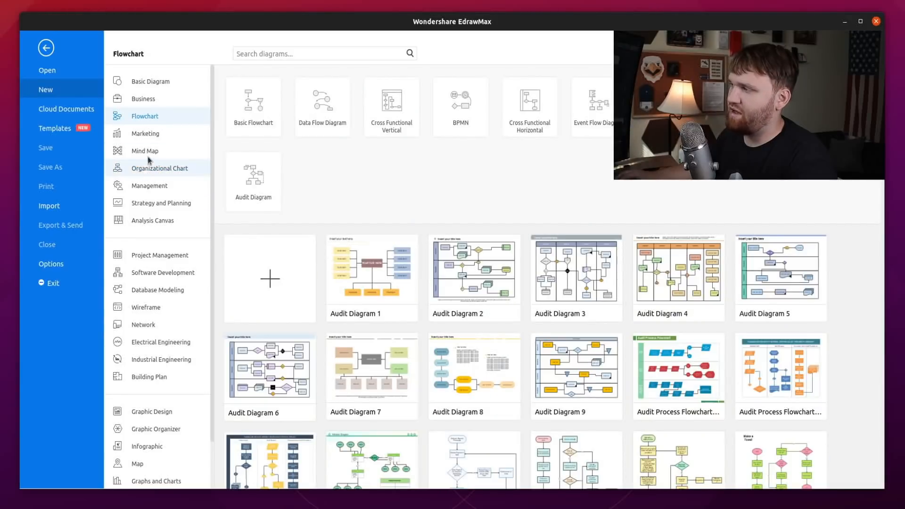
pyautogui.click(145, 150)
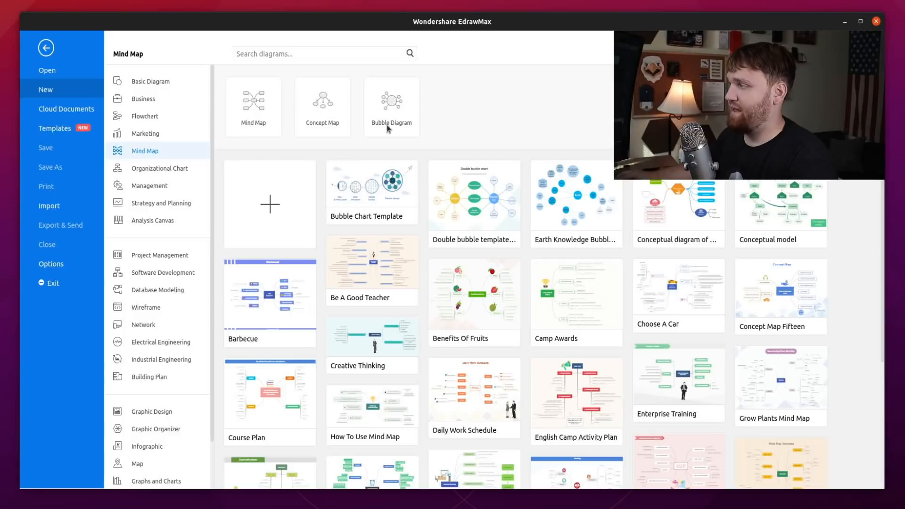
pyautogui.click(145, 133)
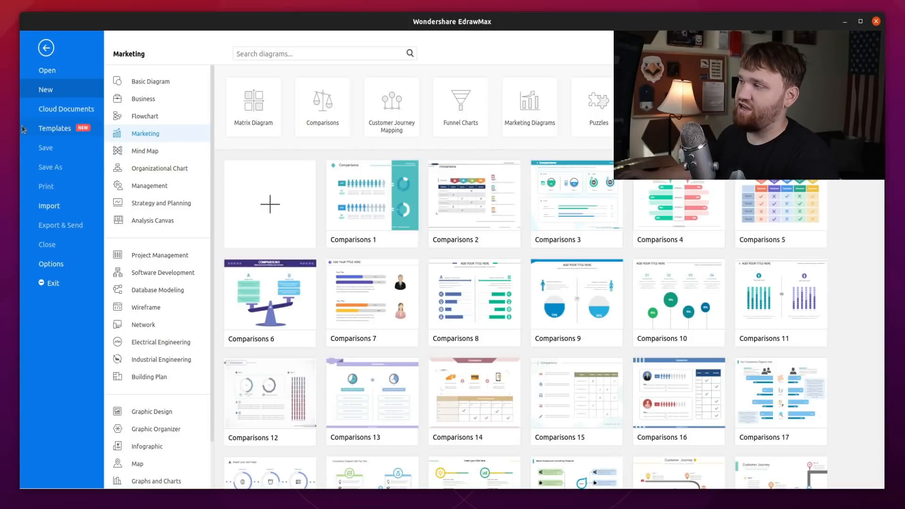
pyautogui.click(55, 129)
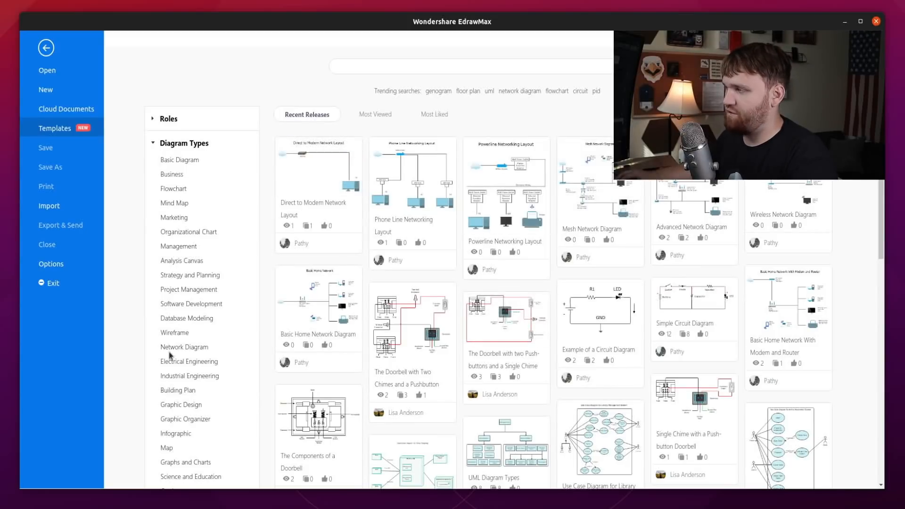
# - Filter community templates to the Education role sorted by Most Viewed, then start a blank drawing
pyautogui.click(168, 119)
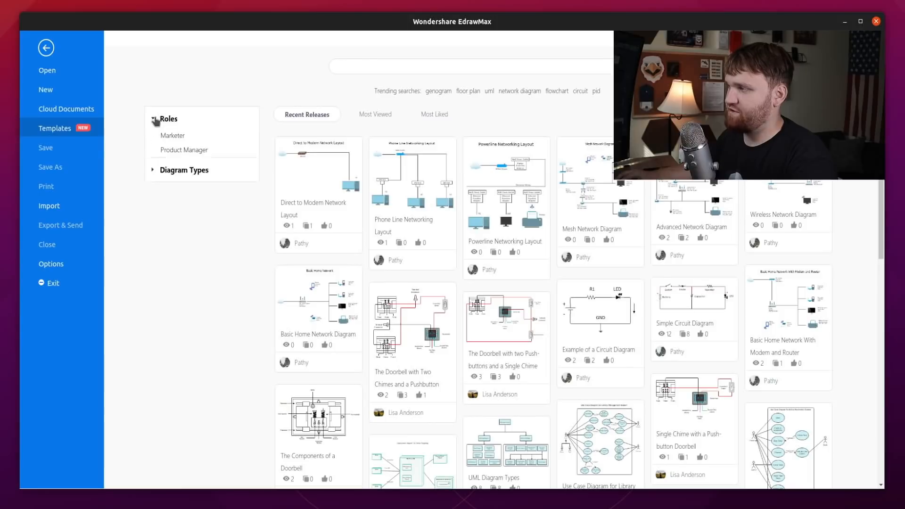
pyautogui.click(167, 119)
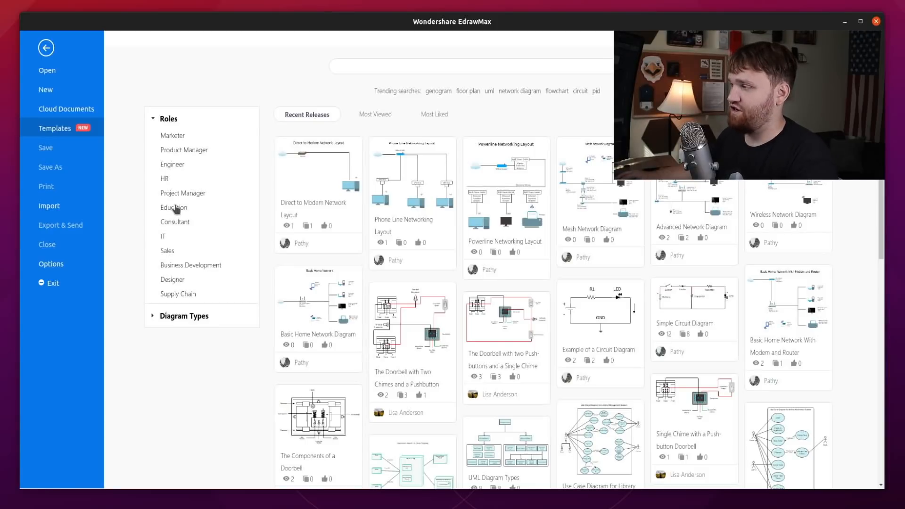
pyautogui.click(173, 207)
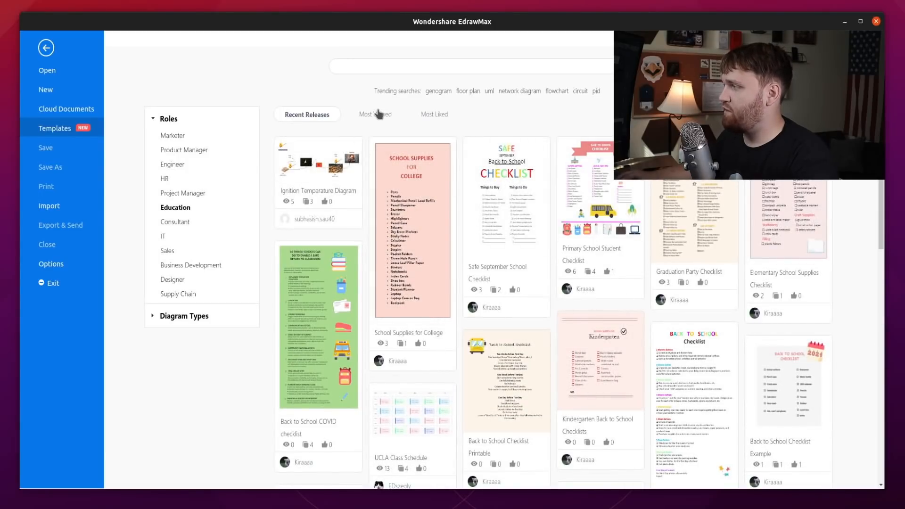
pyautogui.click(372, 113)
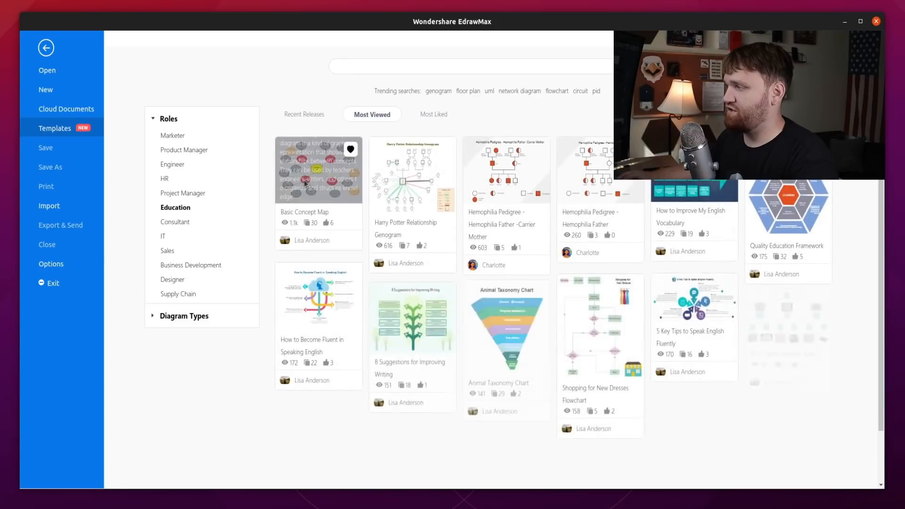
pyautogui.scroll(-3)
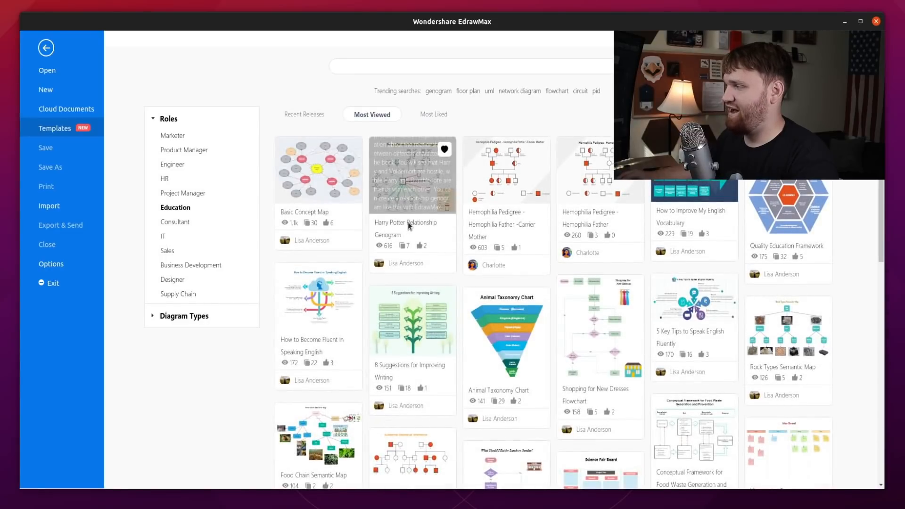
pyautogui.moveTo(388, 242)
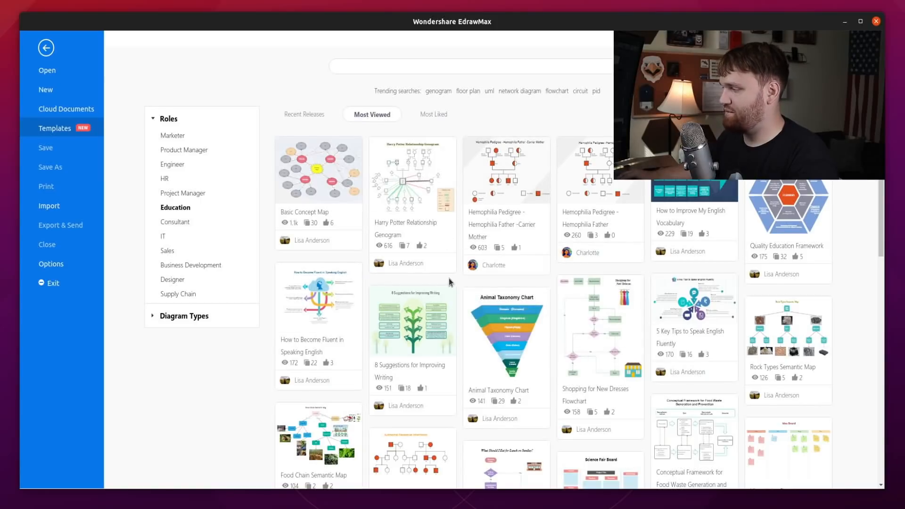
pyautogui.moveTo(599, 327)
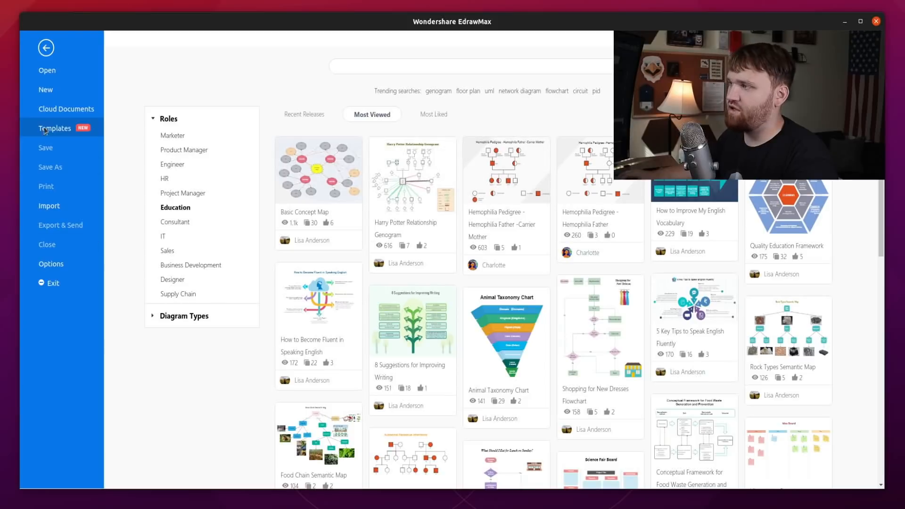
pyautogui.click(46, 90)
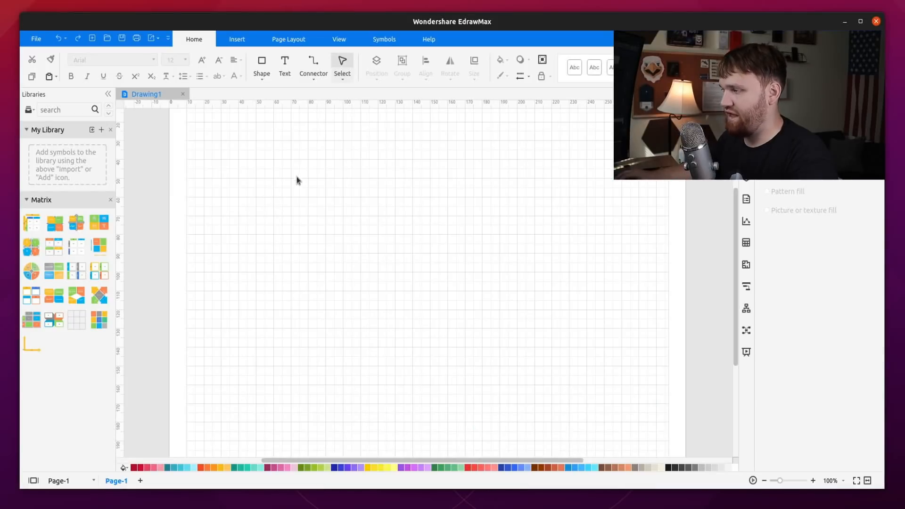
pyautogui.moveTo(477, 242)
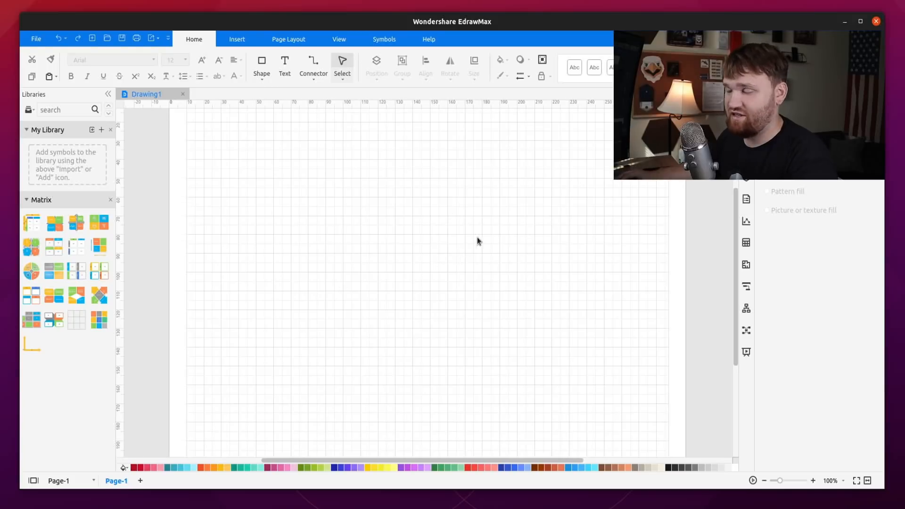
pyautogui.moveTo(157, 221)
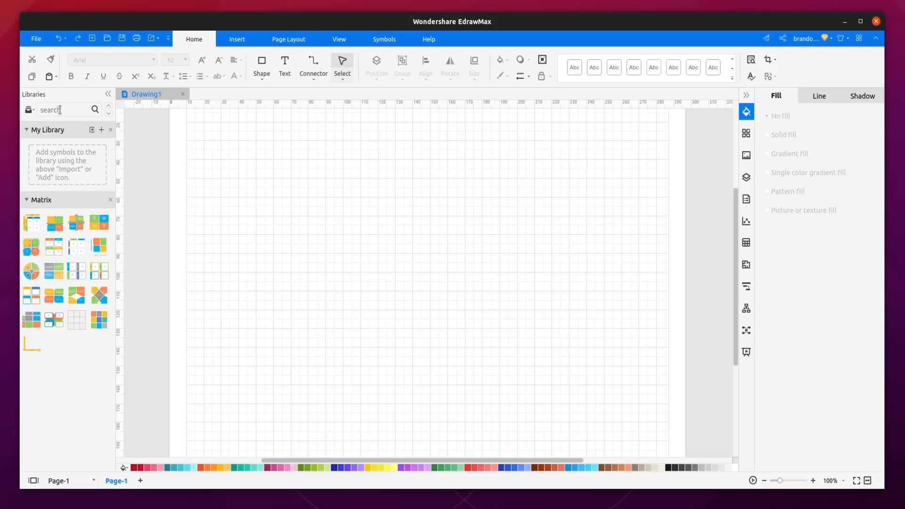
# - Place the G key and tablet picture from a 'computer' library search, then search 'linux'
pyautogui.write('computer')
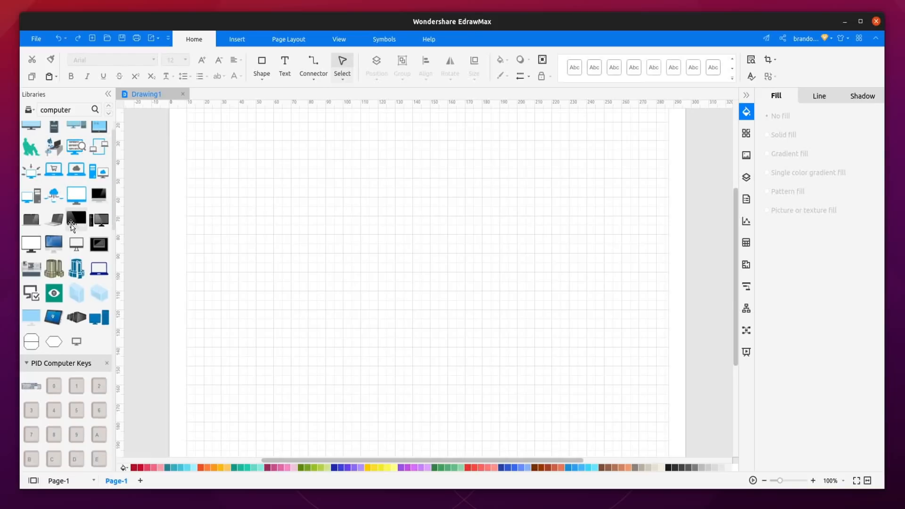
pyautogui.scroll(-3)
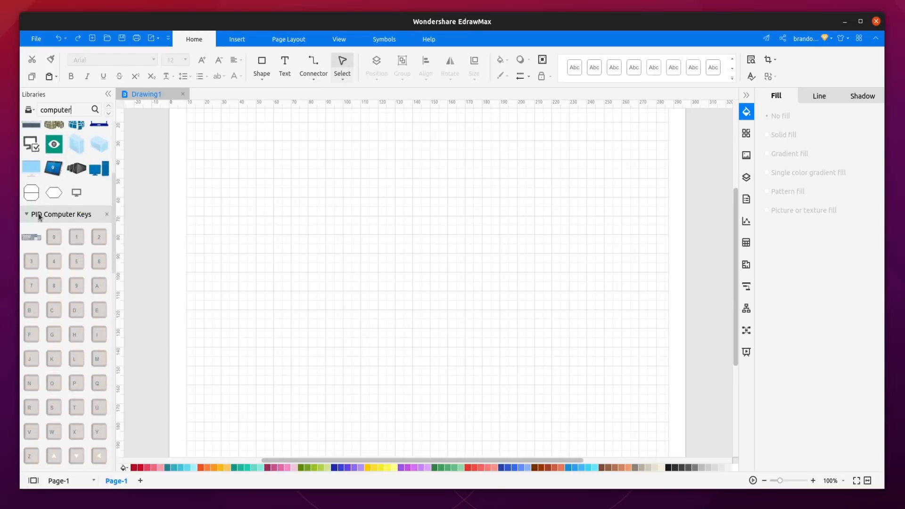
pyautogui.scroll(-3)
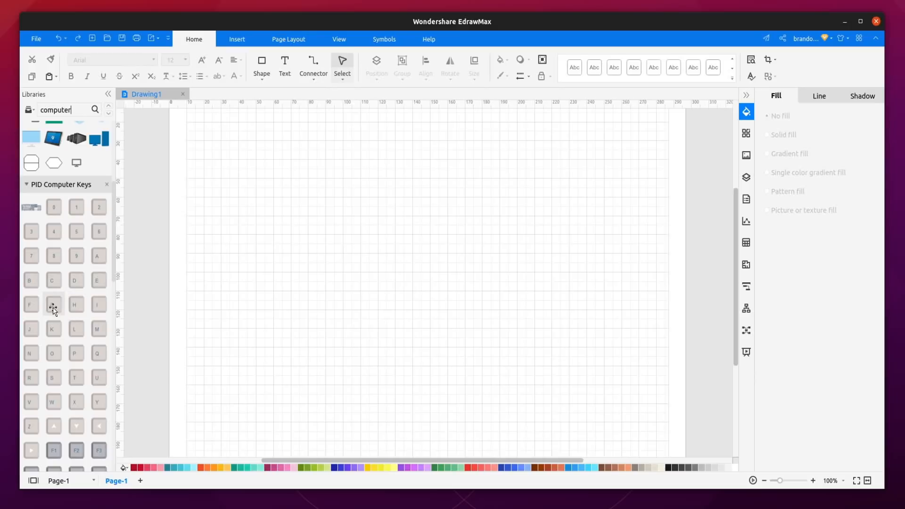
pyautogui.moveTo(52, 304); pyautogui.dragTo(301, 313)
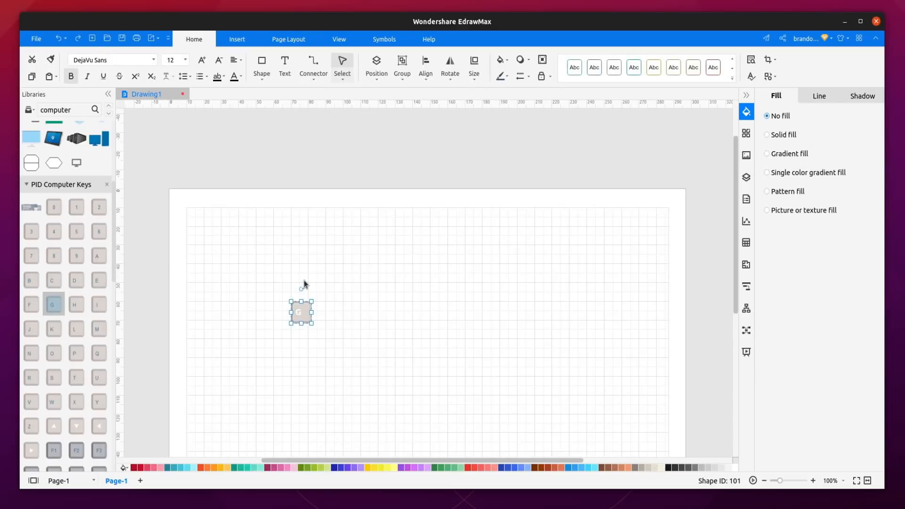
pyautogui.moveTo(300, 314); pyautogui.dragTo(344, 294)
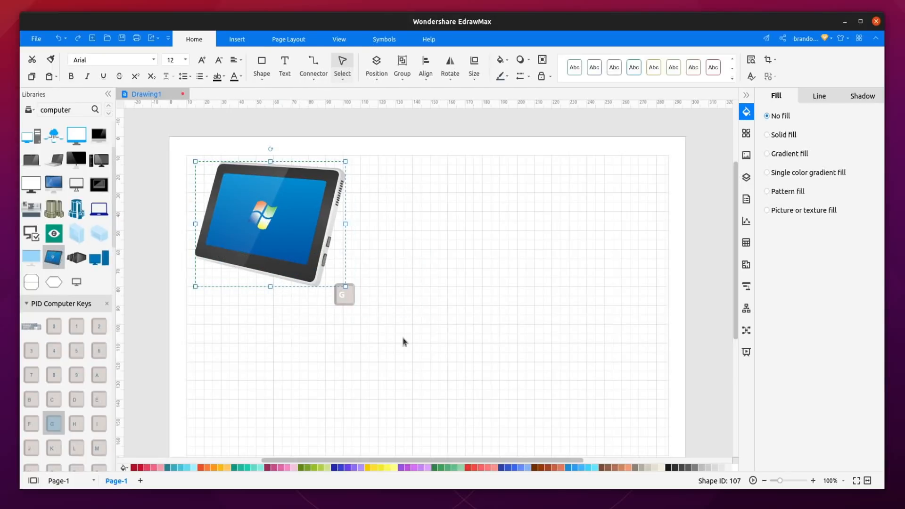
pyautogui.moveTo(344, 294); pyautogui.dragTo(450, 289)
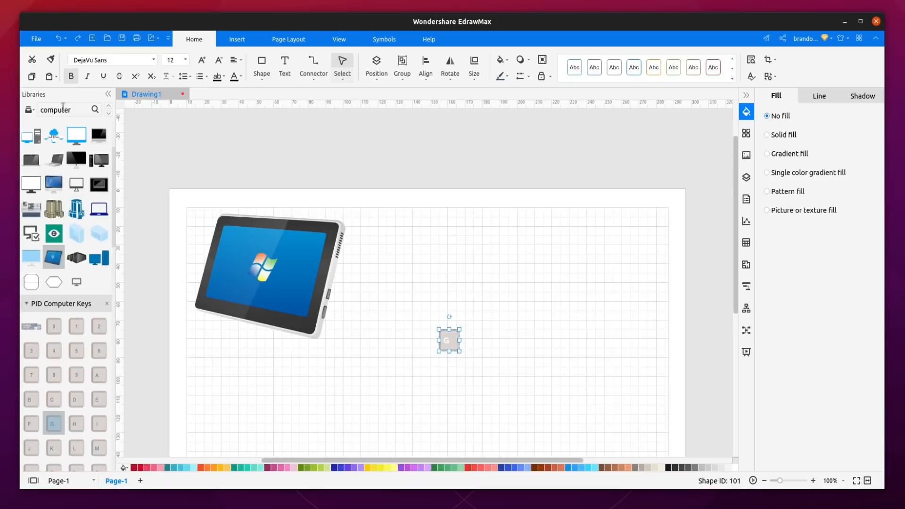
pyautogui.write('linux')
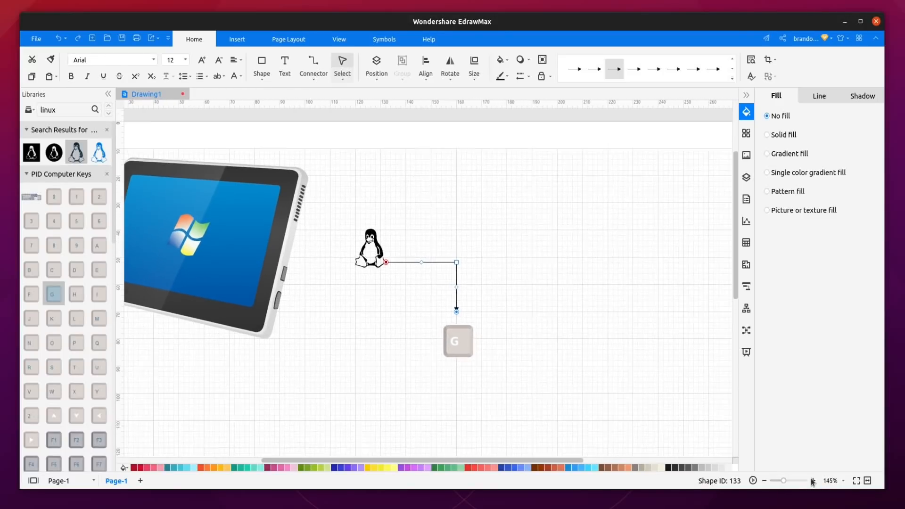
# - Zoom in slightly and draw a connector from the tablet's bottom edge to the G key
pyautogui.click(814, 481)
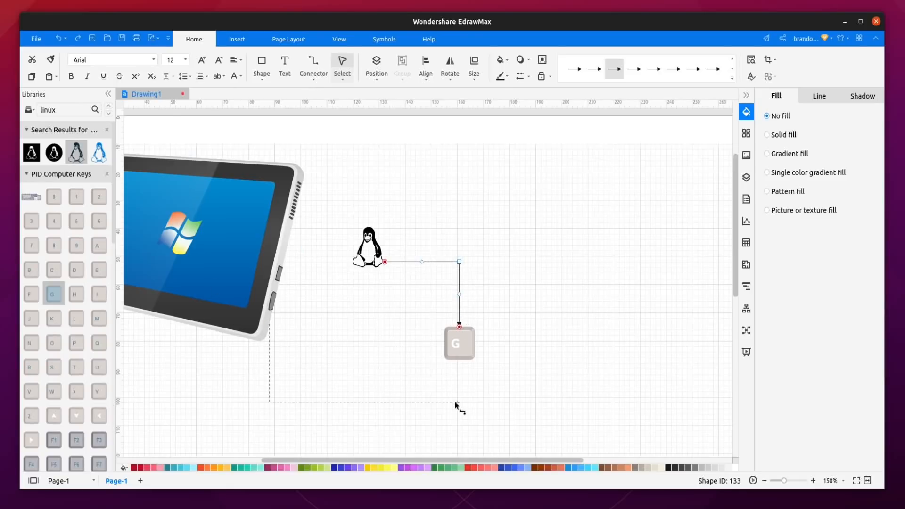
pyautogui.click(393, 334)
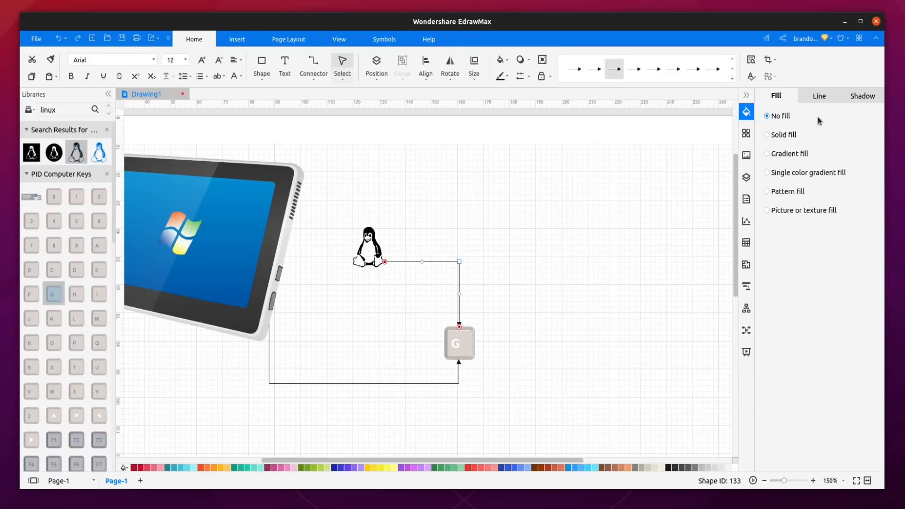
pyautogui.moveTo(784, 245)
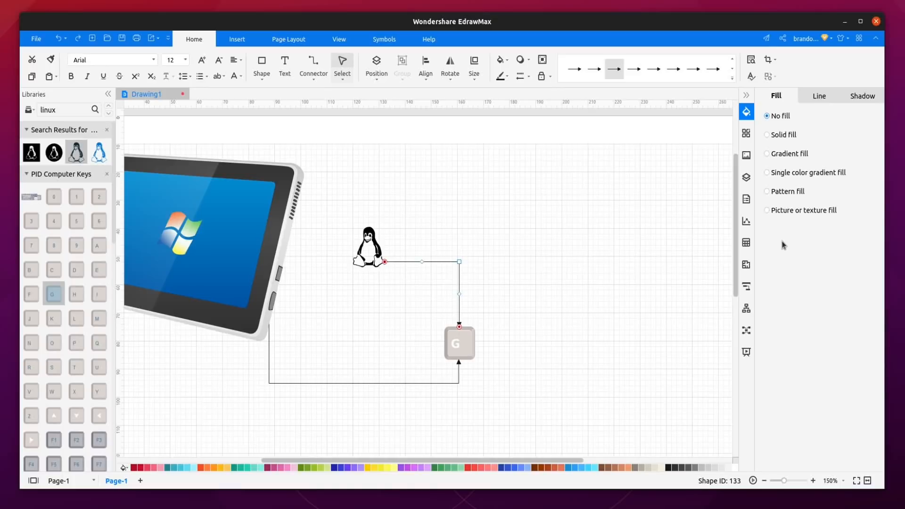
pyautogui.moveTo(781, 244)
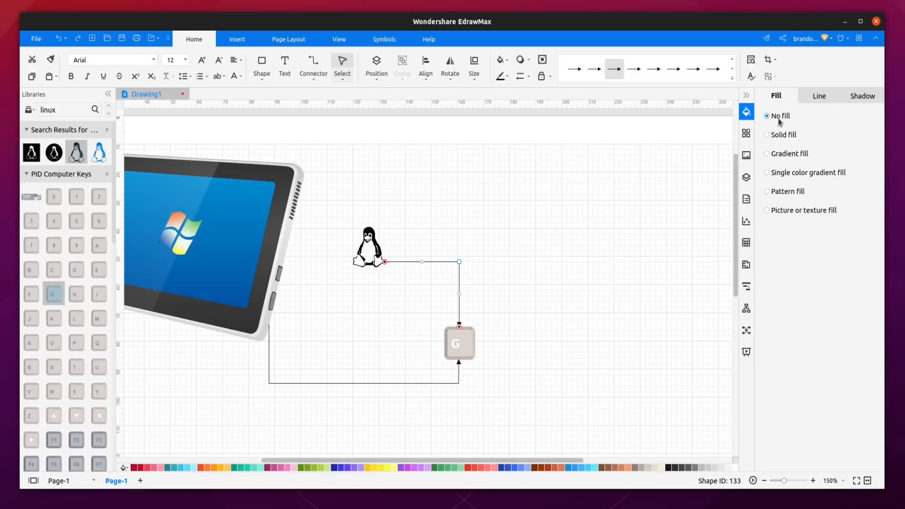
# - Turn the penguin's arrow line red in Line settings, then select it for removal
pyautogui.click(818, 95)
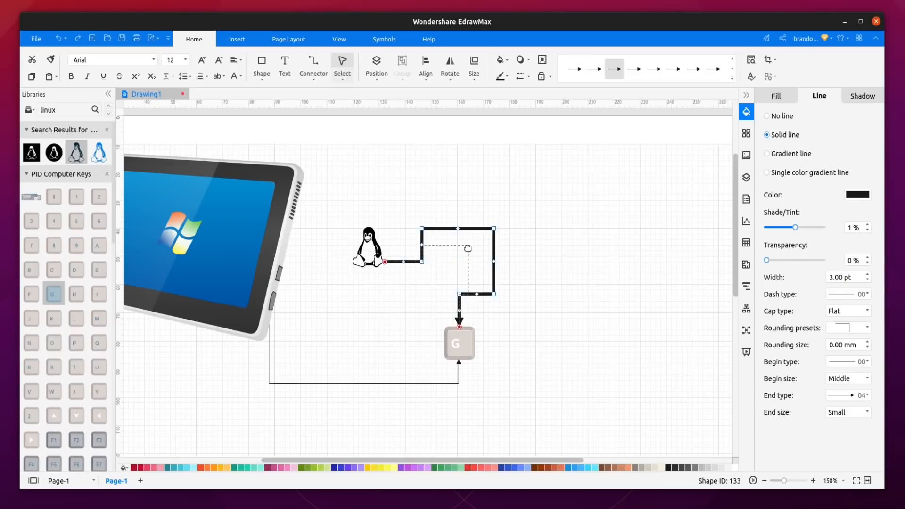
pyautogui.click(858, 194)
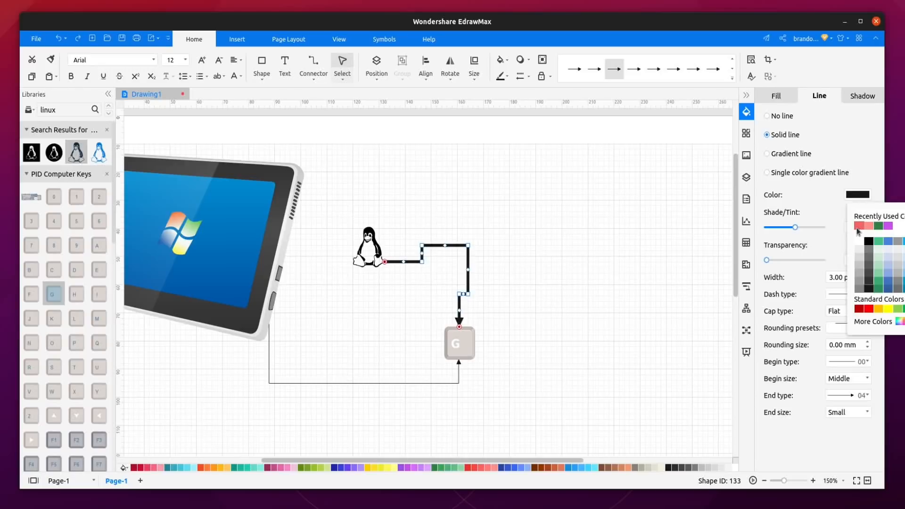
pyautogui.click(866, 225)
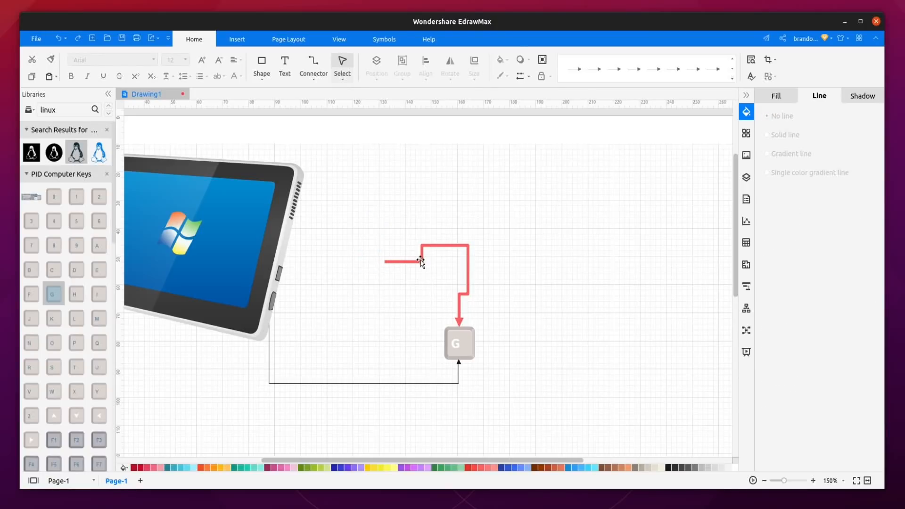
pyautogui.click(339, 208)
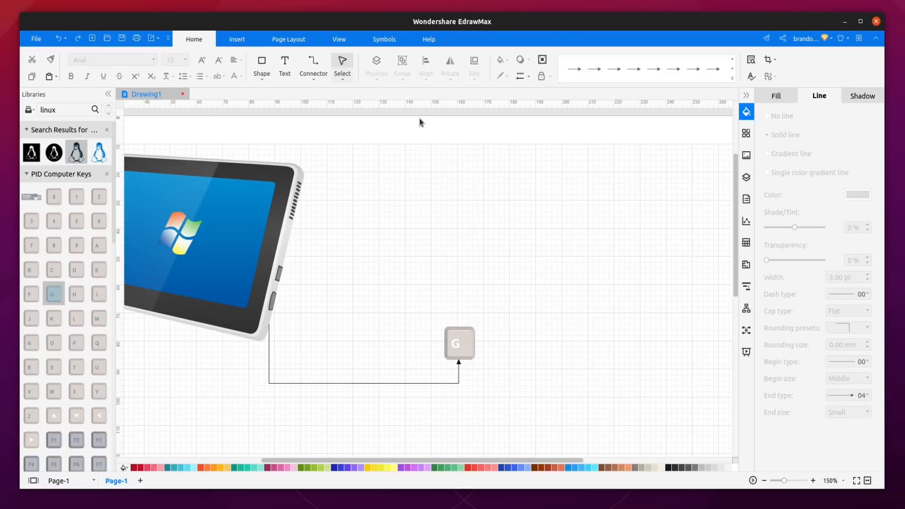
# - Open Insert > Chart and browse column, bar, line, area, radar, pie and gauge chart types
pyautogui.click(236, 38)
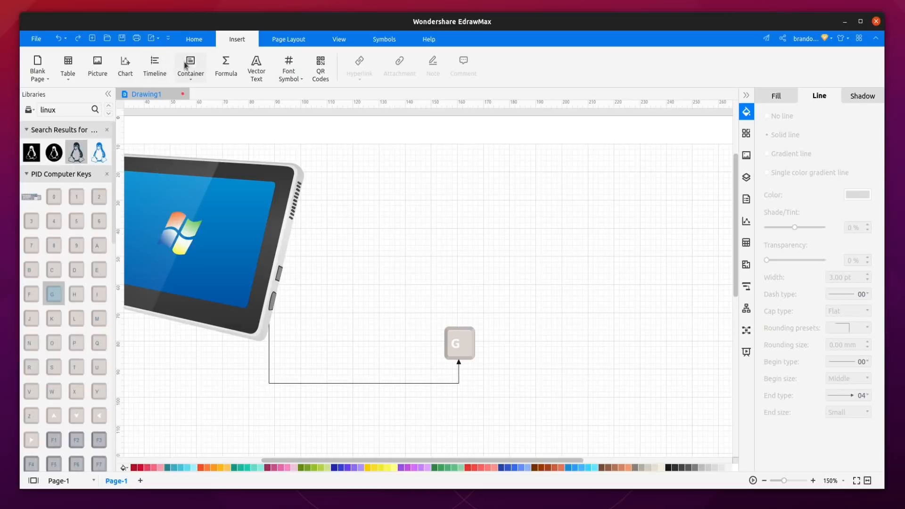
pyautogui.moveTo(319, 70)
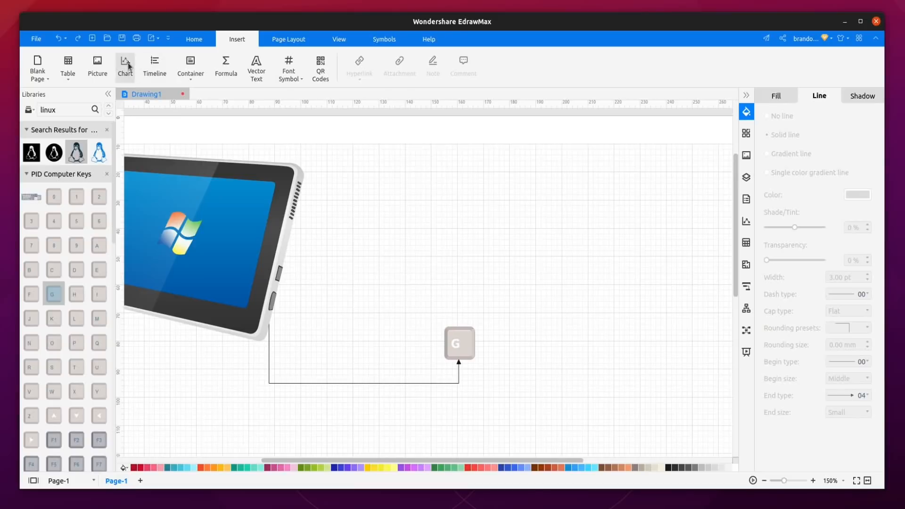
pyautogui.click(125, 65)
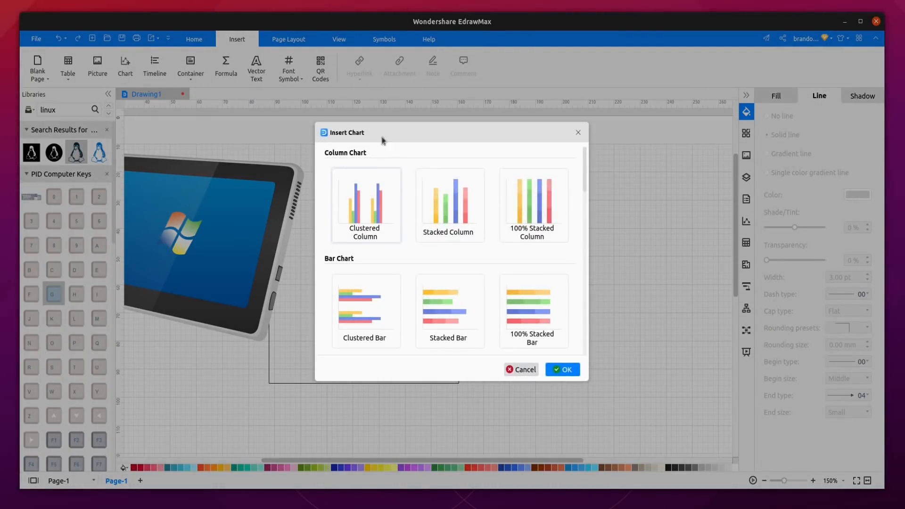
pyautogui.scroll(-3)
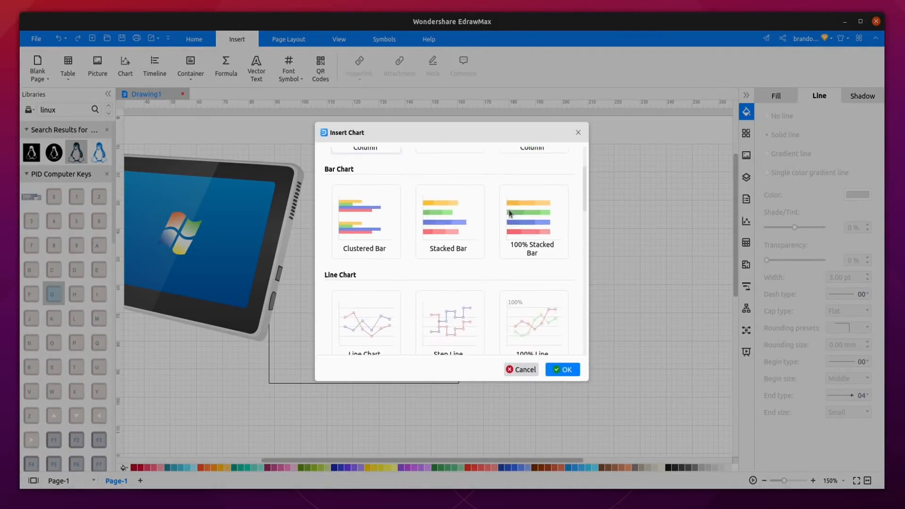
pyautogui.scroll(-3)
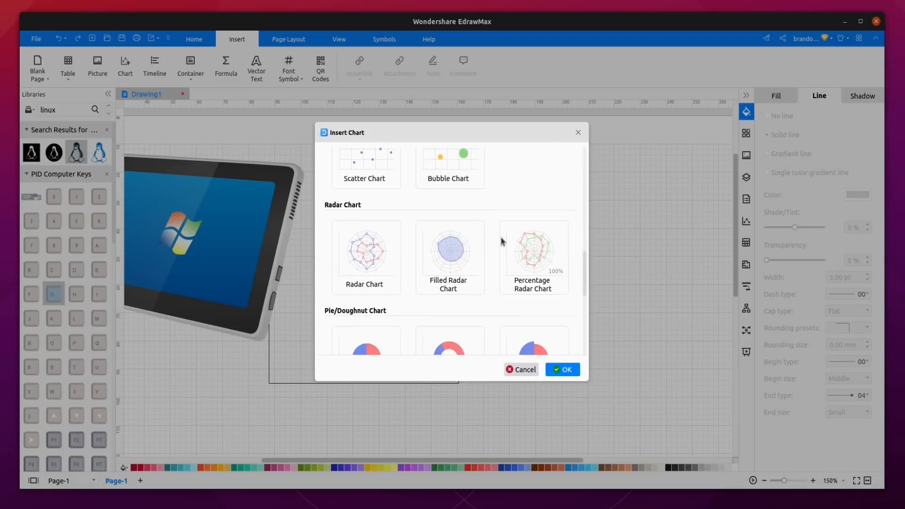
pyautogui.scroll(-3)
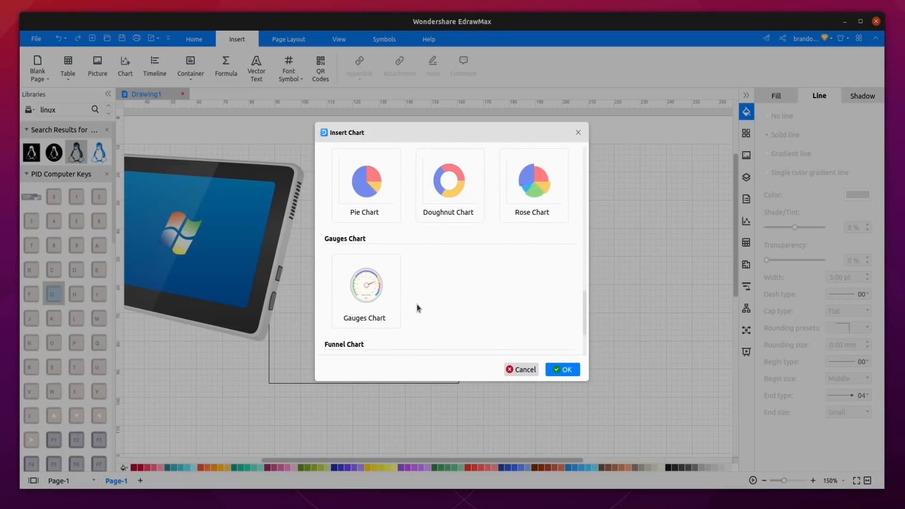
pyautogui.scroll(-3)
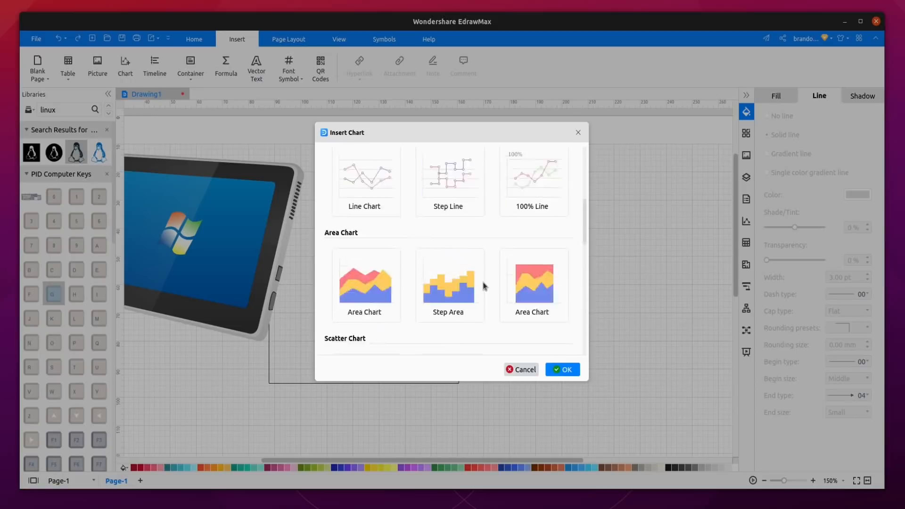
pyautogui.scroll(-3)
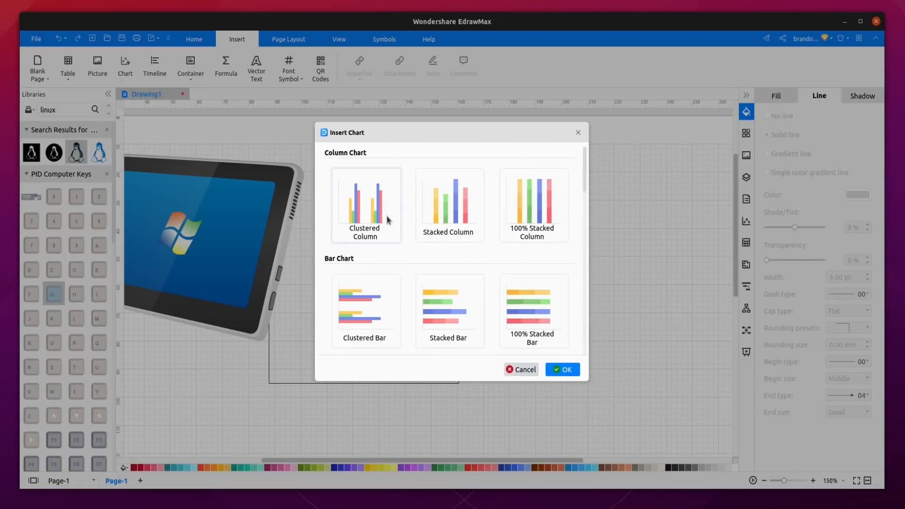
pyautogui.scroll(-3)
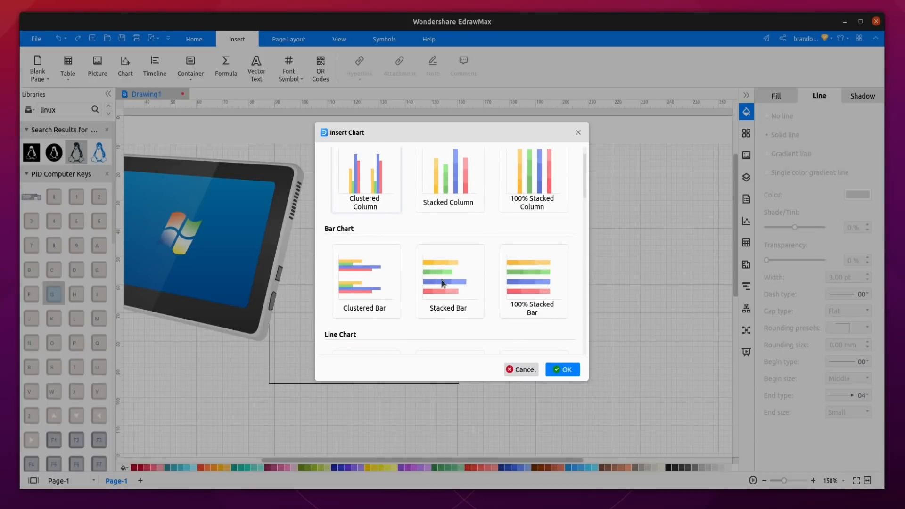
# - Insert a stacked horizontal bar chart beside the tablet image and colour Series1 green
pyautogui.click(561, 370)
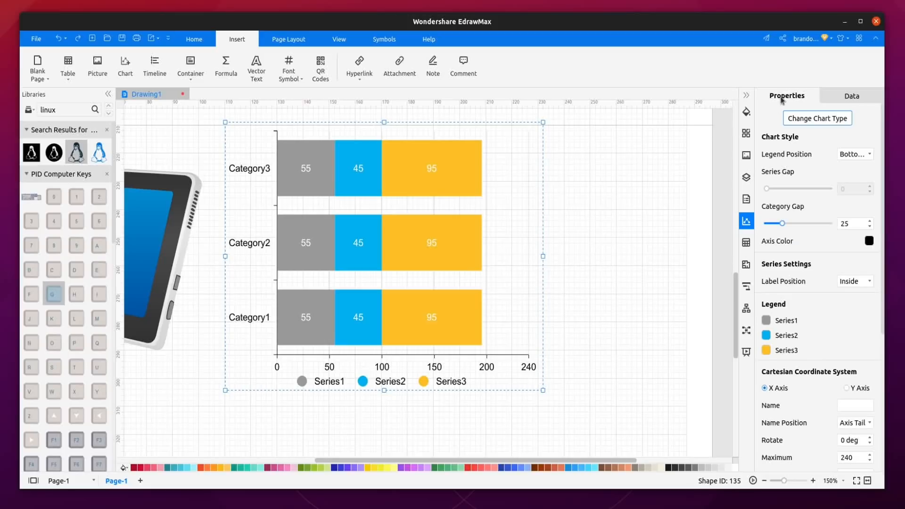
pyautogui.click(818, 118)
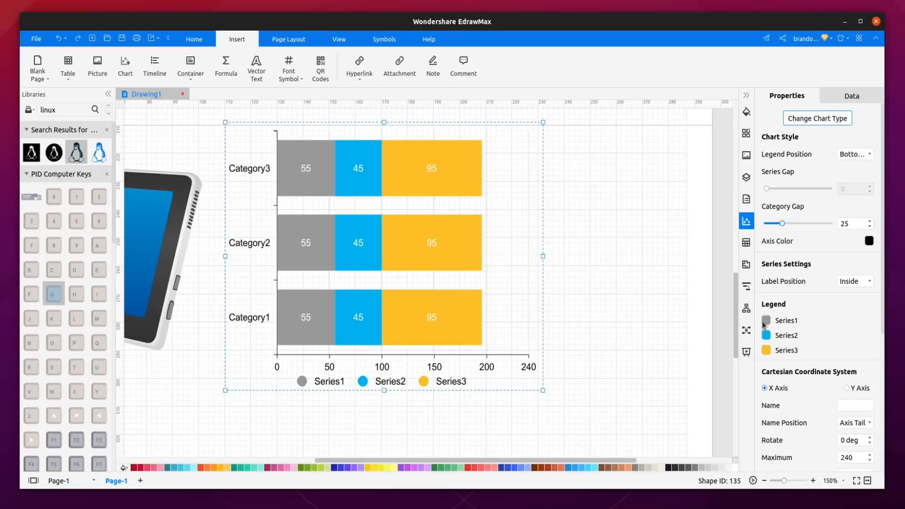
pyautogui.click(767, 321)
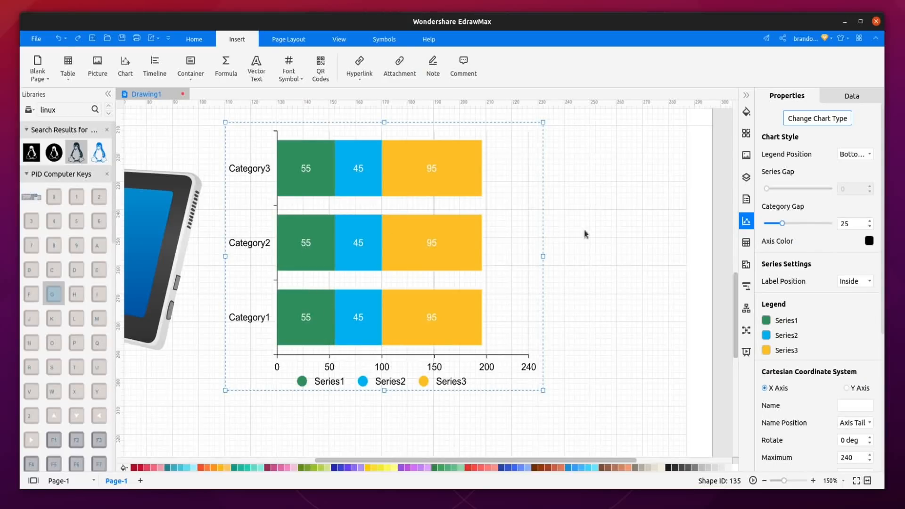
pyautogui.moveTo(468, 201)
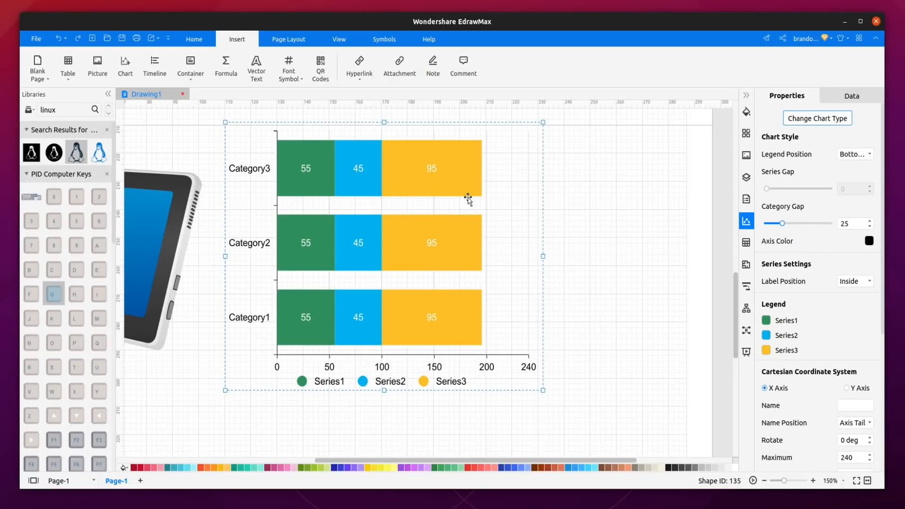
# - Delete Series3 and enter categories MacOS (600, 1200) and Ubuntu (550, 1100)
pyautogui.click(852, 96)
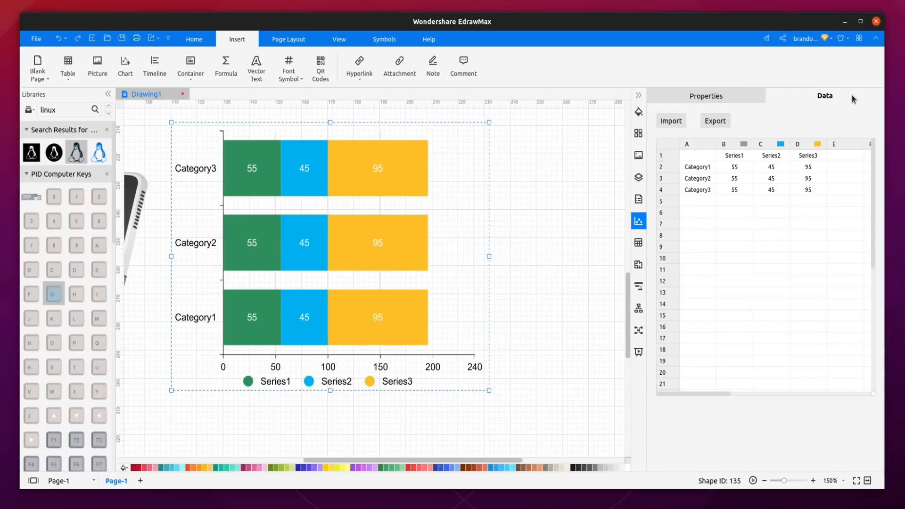
pyautogui.moveTo(769, 191)
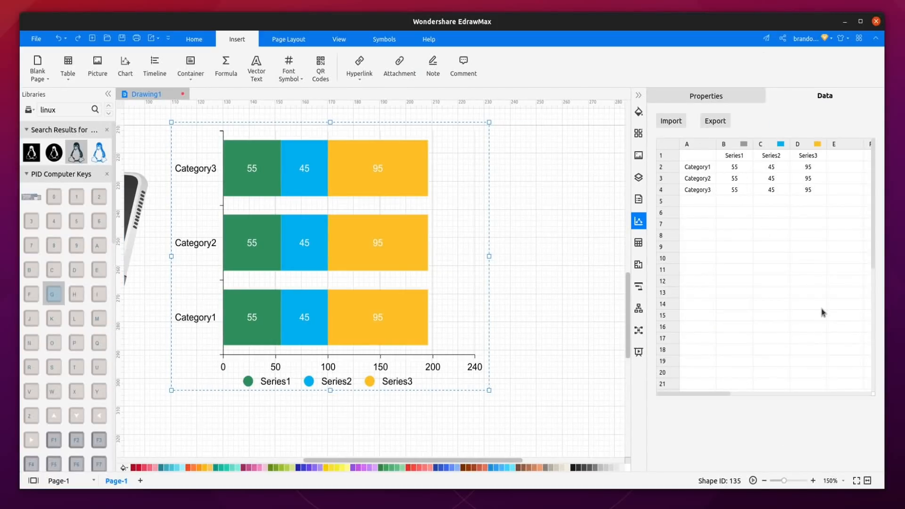
pyautogui.moveTo(825, 192)
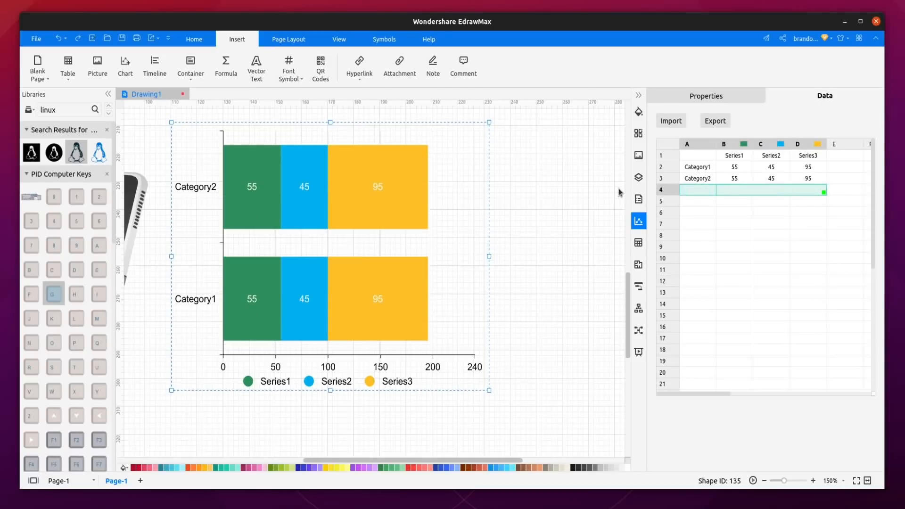
pyautogui.click(797, 143)
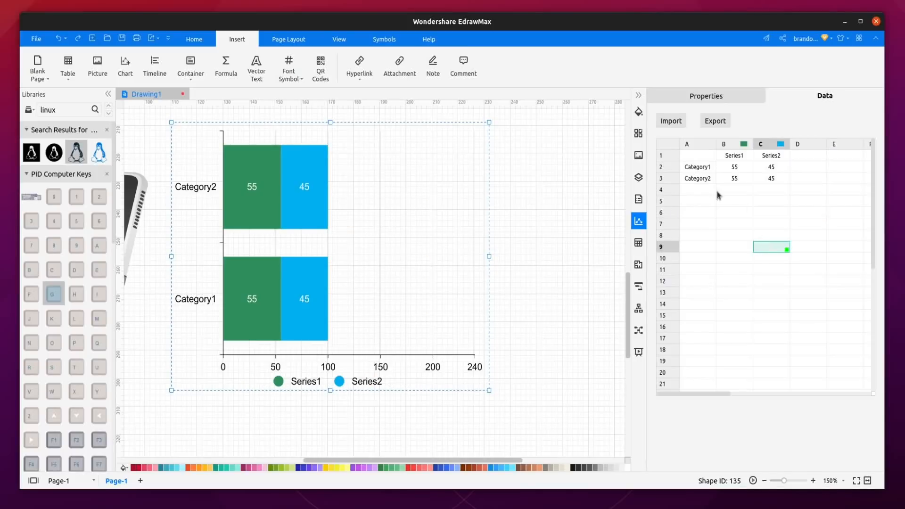
pyautogui.write('MacOS')
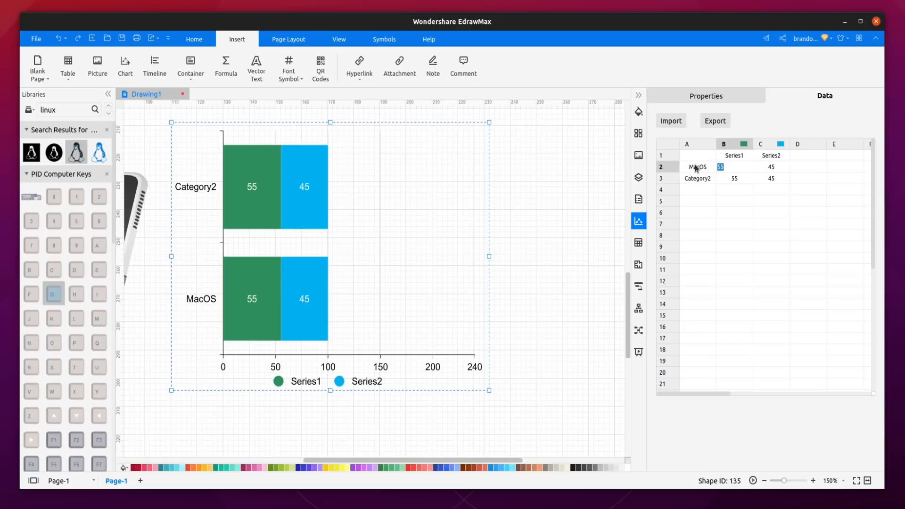
pyautogui.write('600')
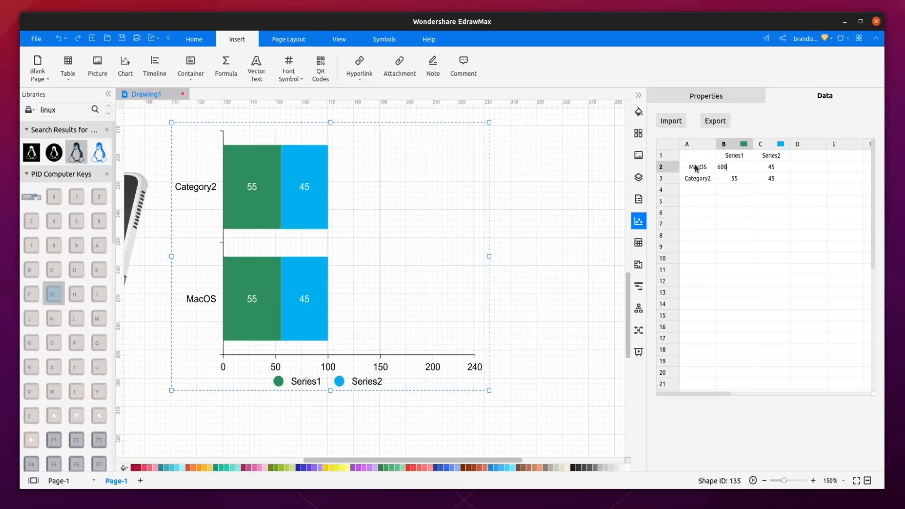
pyautogui.write('1200')
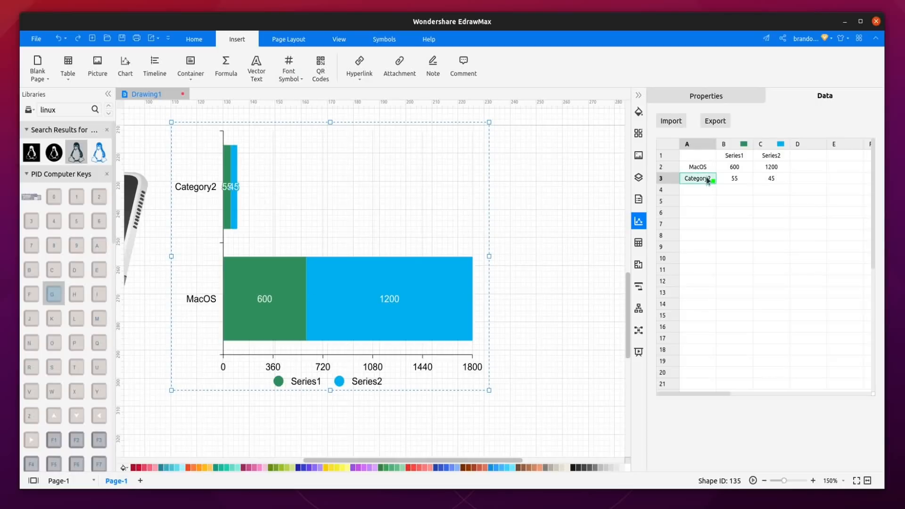
pyautogui.write('Ubuntu')
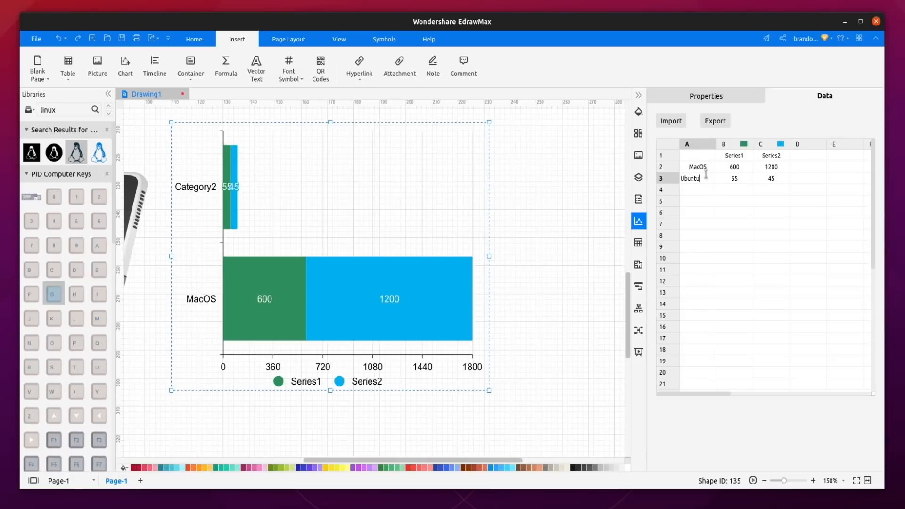
pyautogui.click(735, 178)
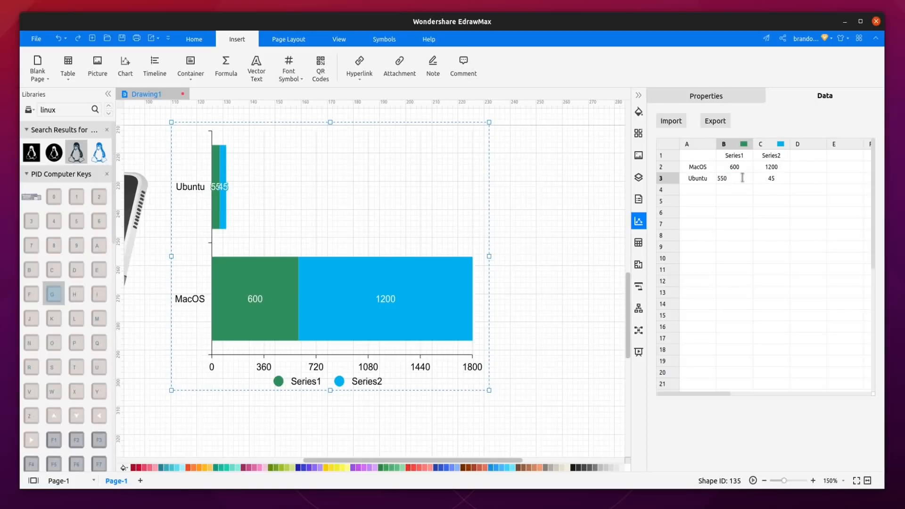
pyautogui.write('11')
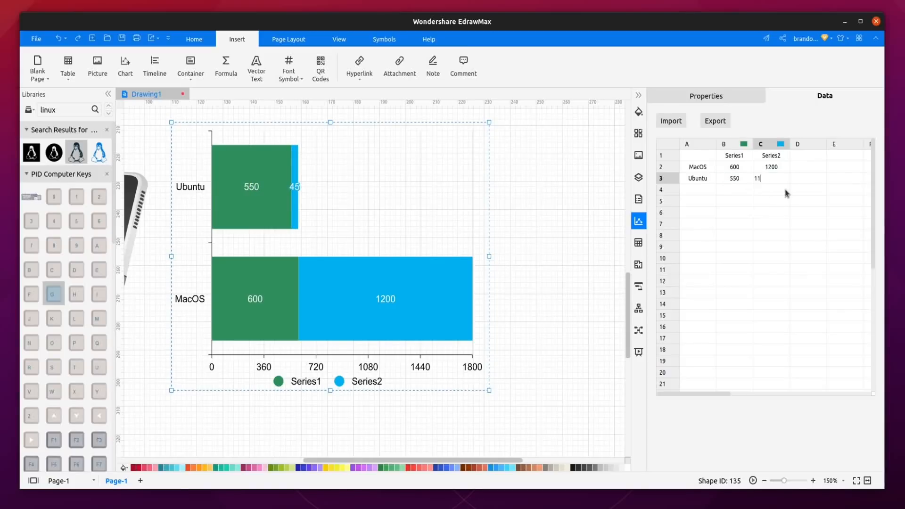
pyautogui.write('1100')
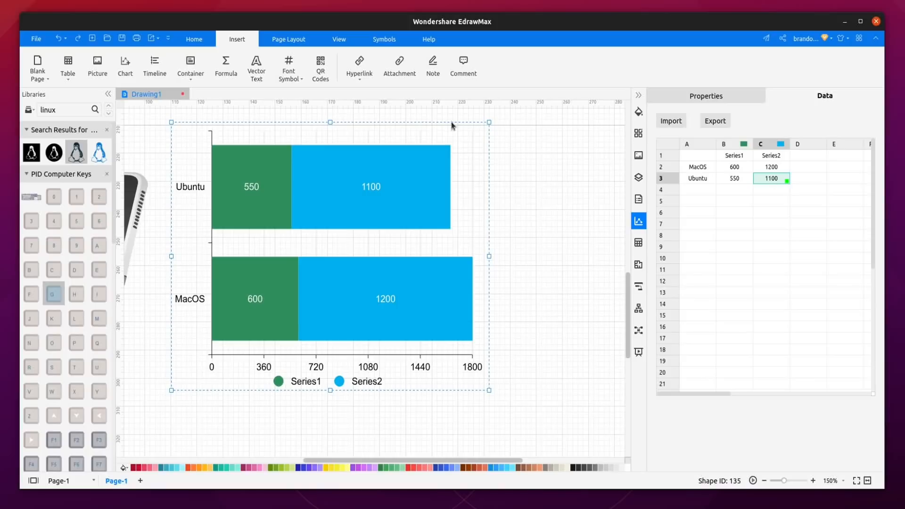
pyautogui.moveTo(722, 132)
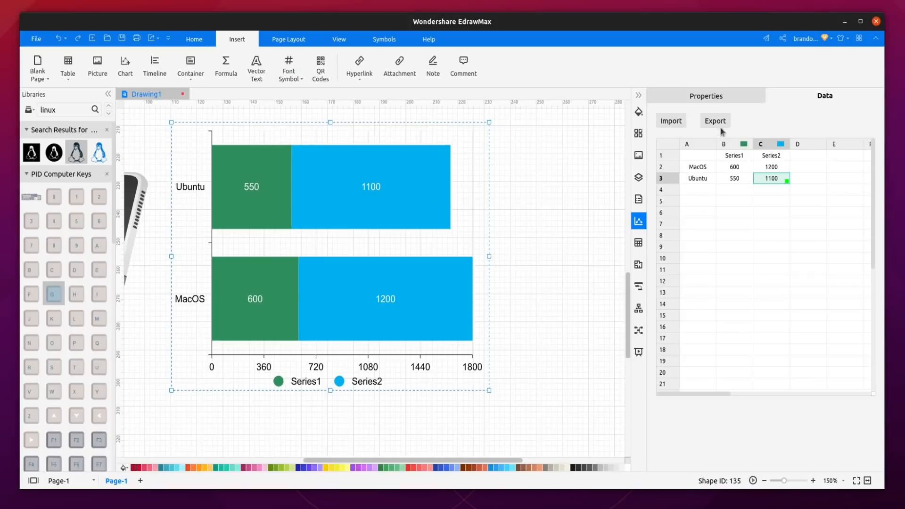
# - Set the chart's X axis maximum to 2000 and zoom out to the whole page
pyautogui.click(786, 95)
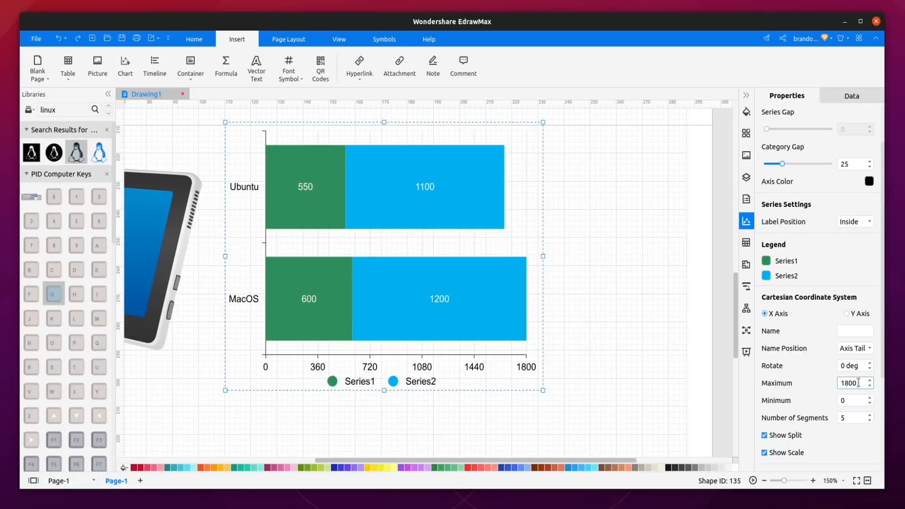
pyautogui.write('2000')
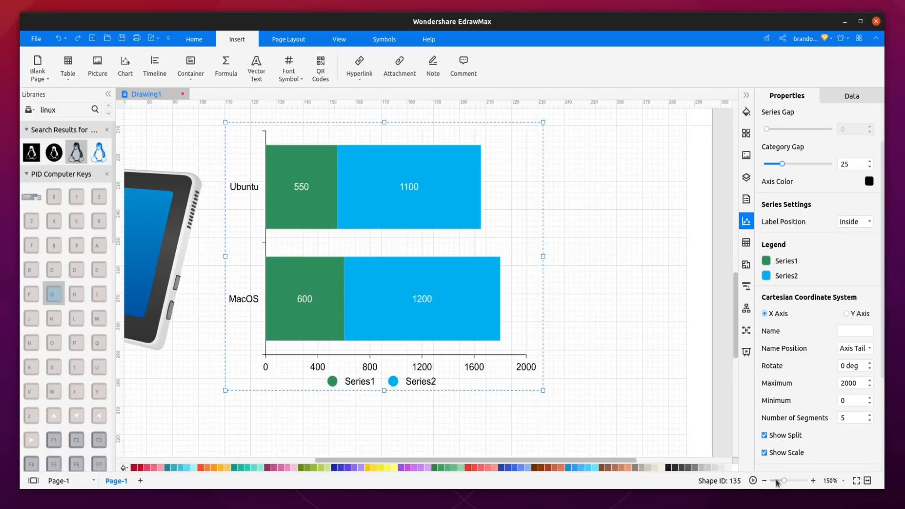
pyautogui.click(765, 480)
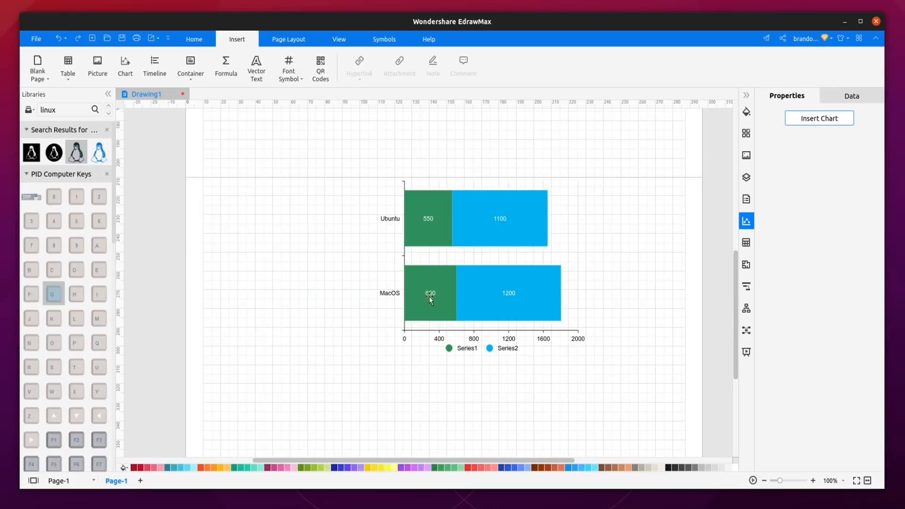
# - Centre the bar chart on the page with Align > Center
pyautogui.rightClick(430, 298)
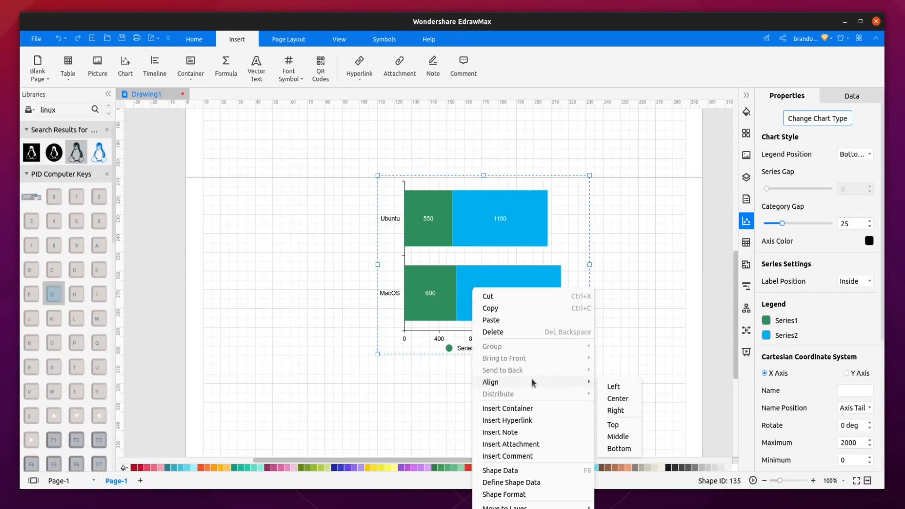
pyautogui.moveTo(617, 398)
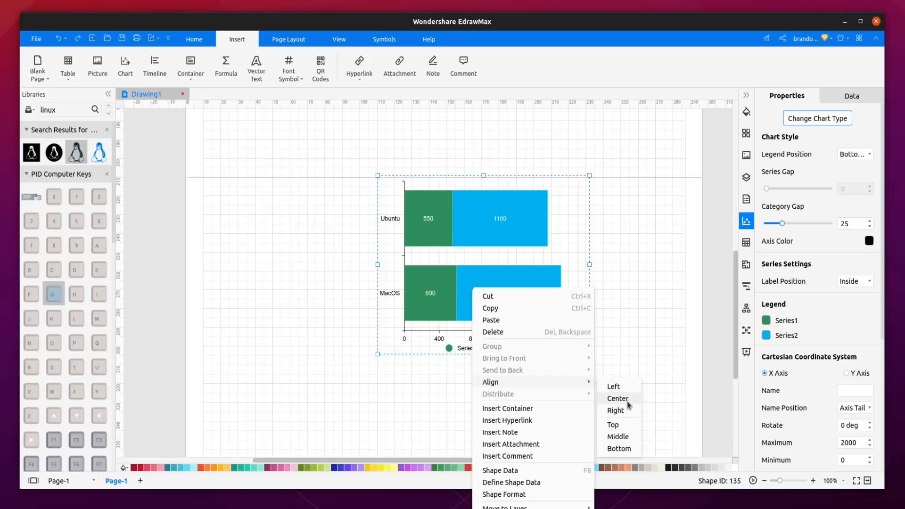
pyautogui.click(617, 398)
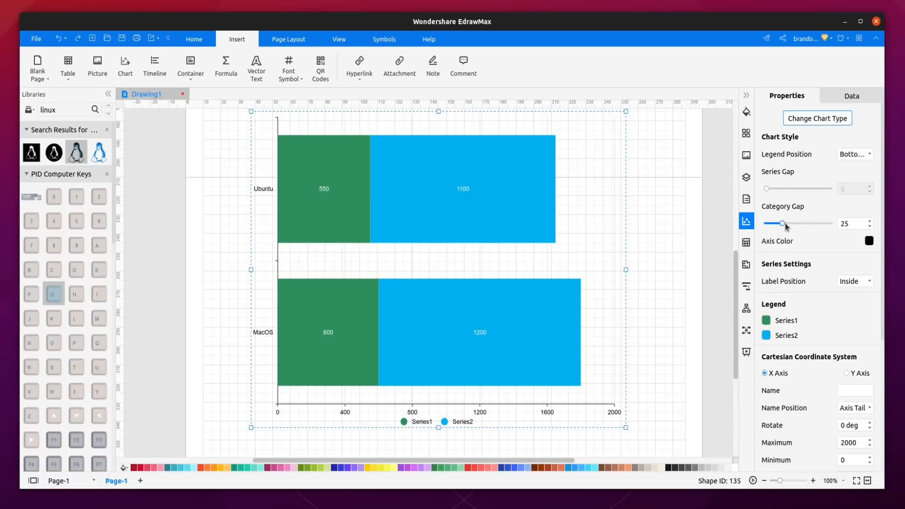
# - Widen the chart's category gap from 25 to 61
pyautogui.moveTo(781, 224); pyautogui.dragTo(805, 224)
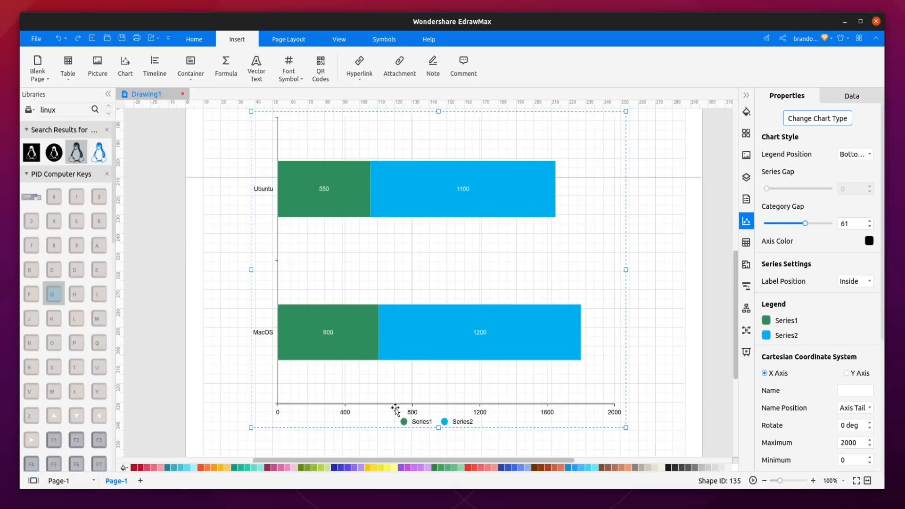
pyautogui.moveTo(413, 337)
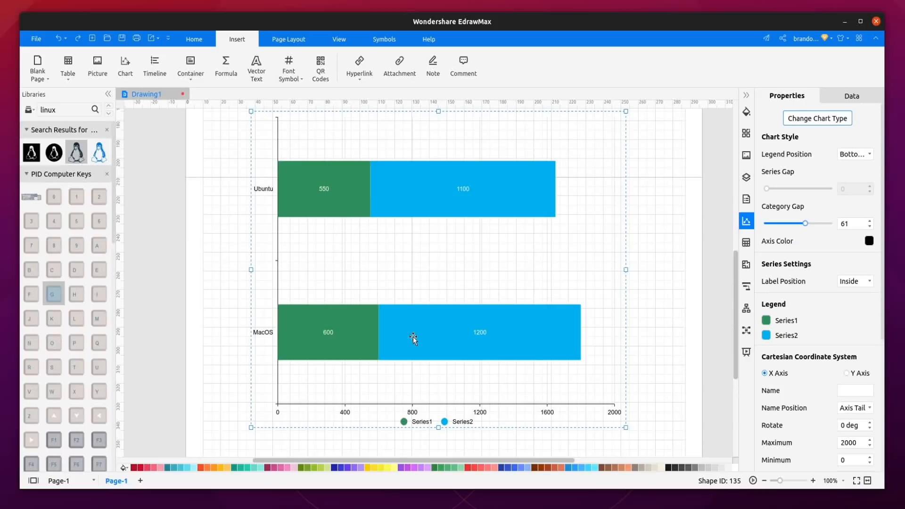
pyautogui.moveTo(273, 154)
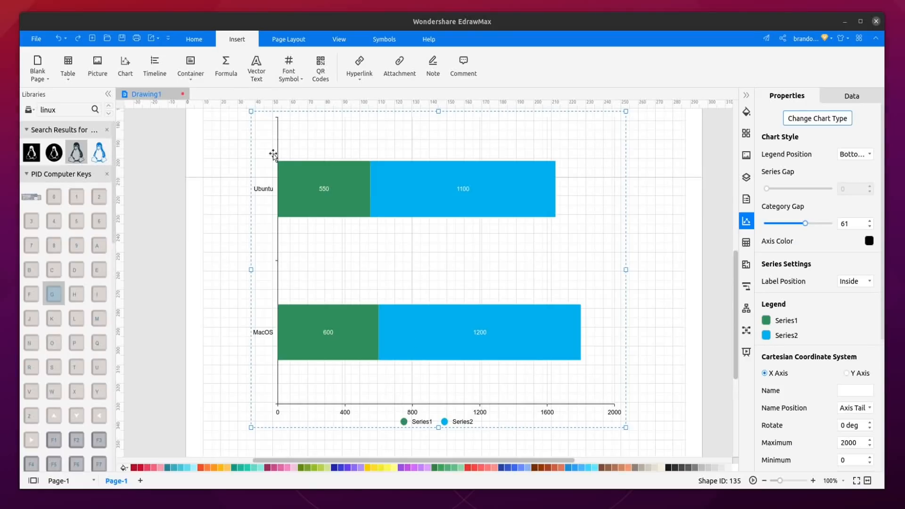
pyautogui.moveTo(131, 65)
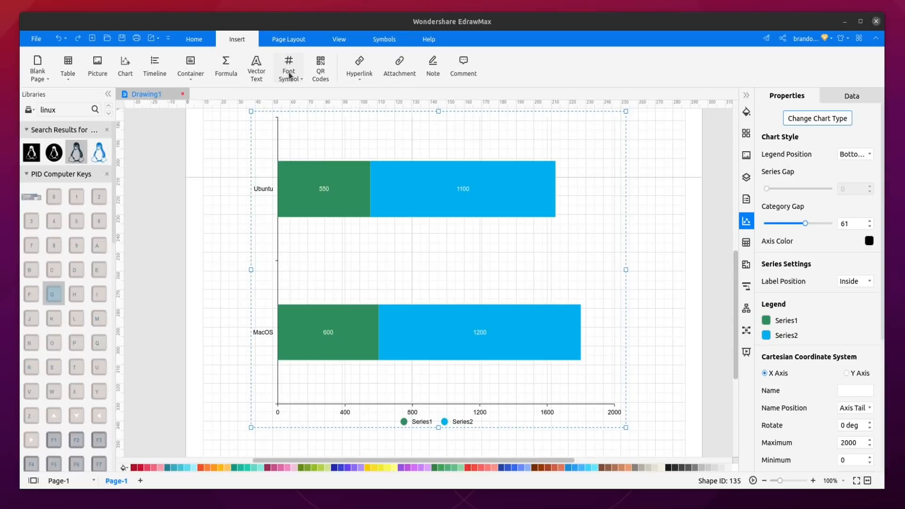
# - Review page size and unit options, then fit the page to the drawing
pyautogui.click(288, 38)
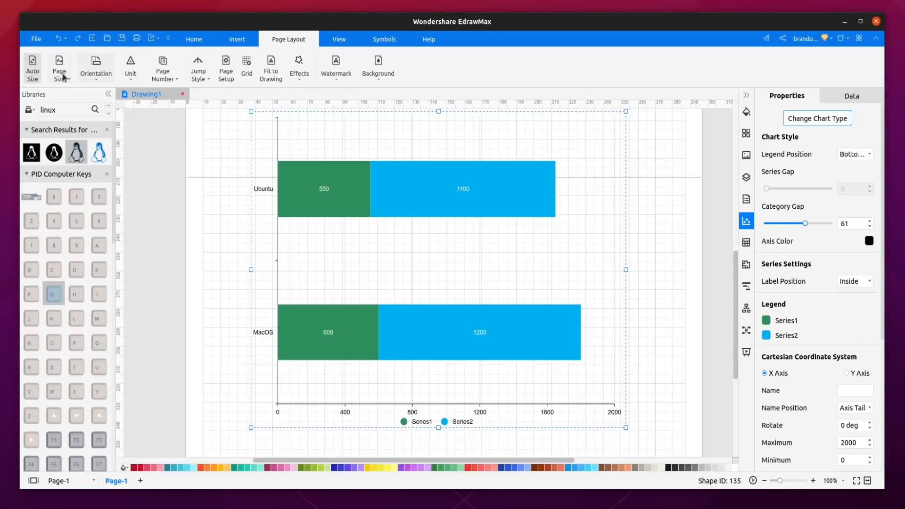
pyautogui.click(59, 67)
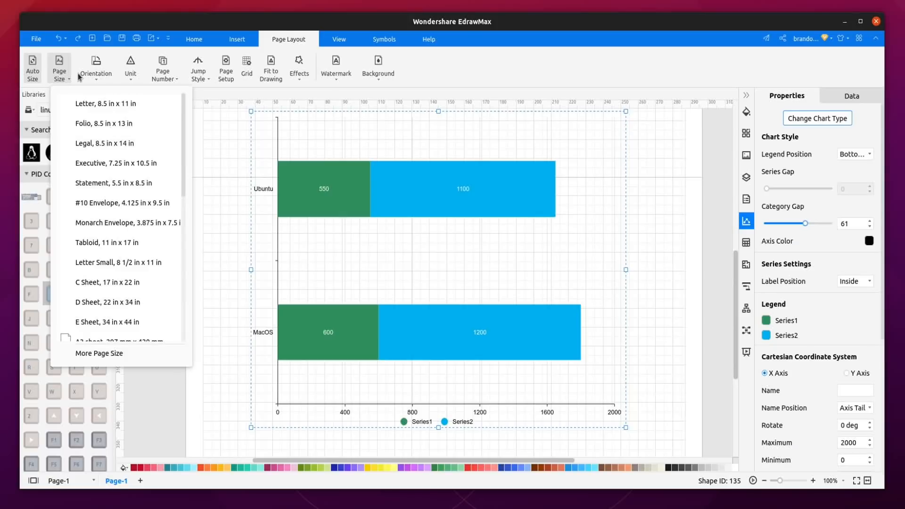
pyautogui.click(130, 67)
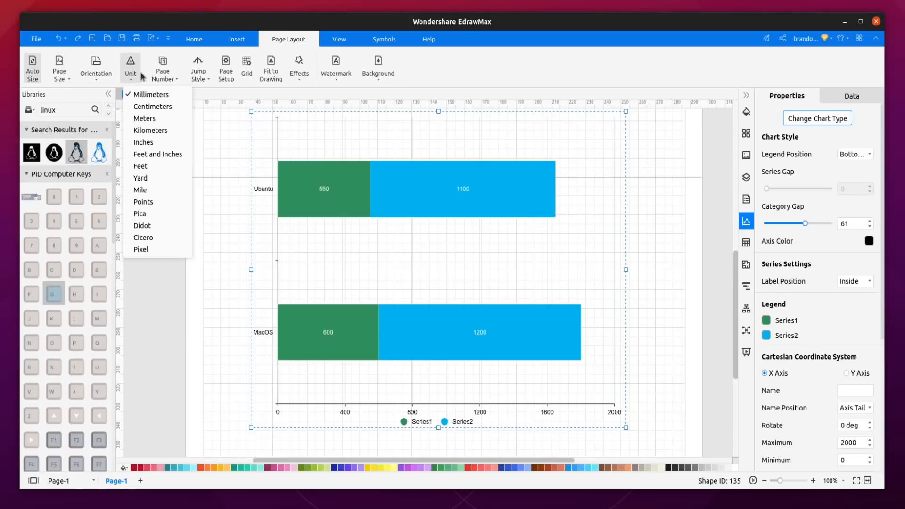
pyautogui.moveTo(271, 62)
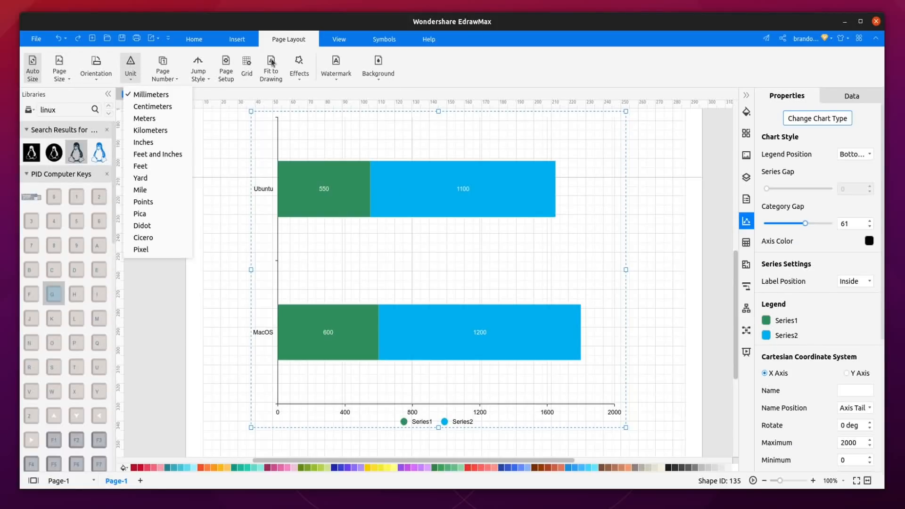
pyautogui.moveTo(458, 73)
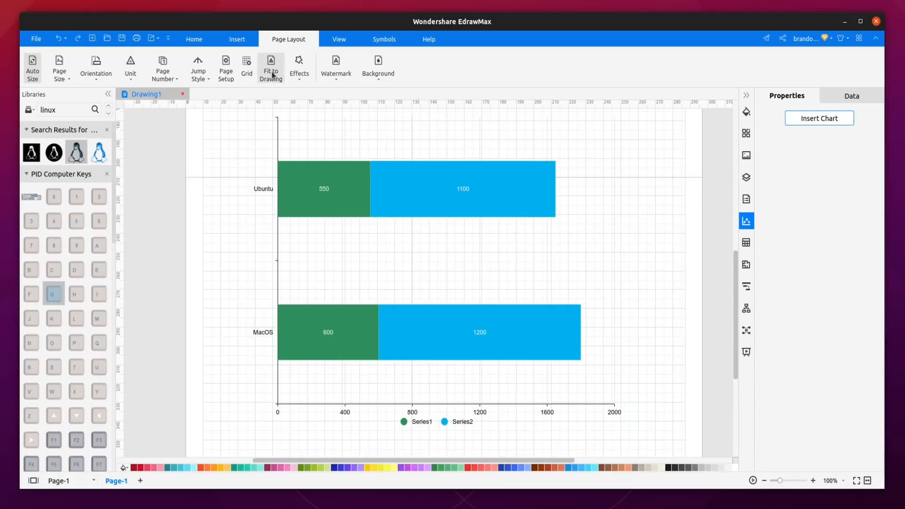
pyautogui.click(270, 68)
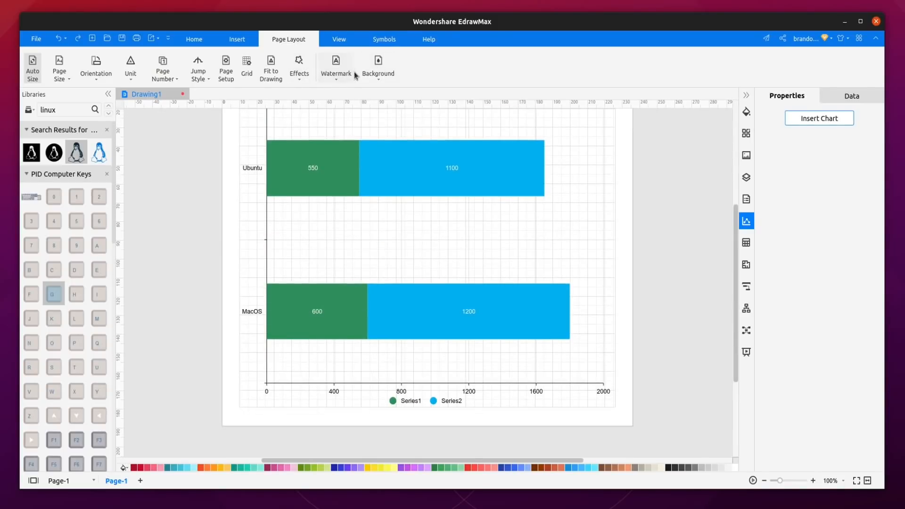
# - Browse watermark presets and give the page a light cream background
pyautogui.click(335, 65)
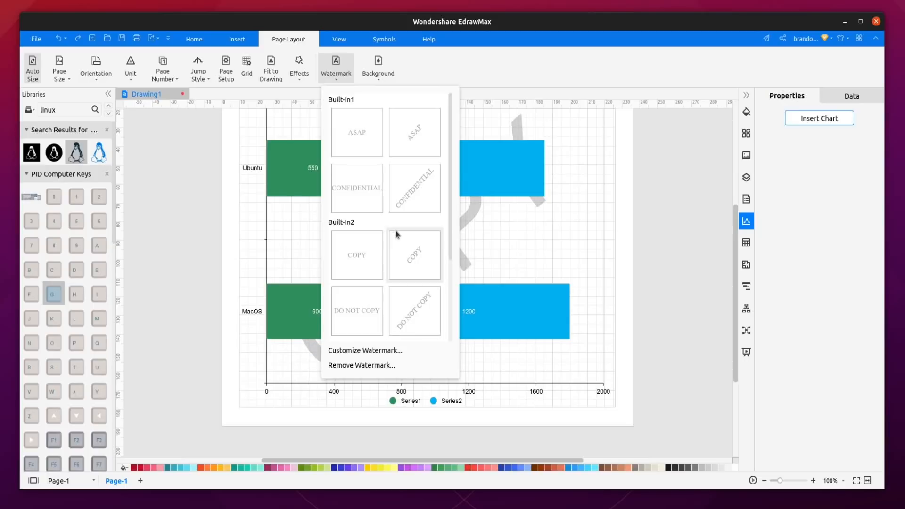
pyautogui.moveTo(409, 272)
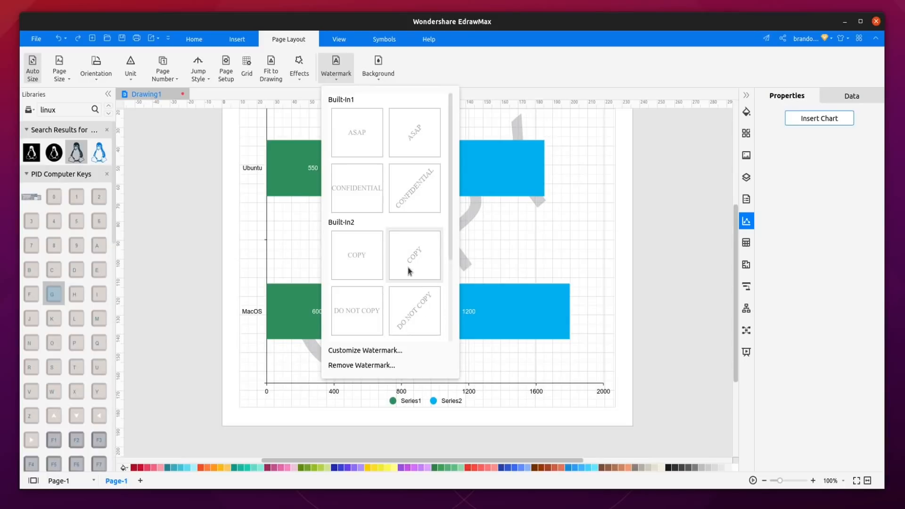
pyautogui.moveTo(452, 61)
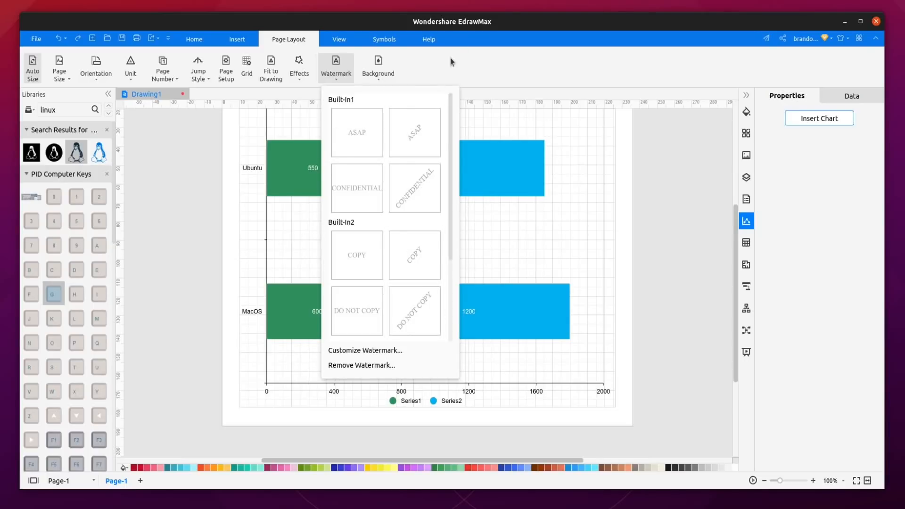
pyautogui.click(378, 65)
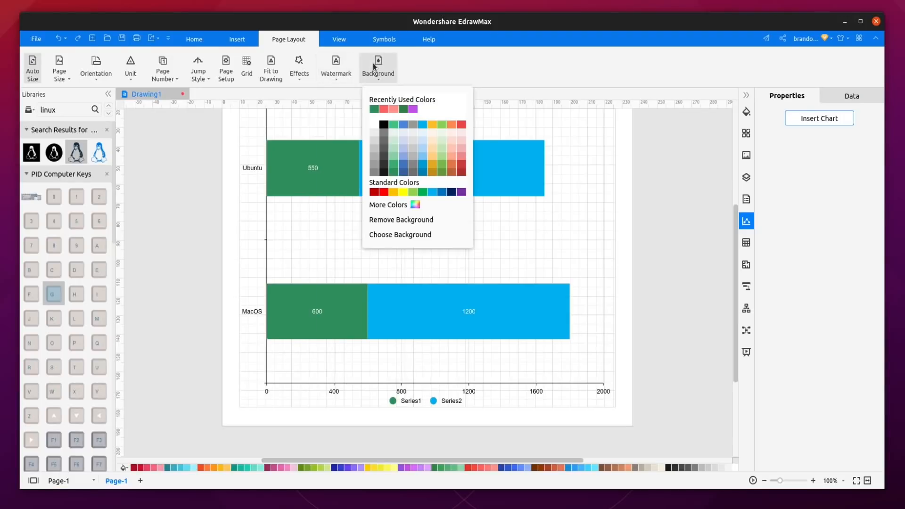
pyautogui.click(403, 125)
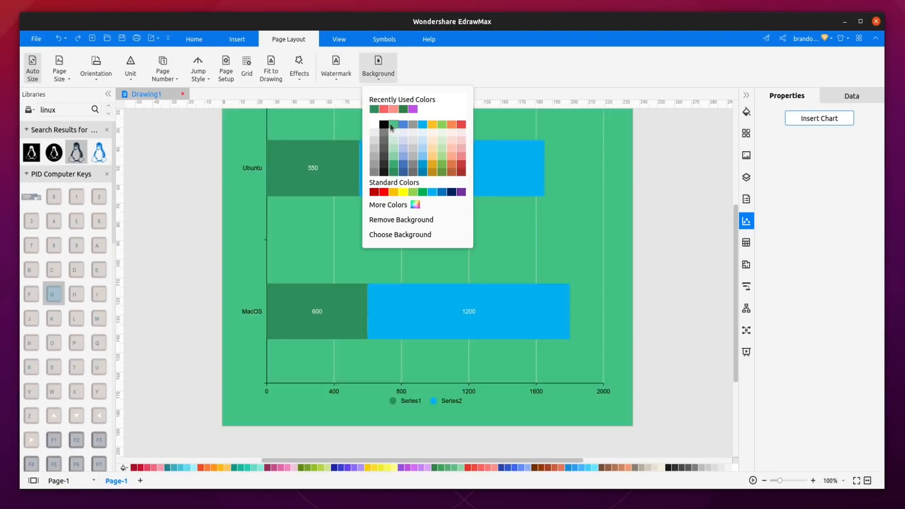
pyautogui.click(432, 140)
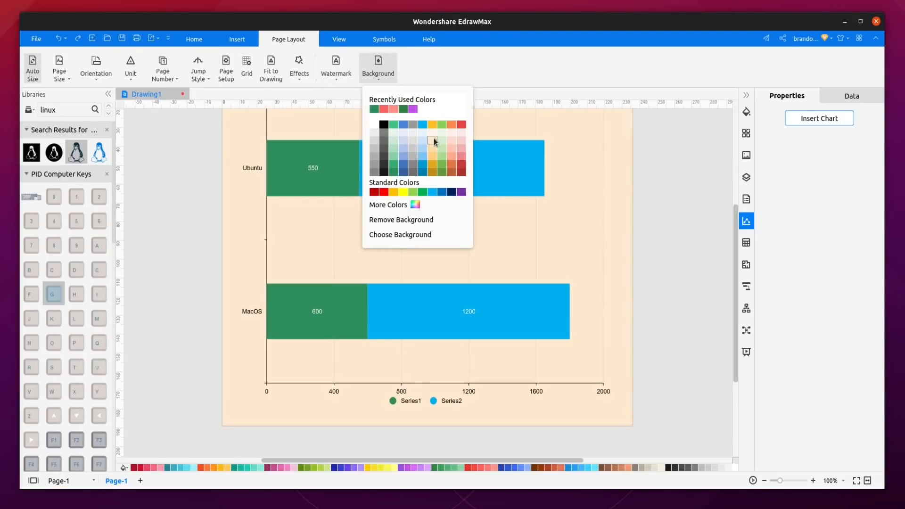
pyautogui.click(339, 38)
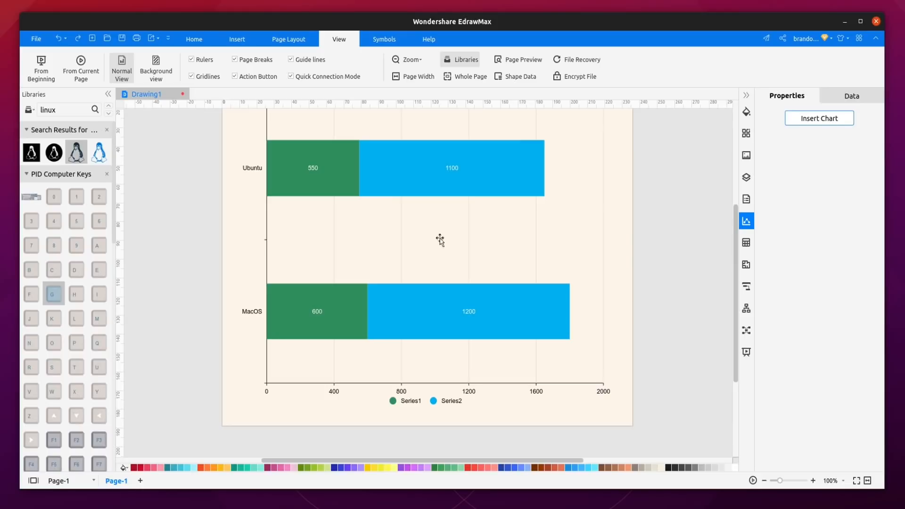
pyautogui.moveTo(368, 156)
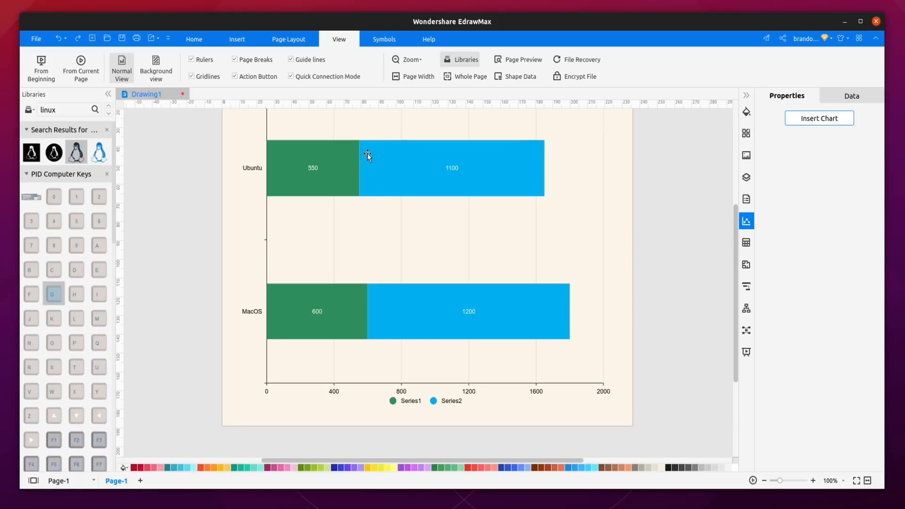
# - Pick the Pencil Tool and sketch a curve above the Ubuntu bar
pyautogui.click(384, 39)
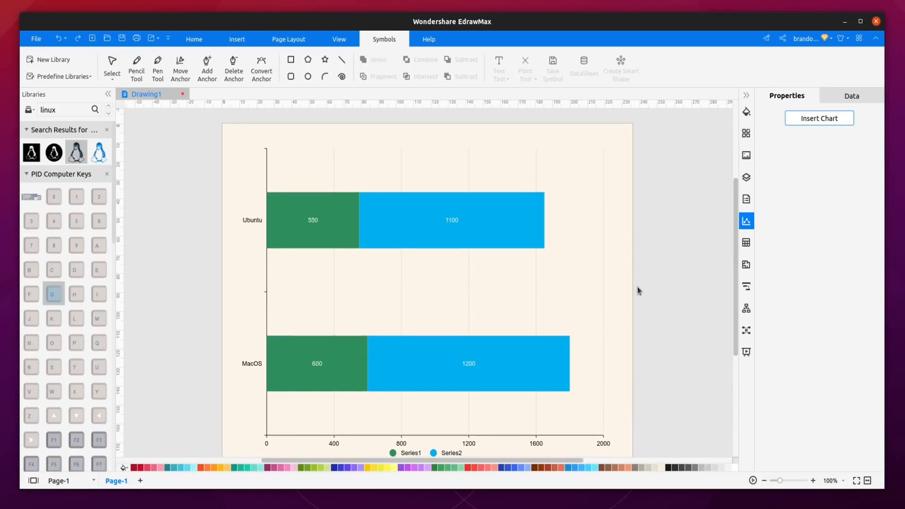
pyautogui.click(137, 66)
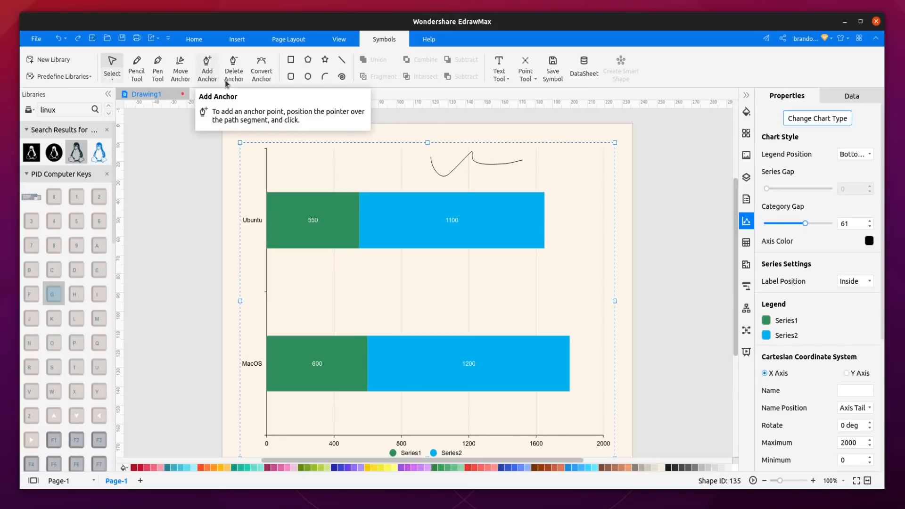
pyautogui.moveTo(260, 67)
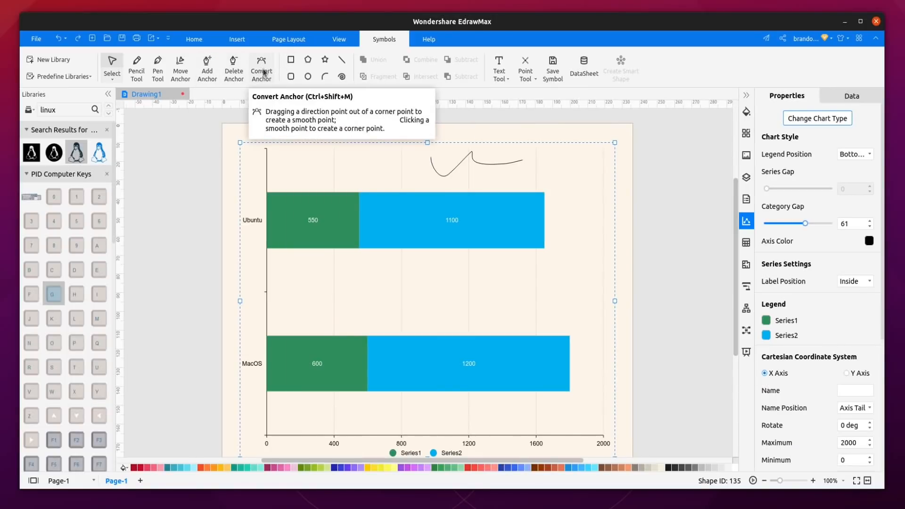
pyautogui.moveTo(297, 84)
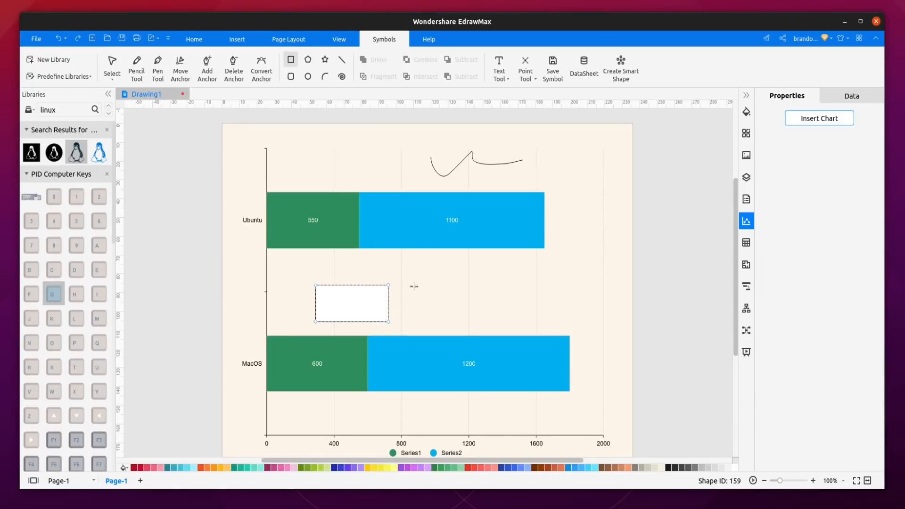
# - Draw a second rectangle between the bars, connect the two boxes, and show theme options
pyautogui.moveTo(430, 287); pyautogui.dragTo(489, 321)
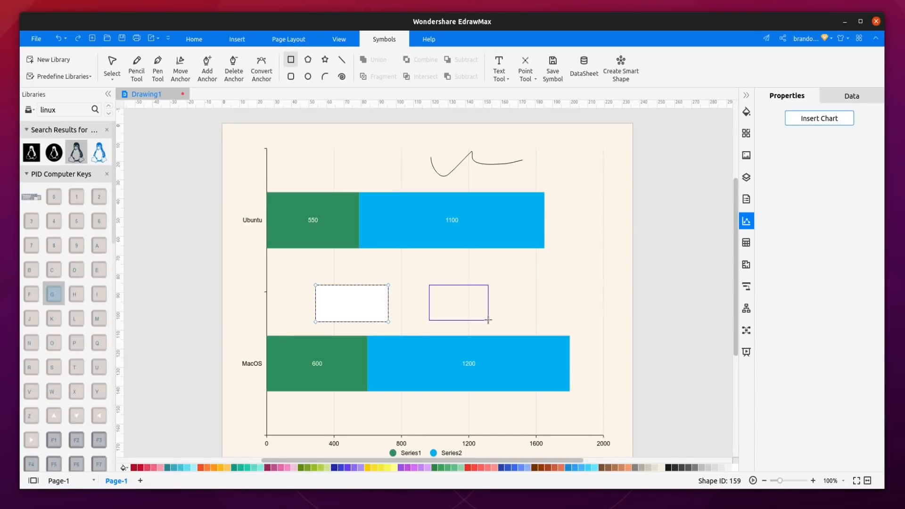
pyautogui.click(111, 64)
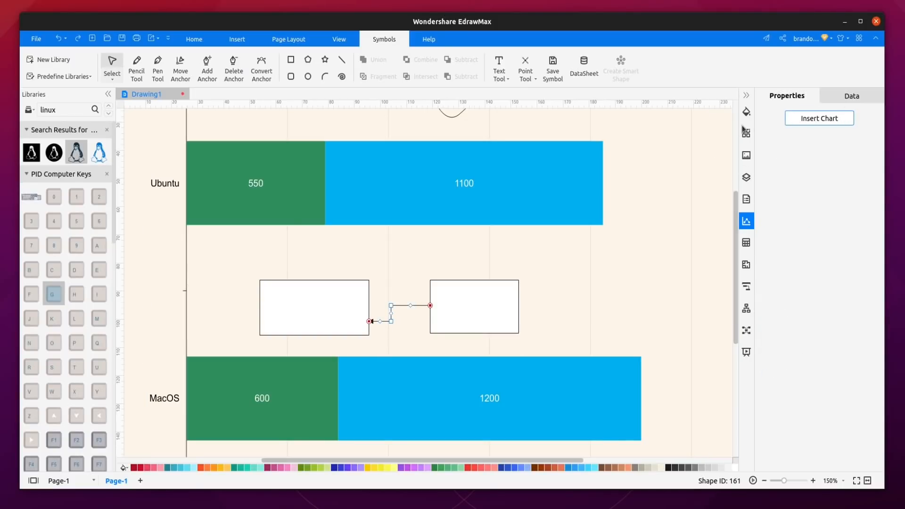
pyautogui.click(746, 133)
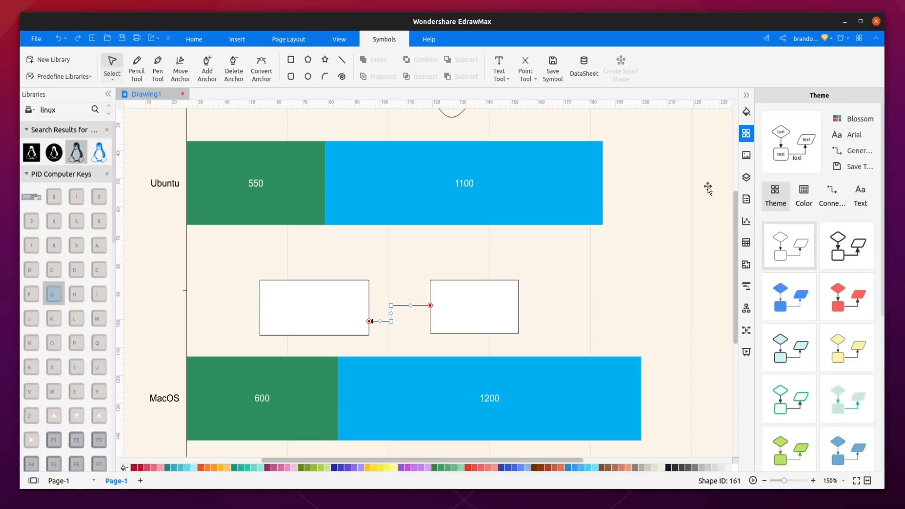
# - Show the Help tab's User Guide, Tutorial, FAQ and Contact Us options
pyautogui.click(428, 39)
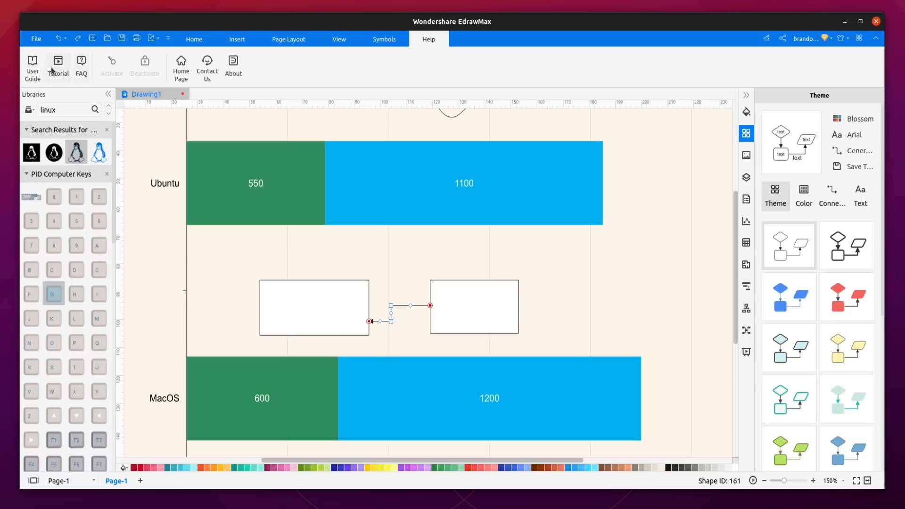
pyautogui.moveTo(136, 63)
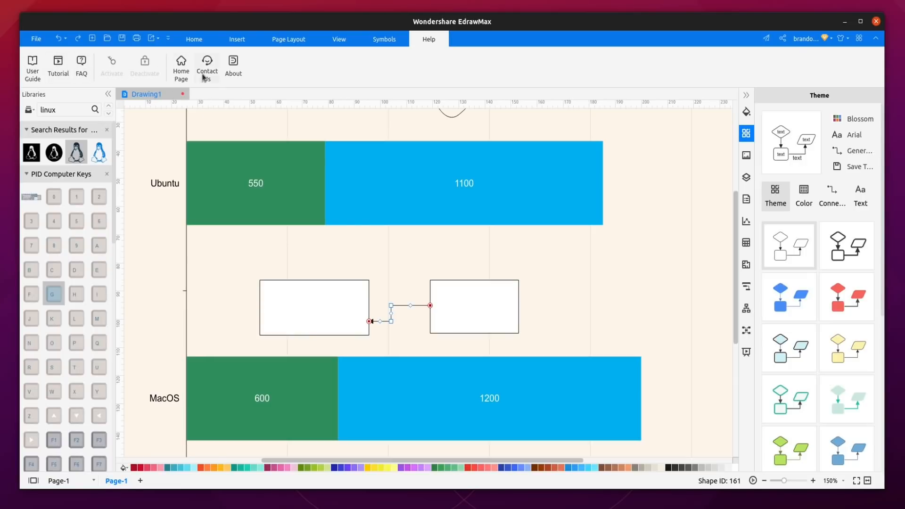
pyautogui.moveTo(263, 80)
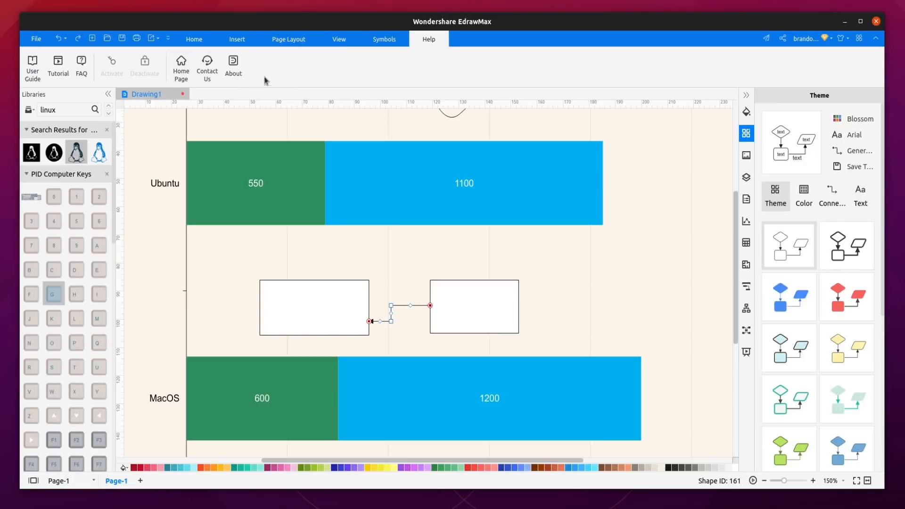
pyautogui.moveTo(145, 62)
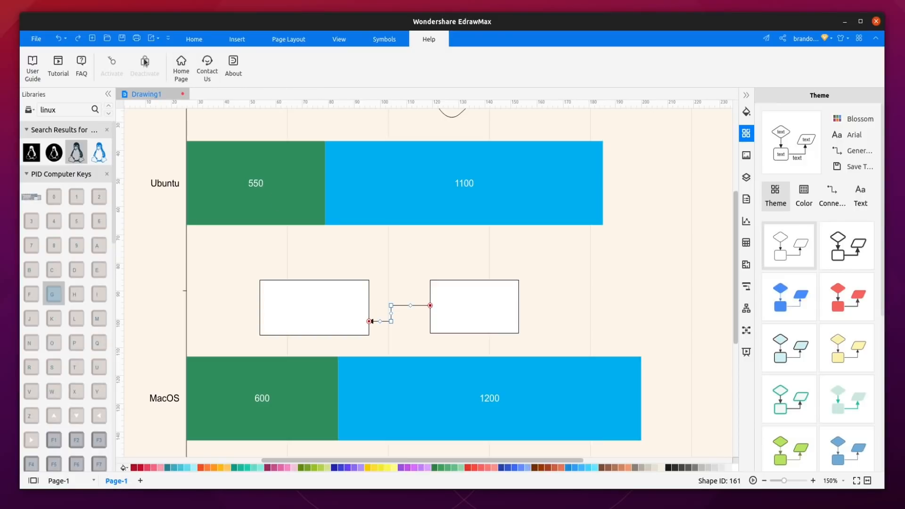
pyautogui.moveTo(195, 39)
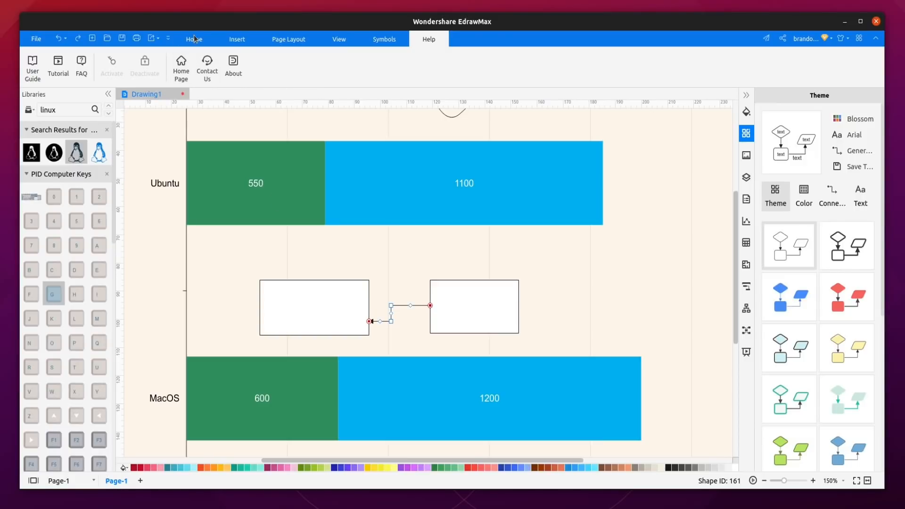
# - Go to the new-diagram start page and type 'pre' to search the templates
pyautogui.click(36, 39)
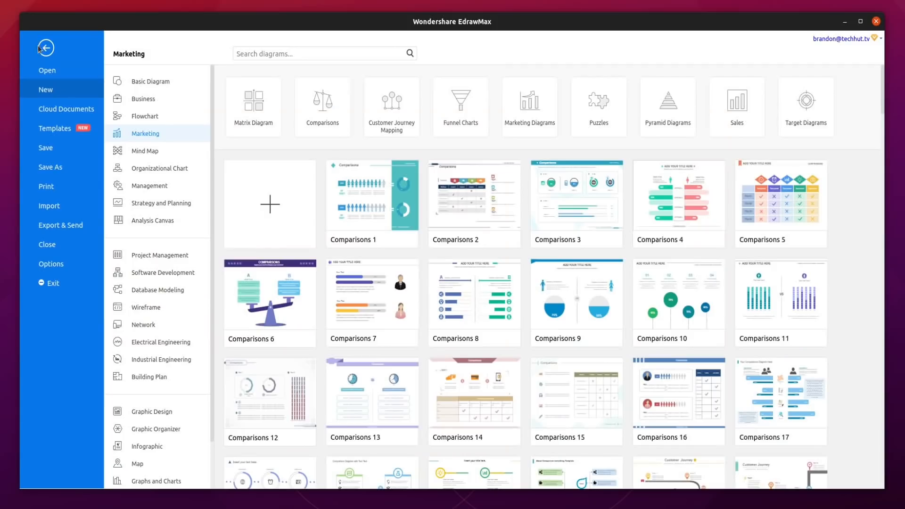
pyautogui.moveTo(65, 96)
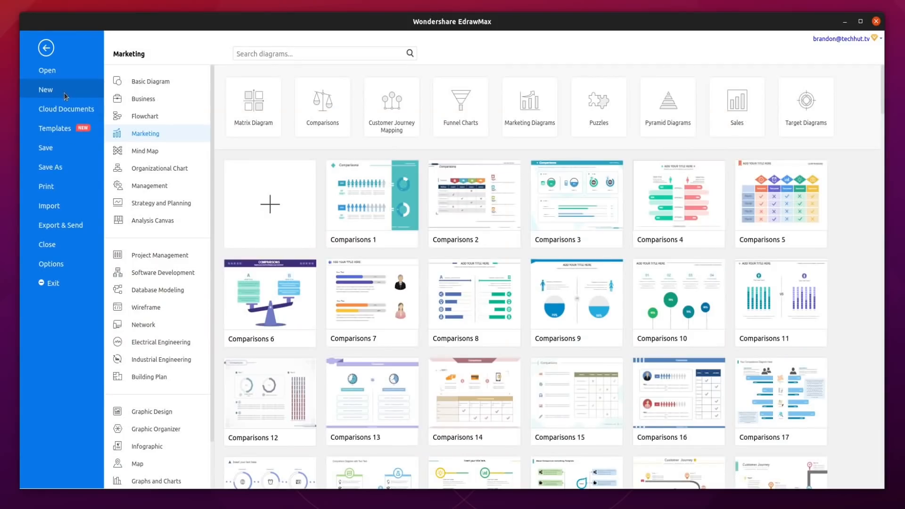
pyautogui.moveTo(310, 74)
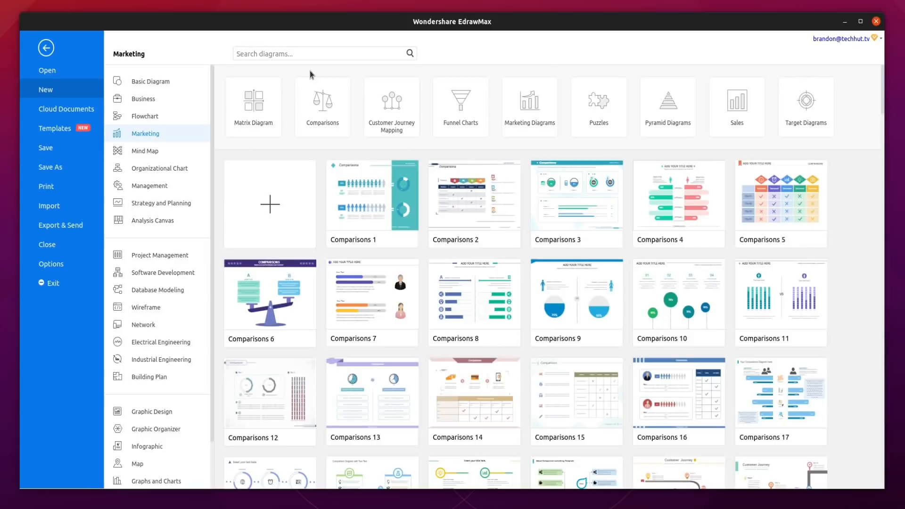
pyautogui.write('pre')
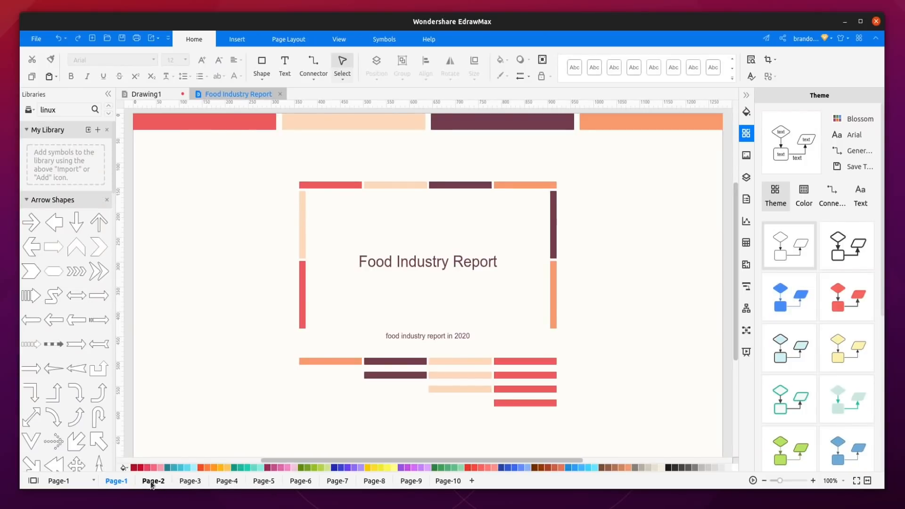
# - View the Food Industry Facts and Frictionless Digital Experiences pages, then present from the first page
pyautogui.click(264, 480)
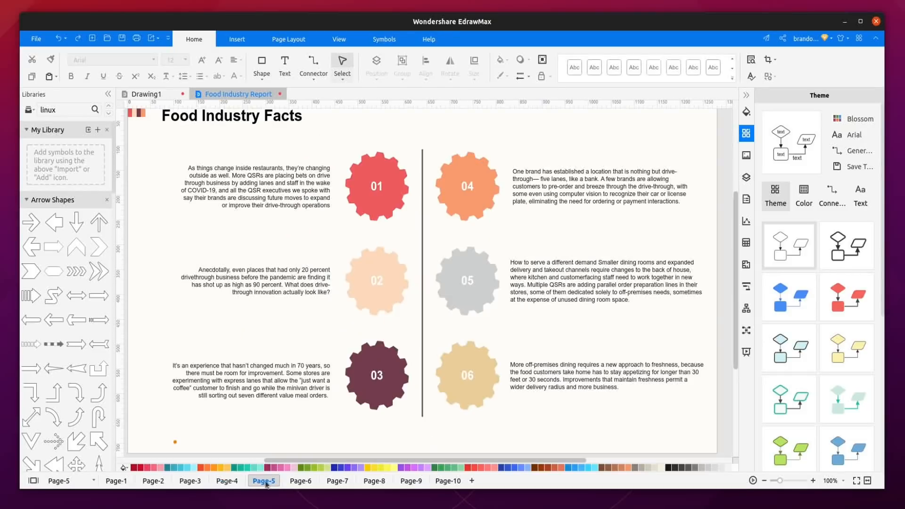
pyautogui.click(300, 481)
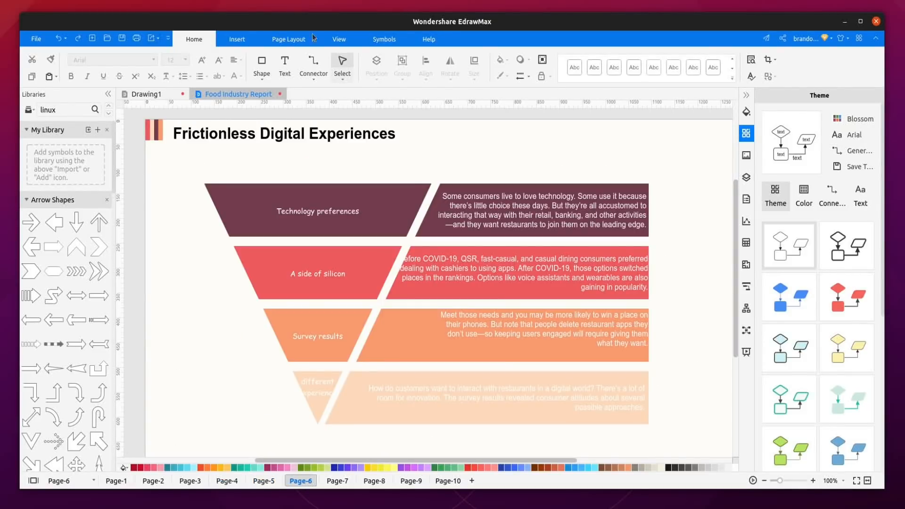
pyautogui.click(339, 38)
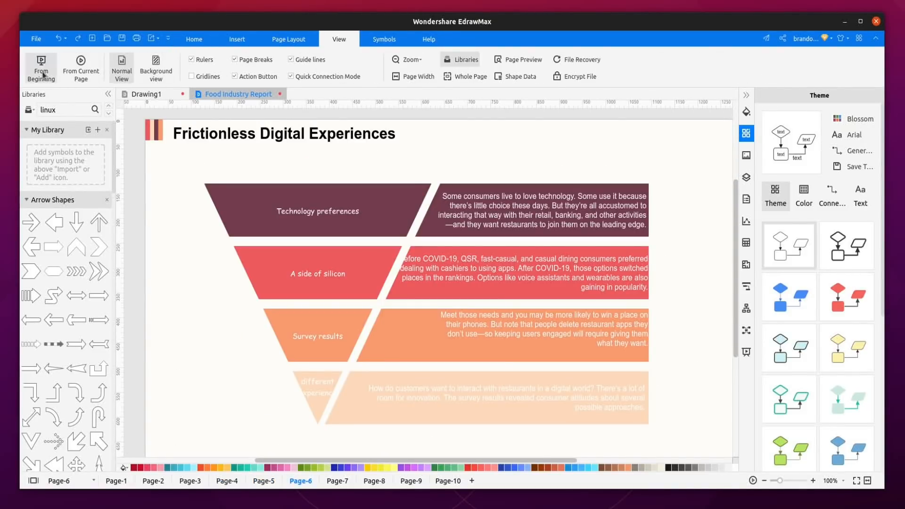
pyautogui.click(41, 67)
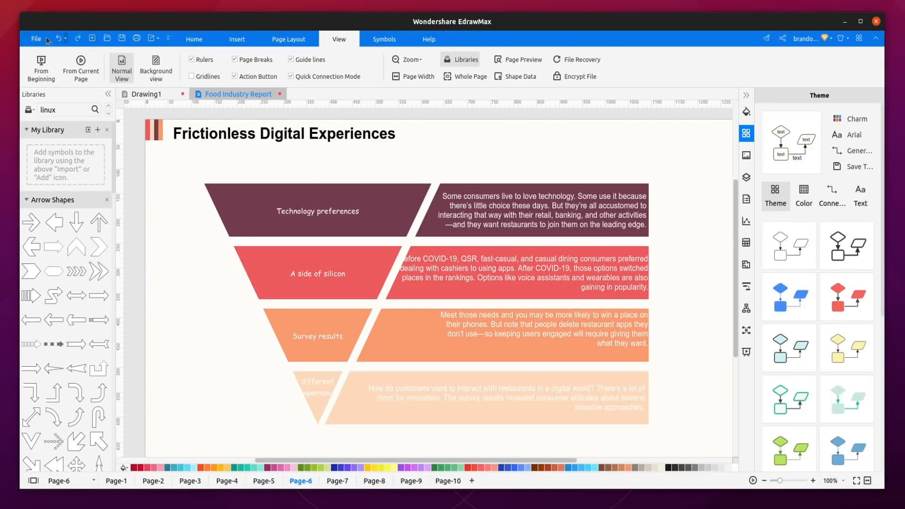
# - Pick the Building Plan category and open the School Fire Evacuation Plan template
pyautogui.click(36, 39)
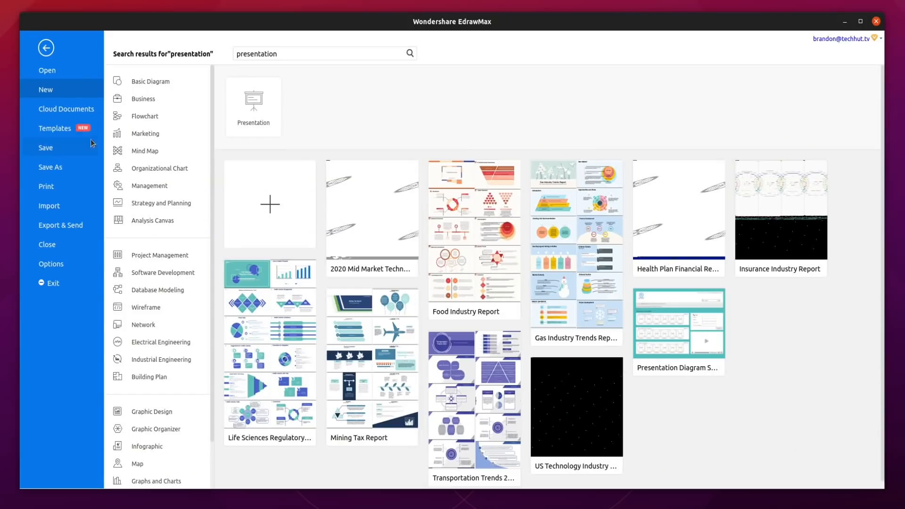
pyautogui.click(54, 128)
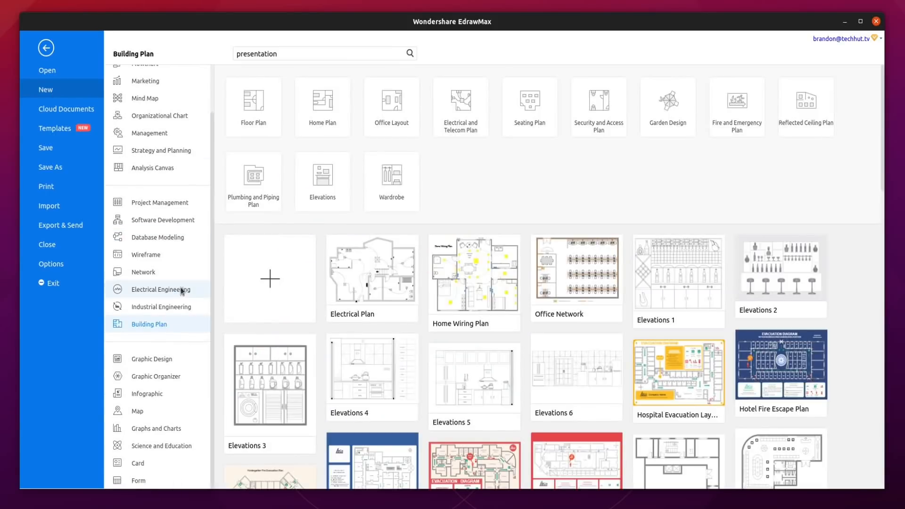
pyautogui.scroll(-3)
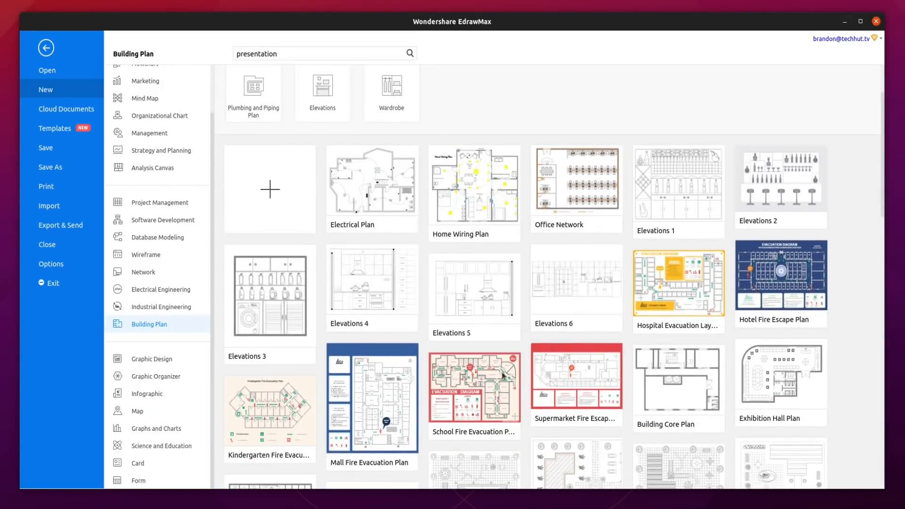
pyautogui.doubleClick(473, 387)
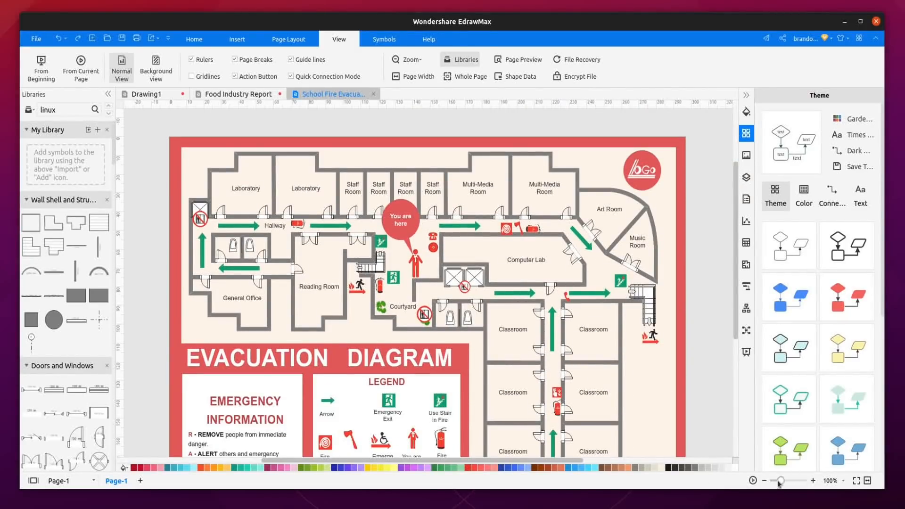
# - Zoom in four times on the floor plan and select the wall above the hallway arrow
pyautogui.click(812, 480)
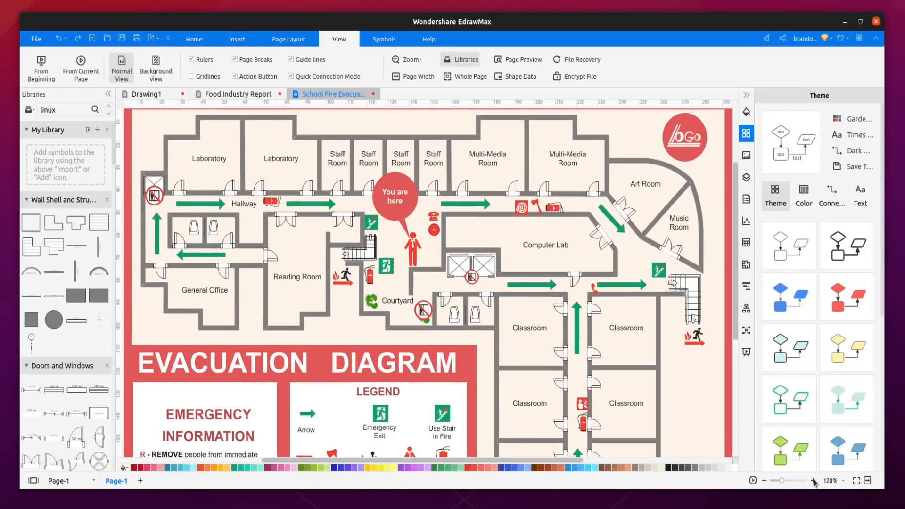
pyautogui.click(814, 481)
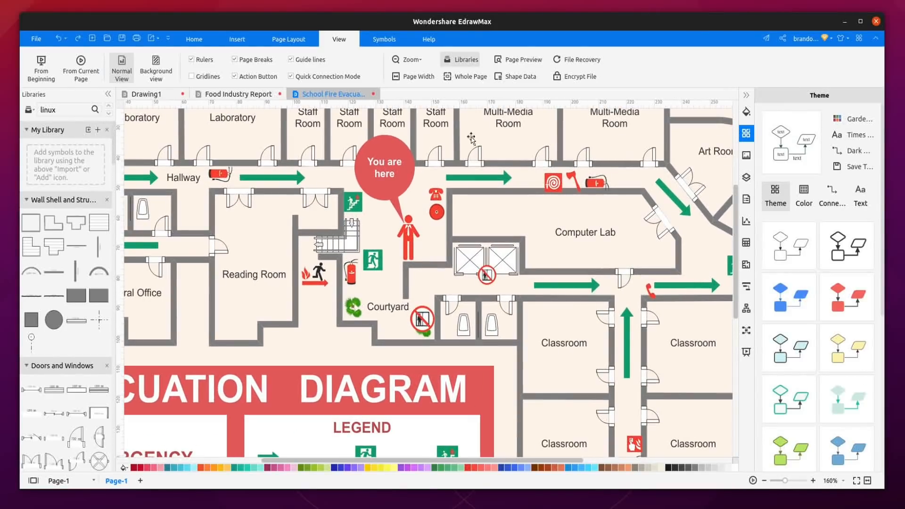
pyautogui.click(474, 153)
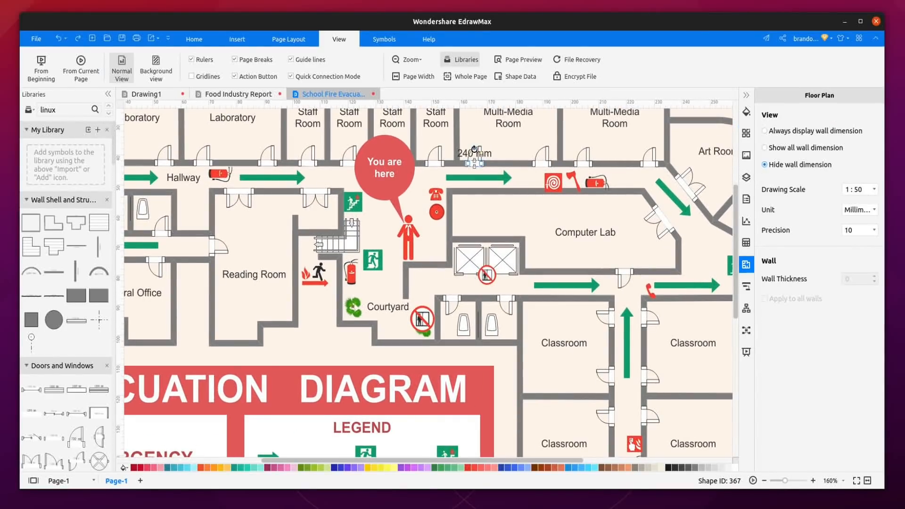
pyautogui.click(813, 481)
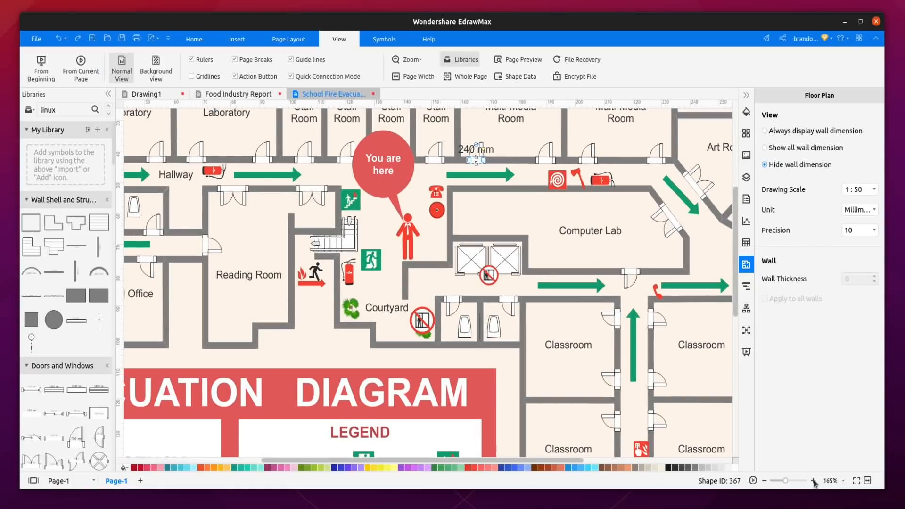
pyautogui.click(813, 480)
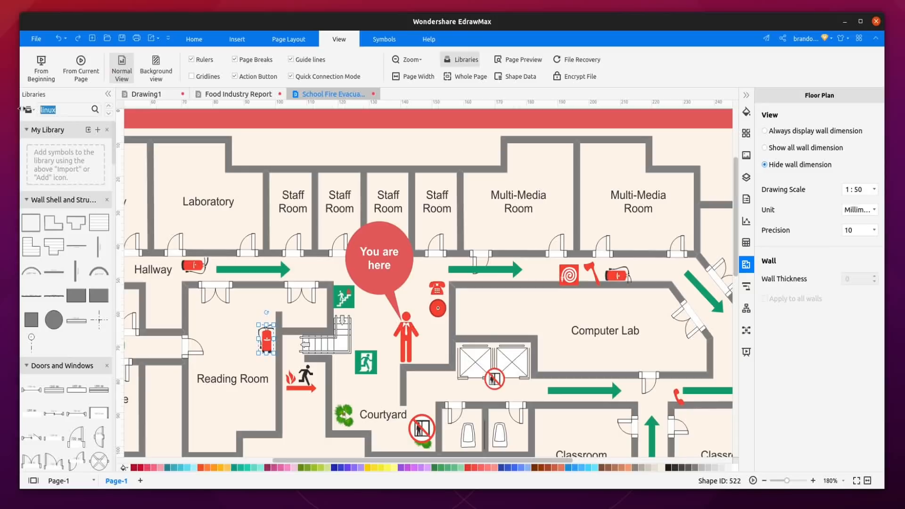
# - Search the libraries for 'computer' and place a computer symbol in the Multi-Media Room
pyautogui.write('computer')
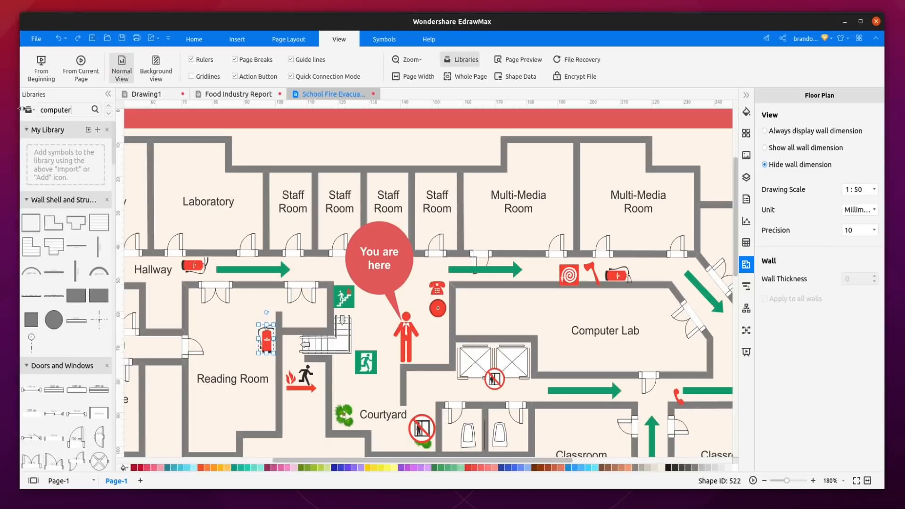
pyautogui.click(95, 110)
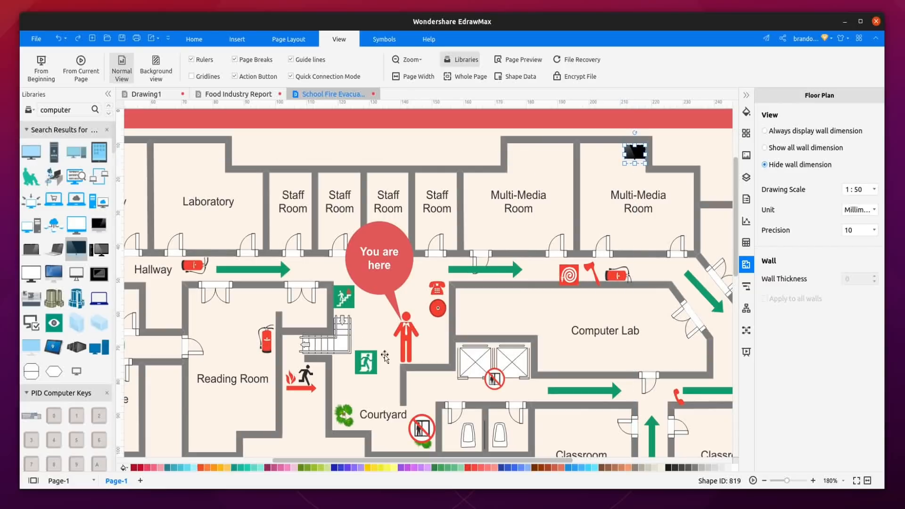
pyautogui.moveTo(385, 355)
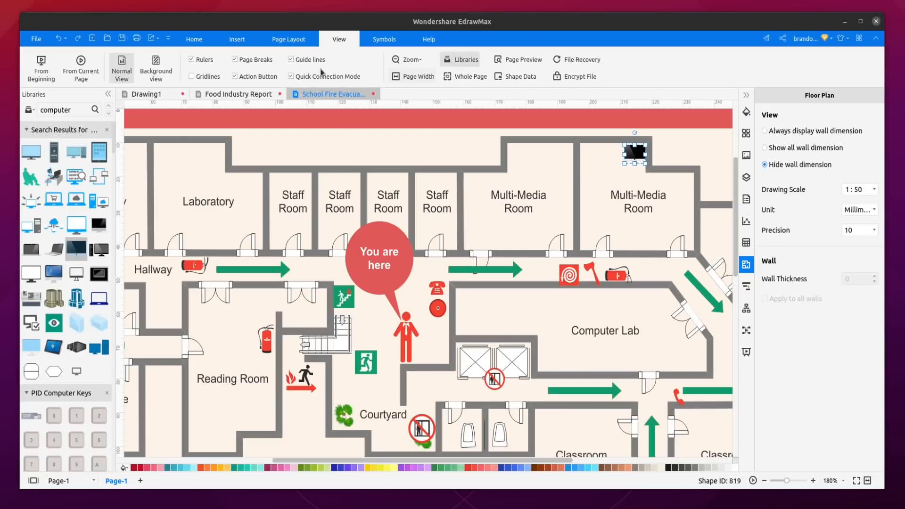
pyautogui.click(193, 38)
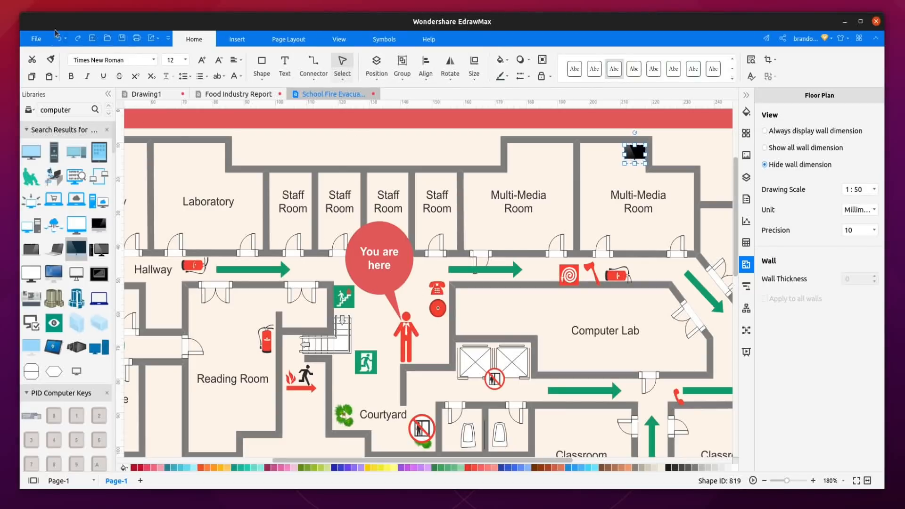
# - Step through the Export & Send formats: PDF/PS/EPS, Office, HTML and SVG
pyautogui.click(35, 39)
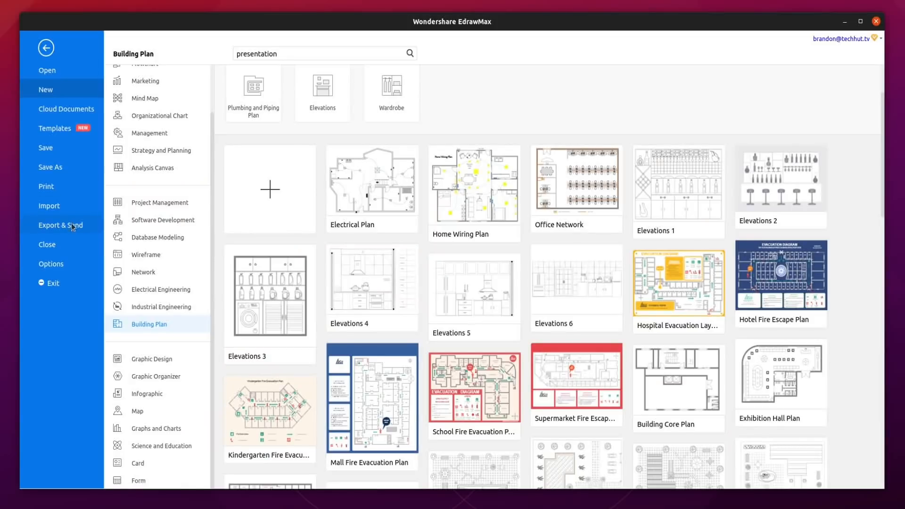
pyautogui.click(61, 225)
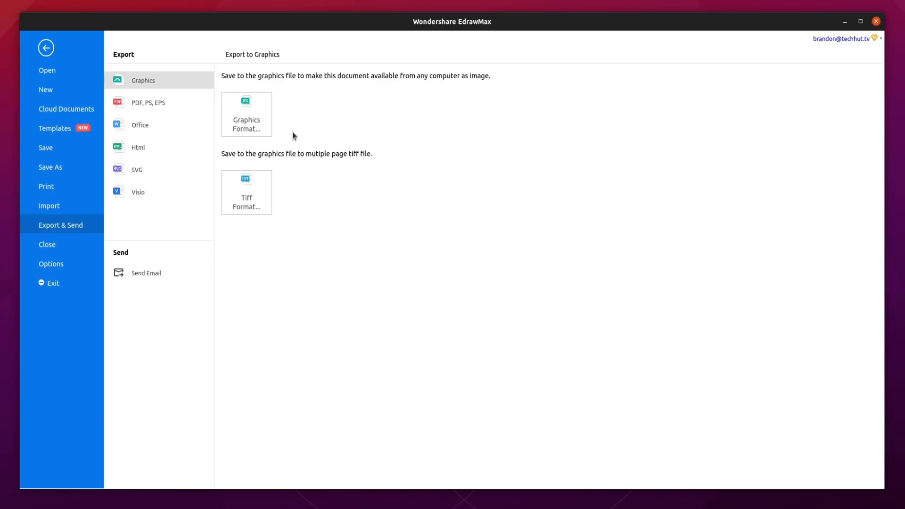
pyautogui.moveTo(430, 327)
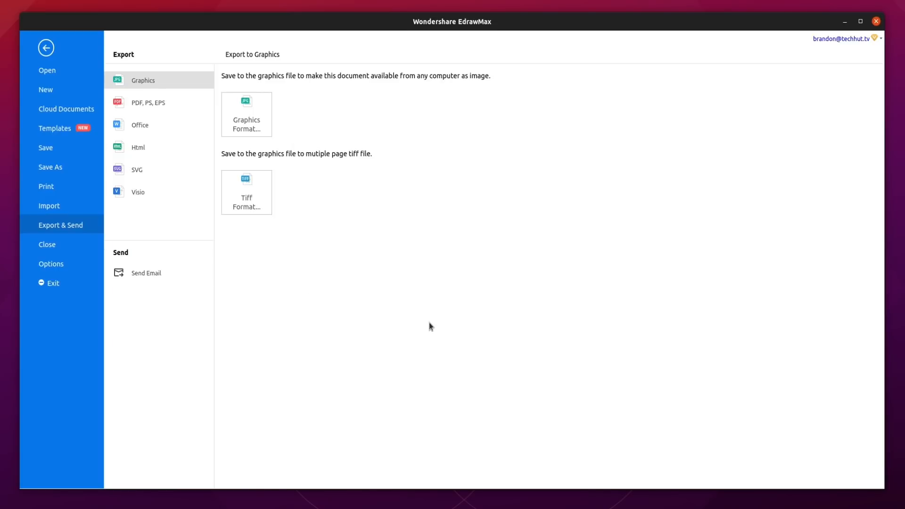
pyautogui.moveTo(411, 319)
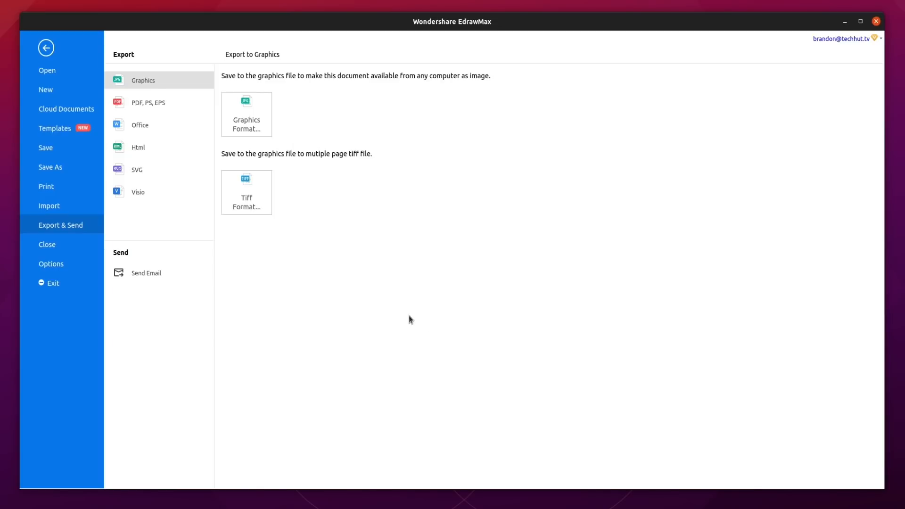
pyautogui.moveTo(198, 94)
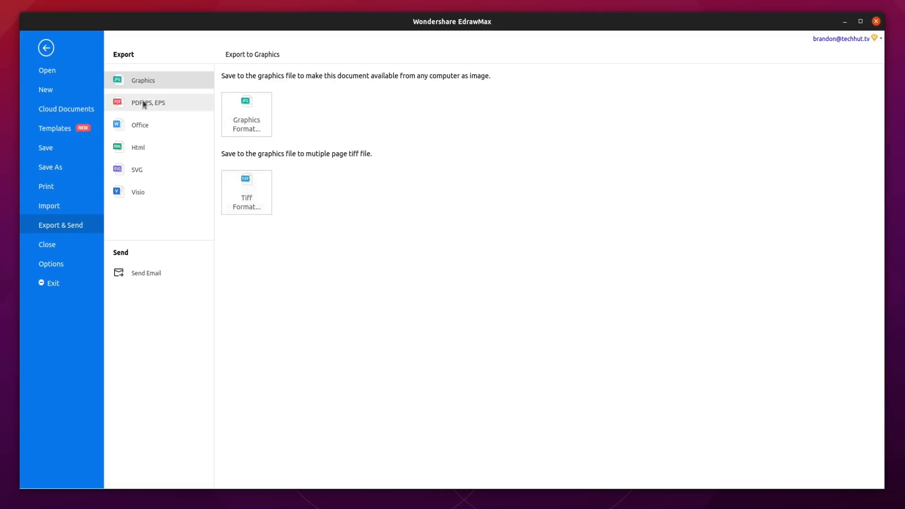
pyautogui.click(148, 103)
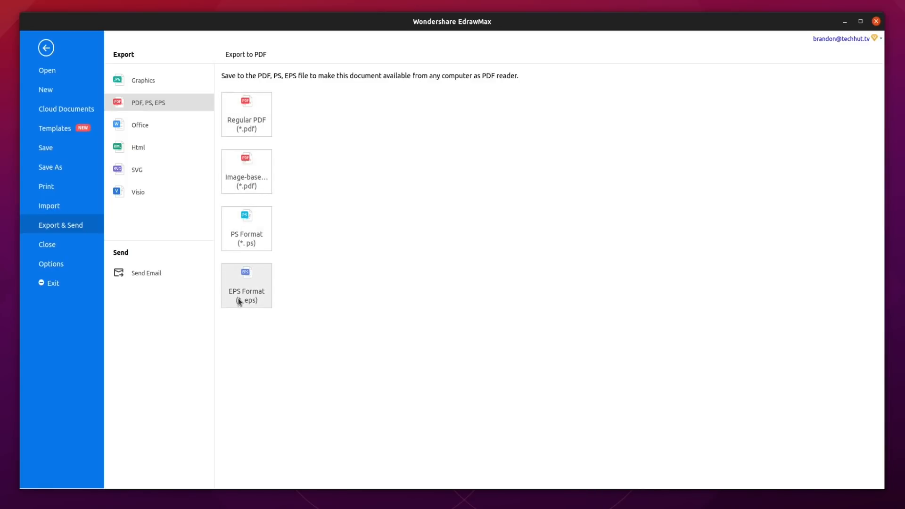
pyautogui.click(139, 124)
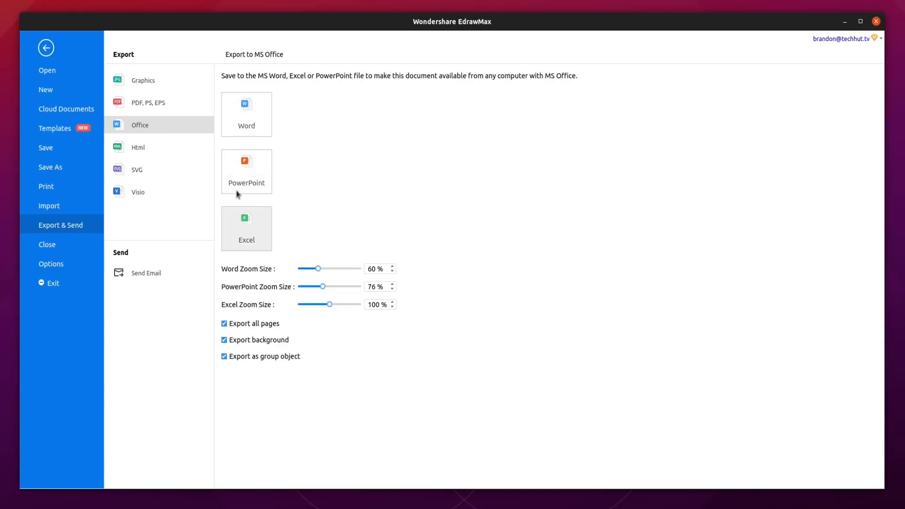
pyautogui.click(138, 147)
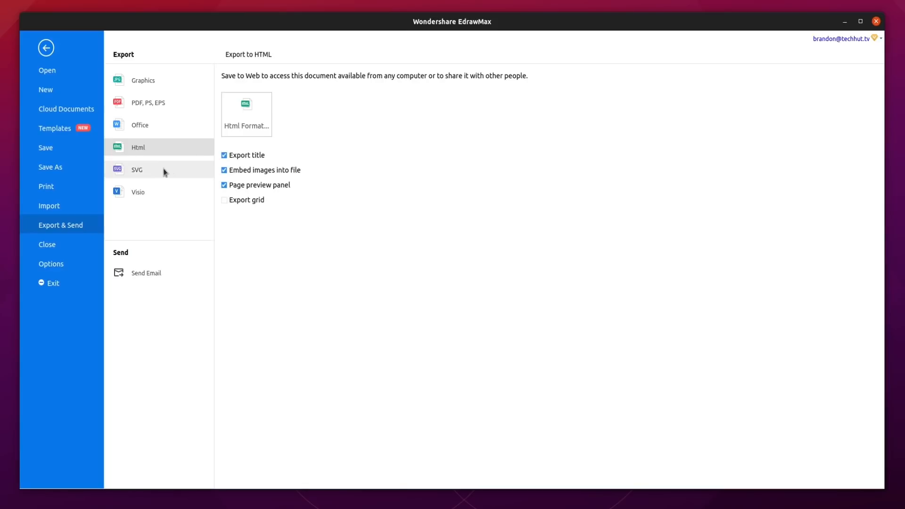
pyautogui.click(137, 170)
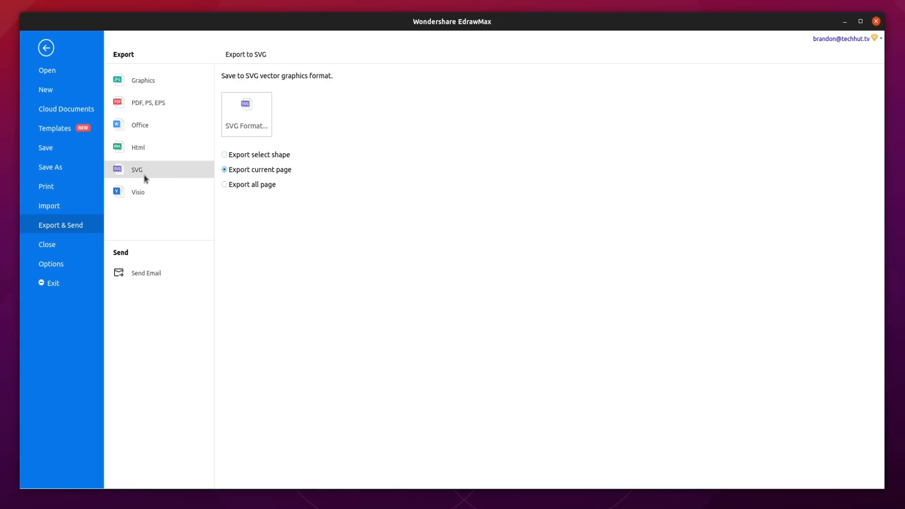
pyautogui.moveTo(162, 172)
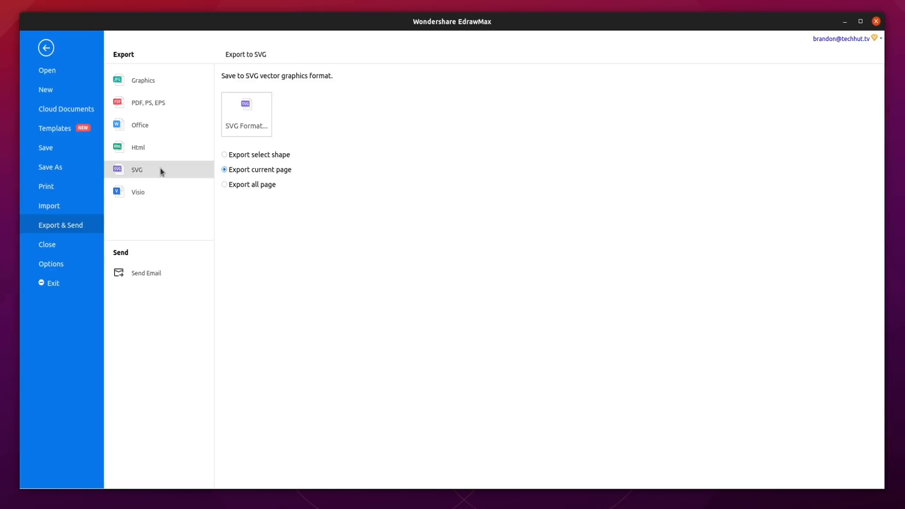
pyautogui.moveTo(210, 185)
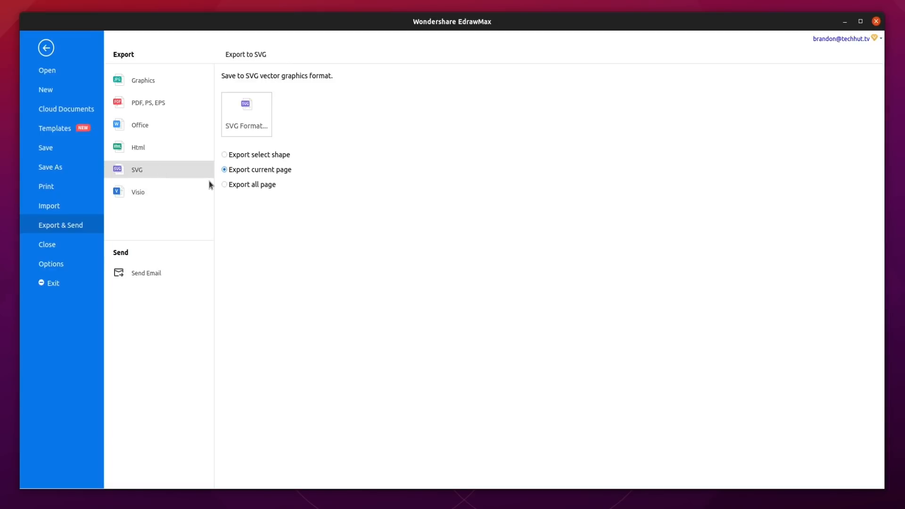
pyautogui.click(139, 192)
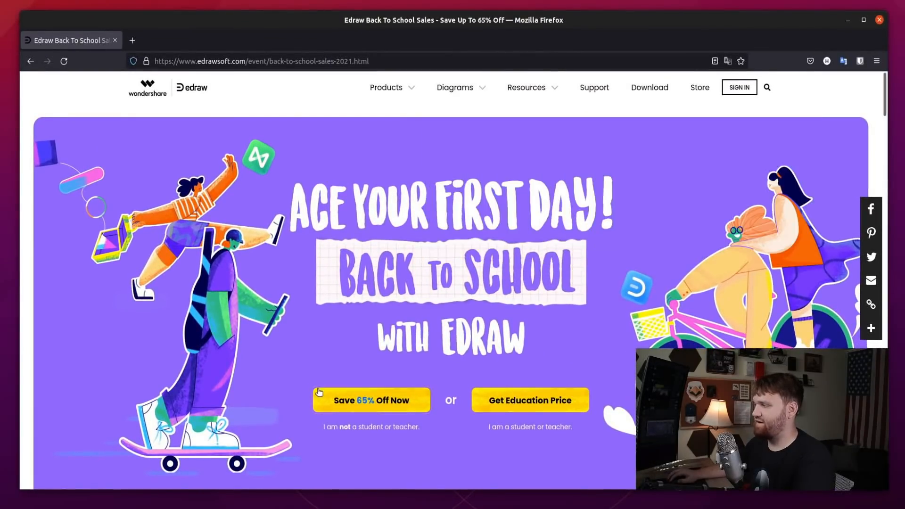
# - Scroll to pricing: EdrawMax $225, Inspiration Capture Bundle $284.4, EdrawMind $145
pyautogui.scroll(-3)
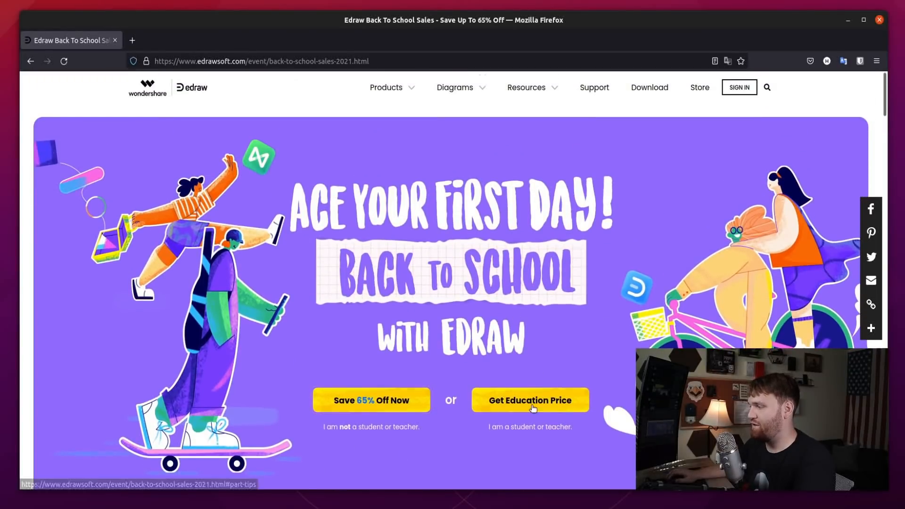
pyautogui.scroll(-3)
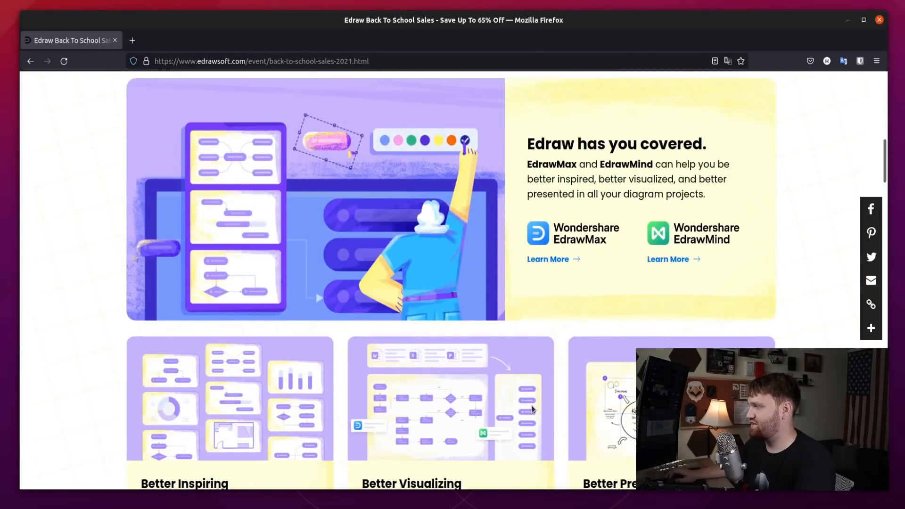
pyautogui.scroll(-3)
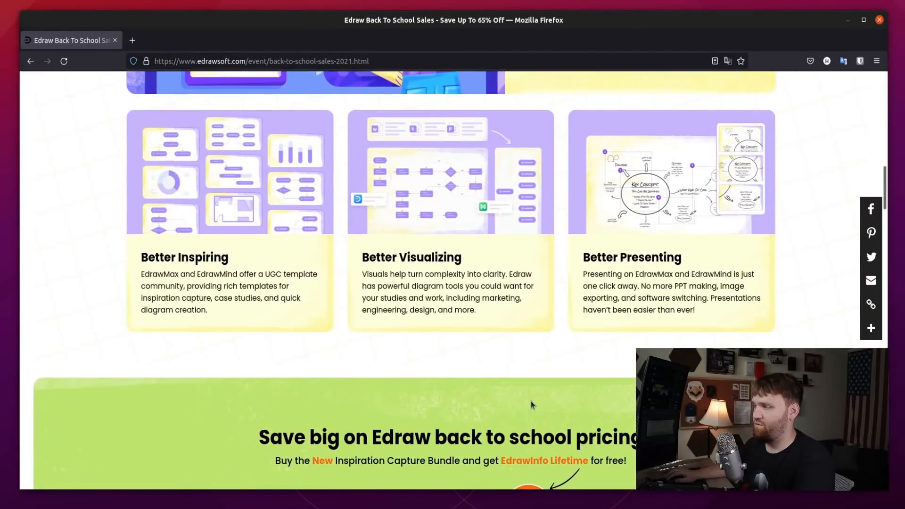
pyautogui.scroll(-3)
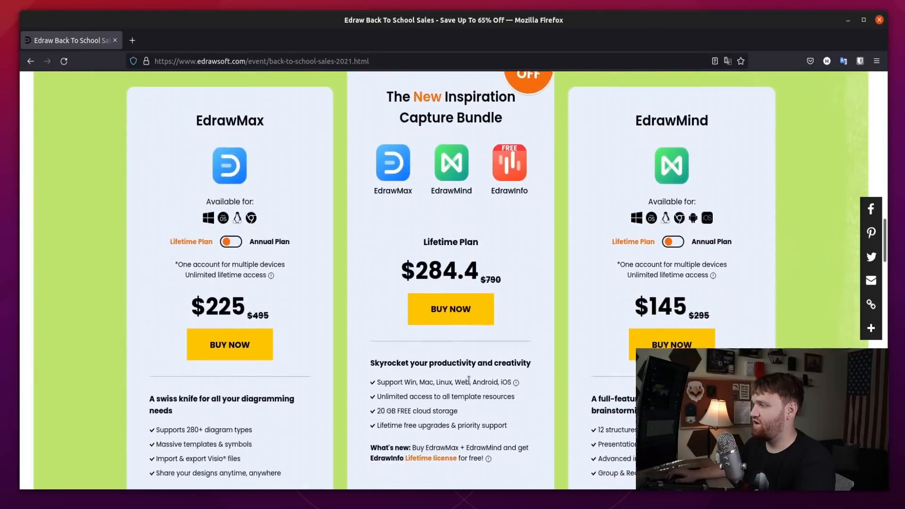